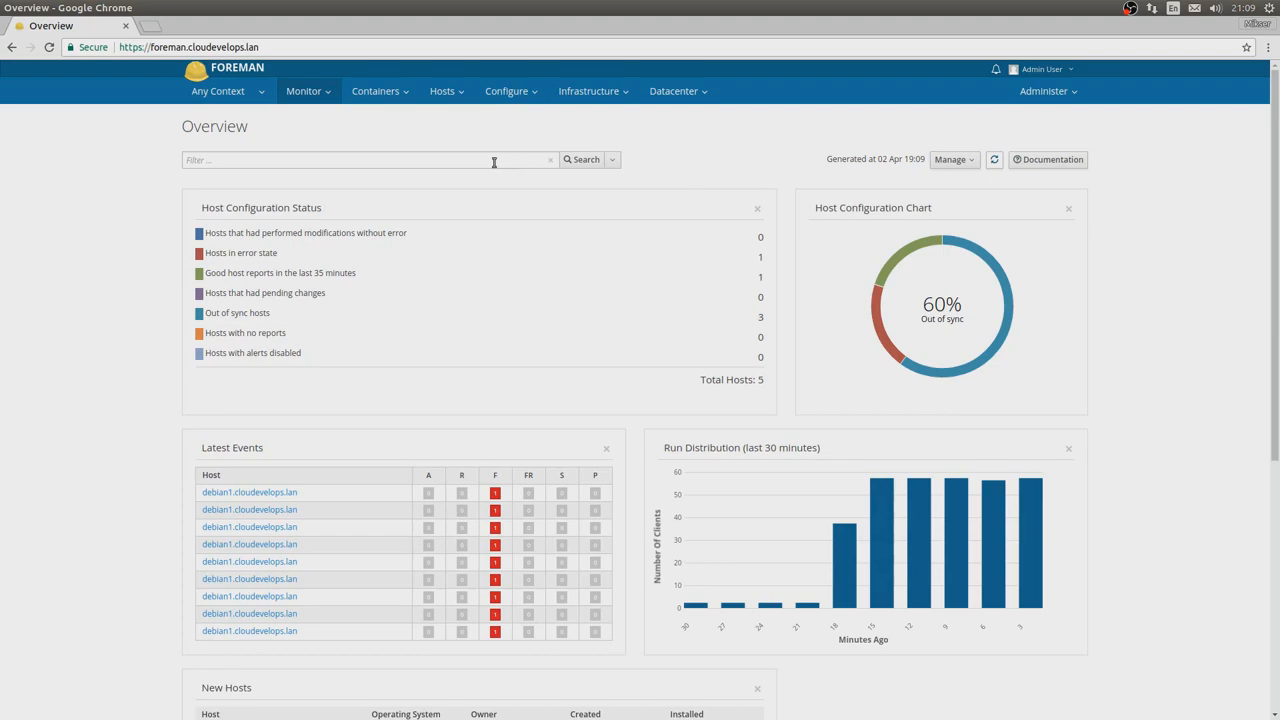
# Visit the All Hosts list, then go to the datacenter Sites list.
pyautogui.click(440, 91)
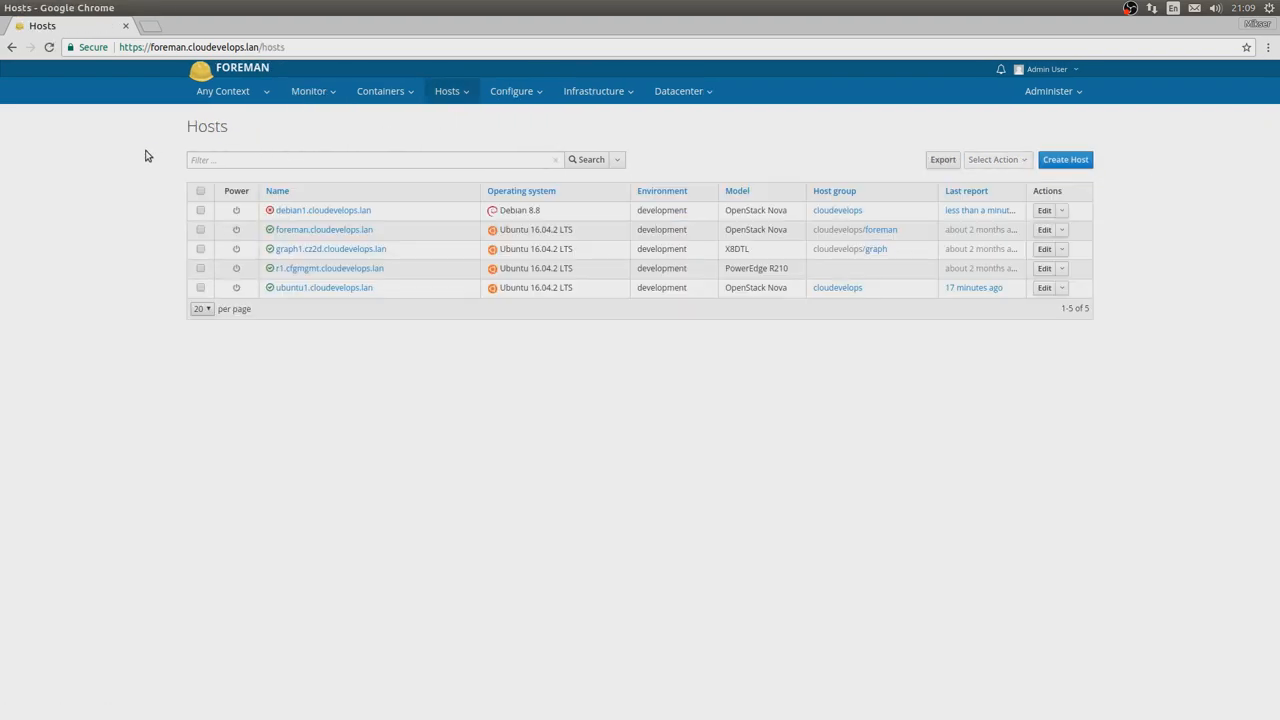
pyautogui.moveTo(915, 175)
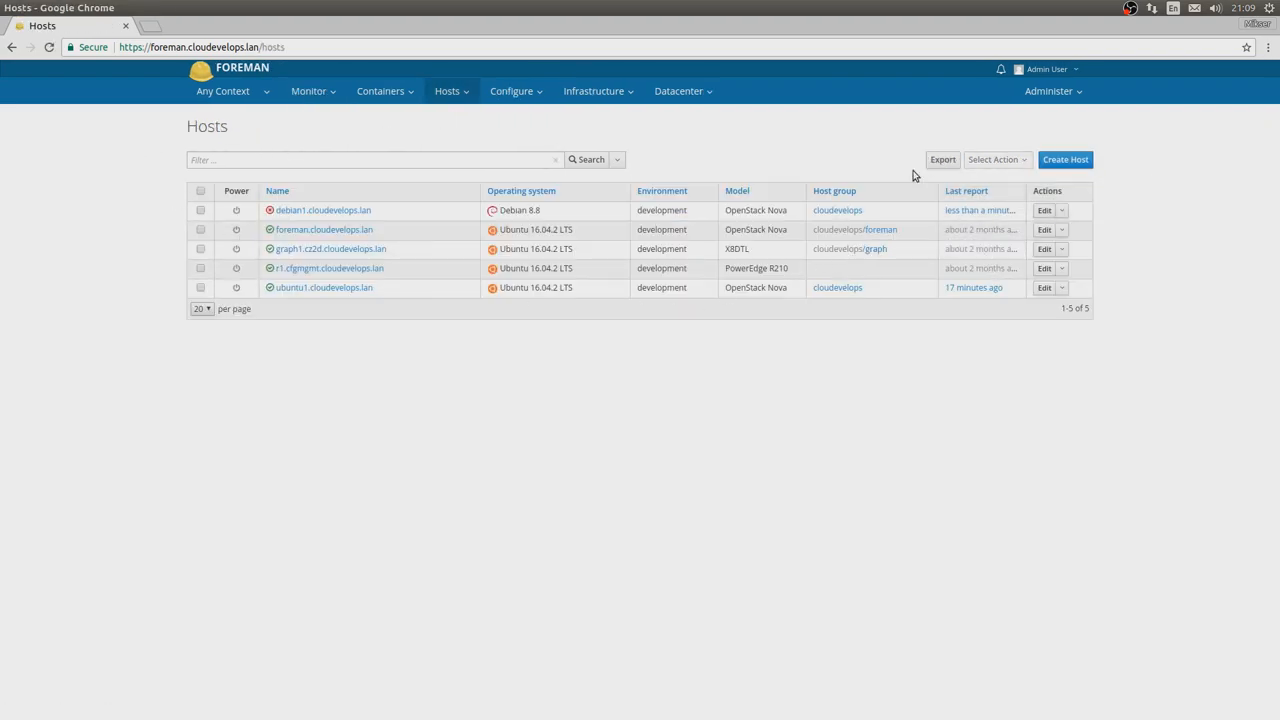
pyautogui.moveTo(432, 184)
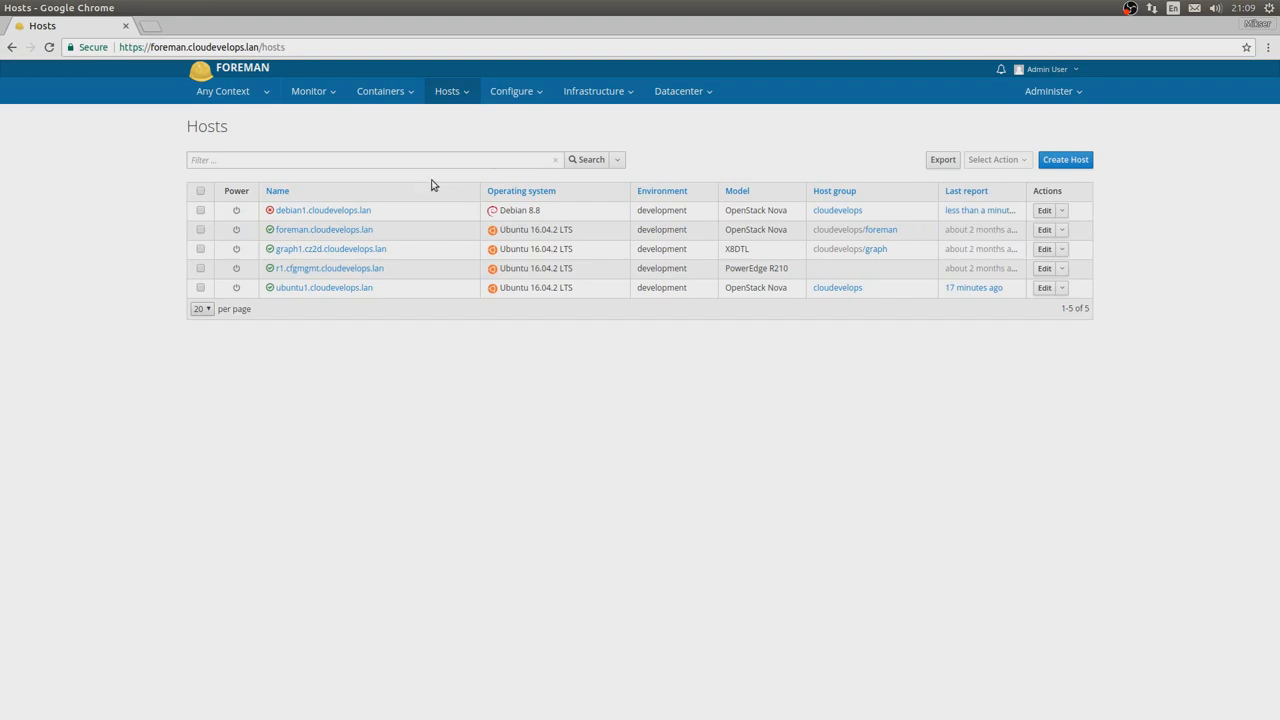
pyautogui.moveTo(422, 264)
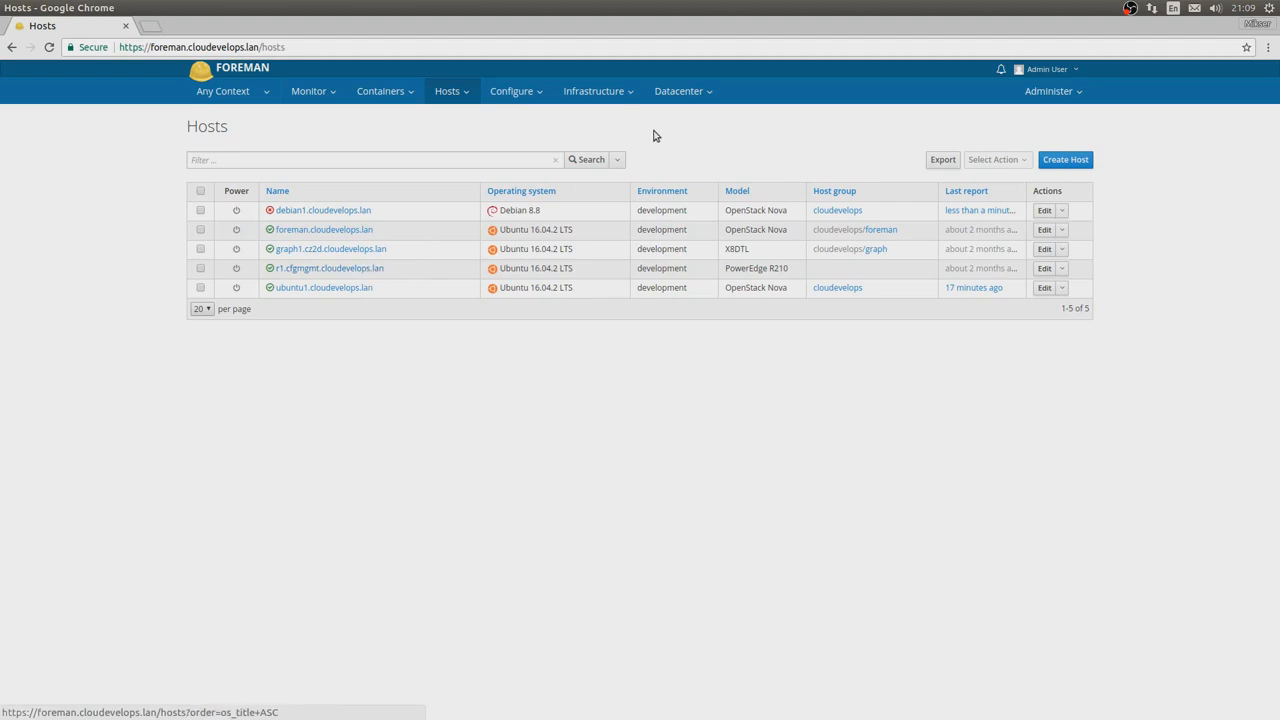
pyautogui.moveTo(617, 131)
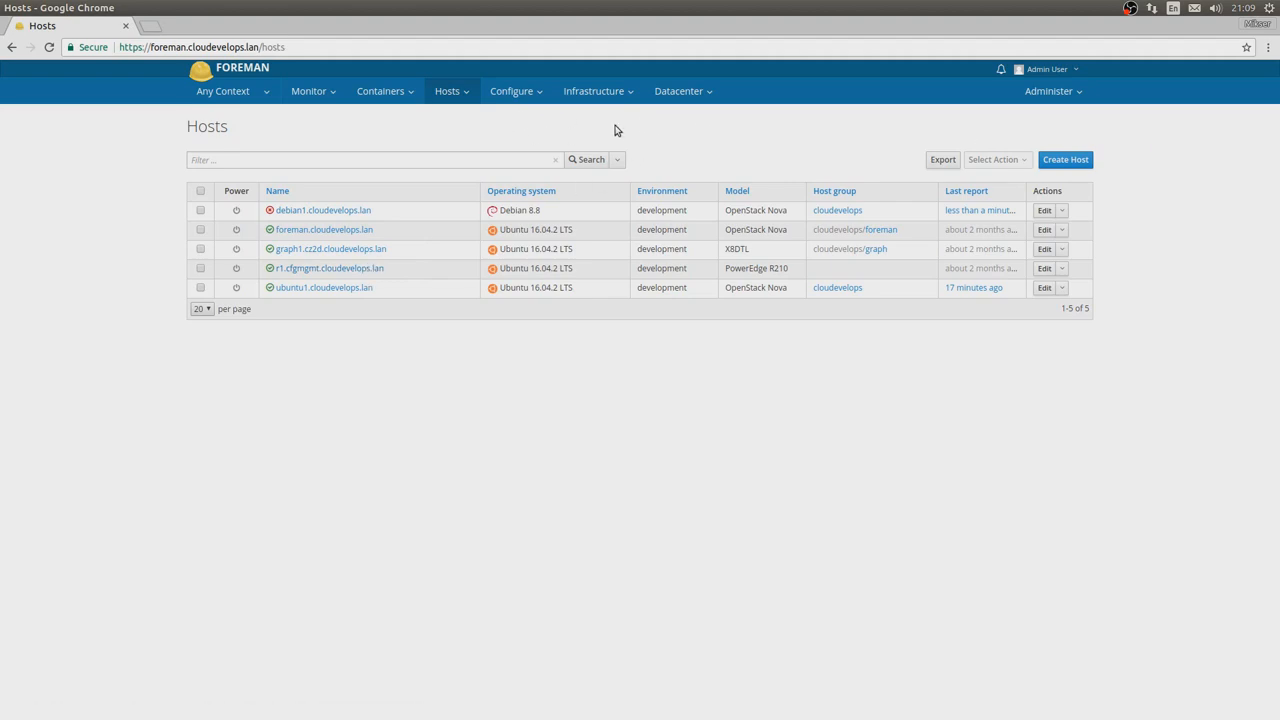
pyautogui.click(679, 91)
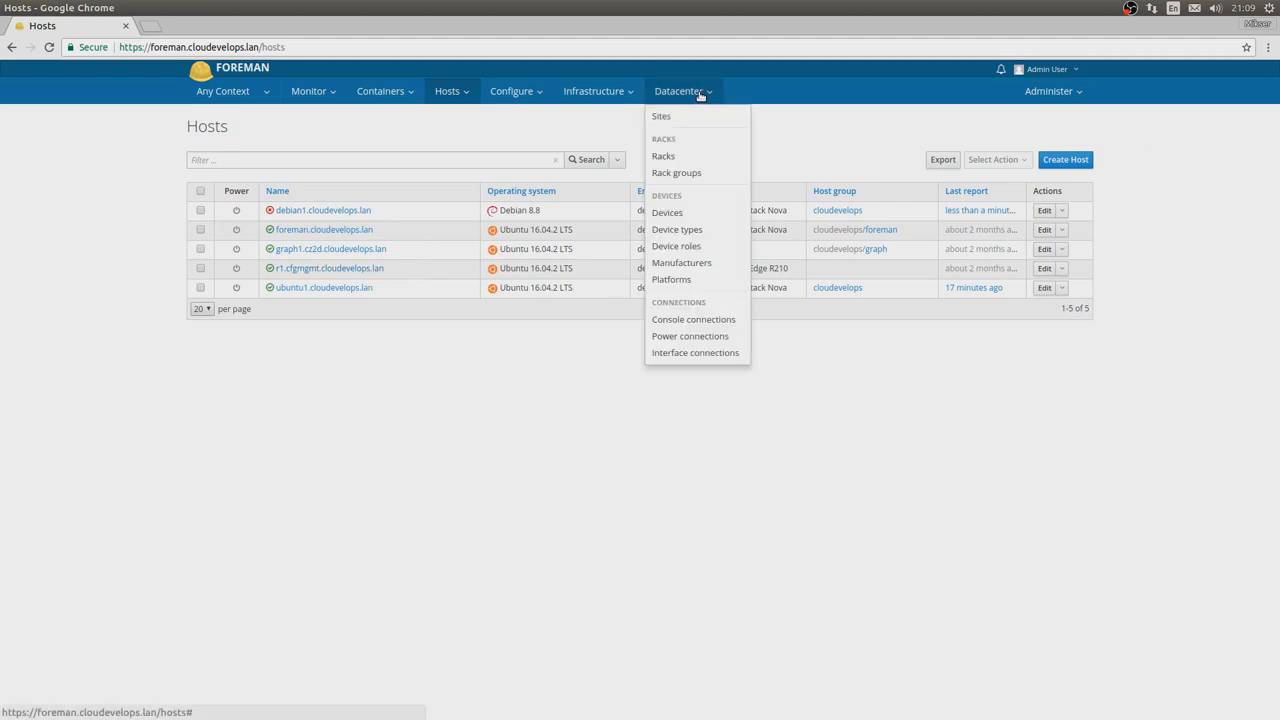
pyautogui.moveTo(699, 122)
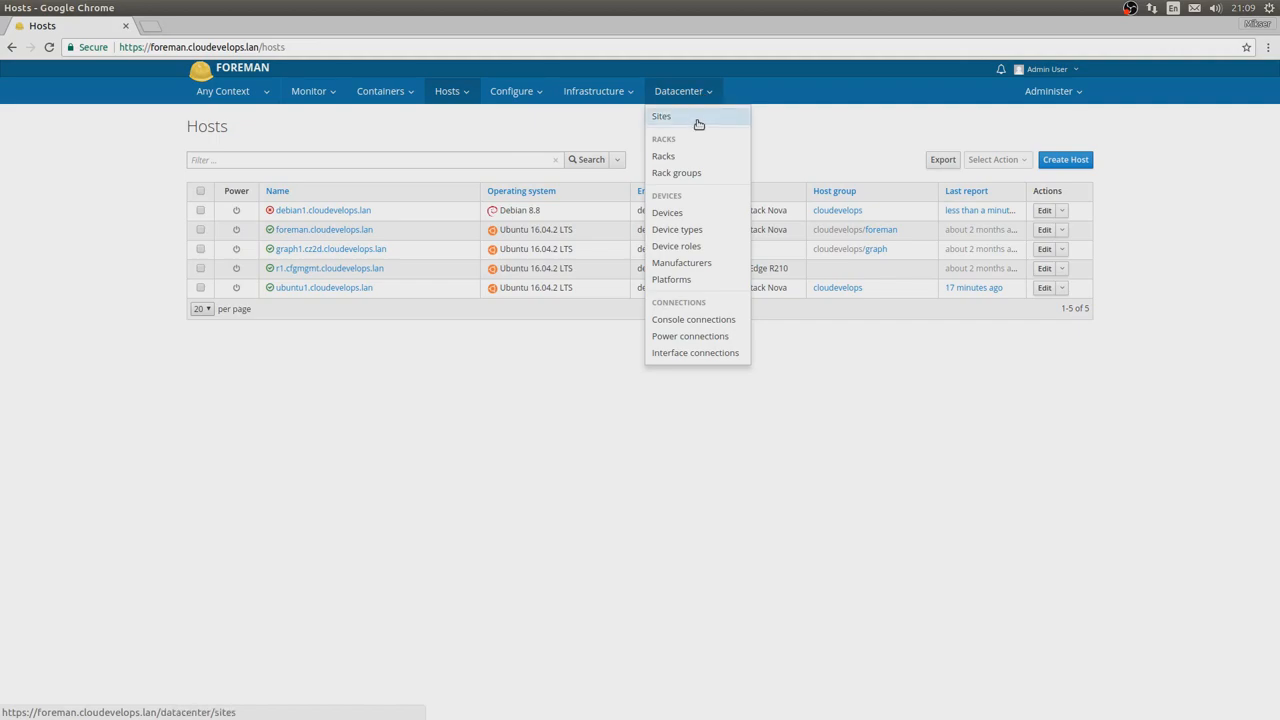
pyautogui.moveTo(695, 213)
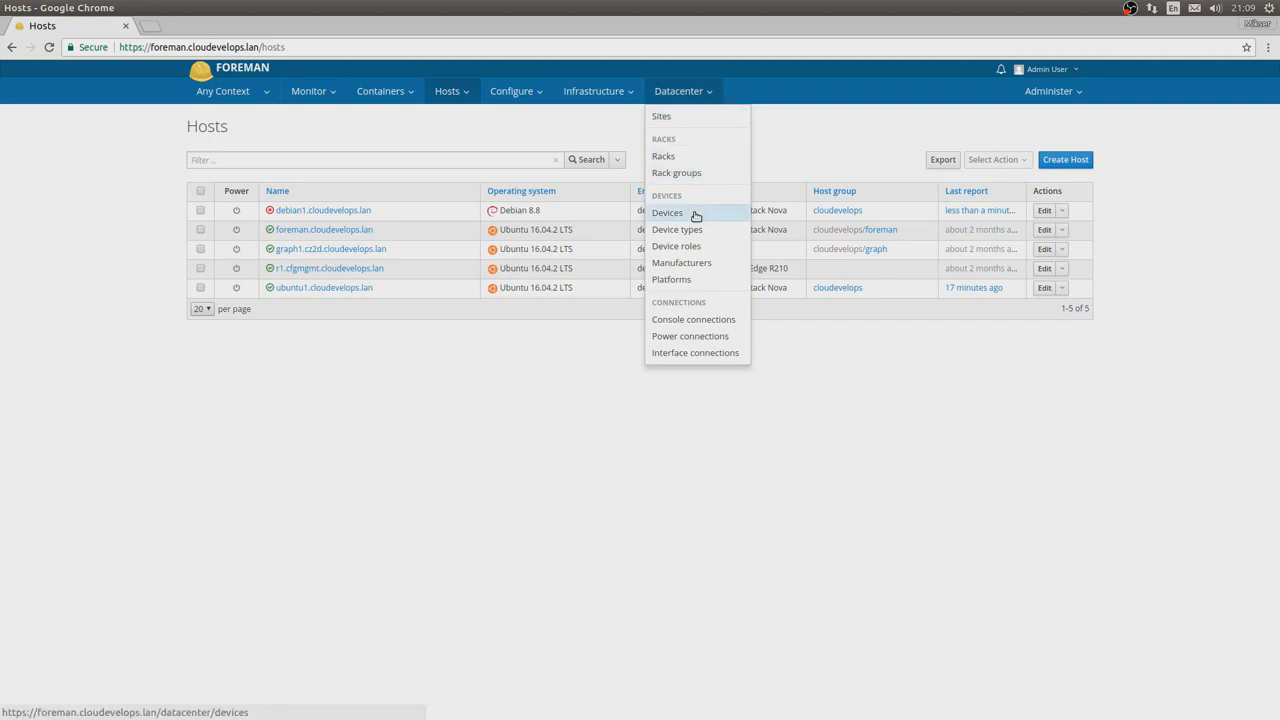
pyautogui.moveTo(717, 134)
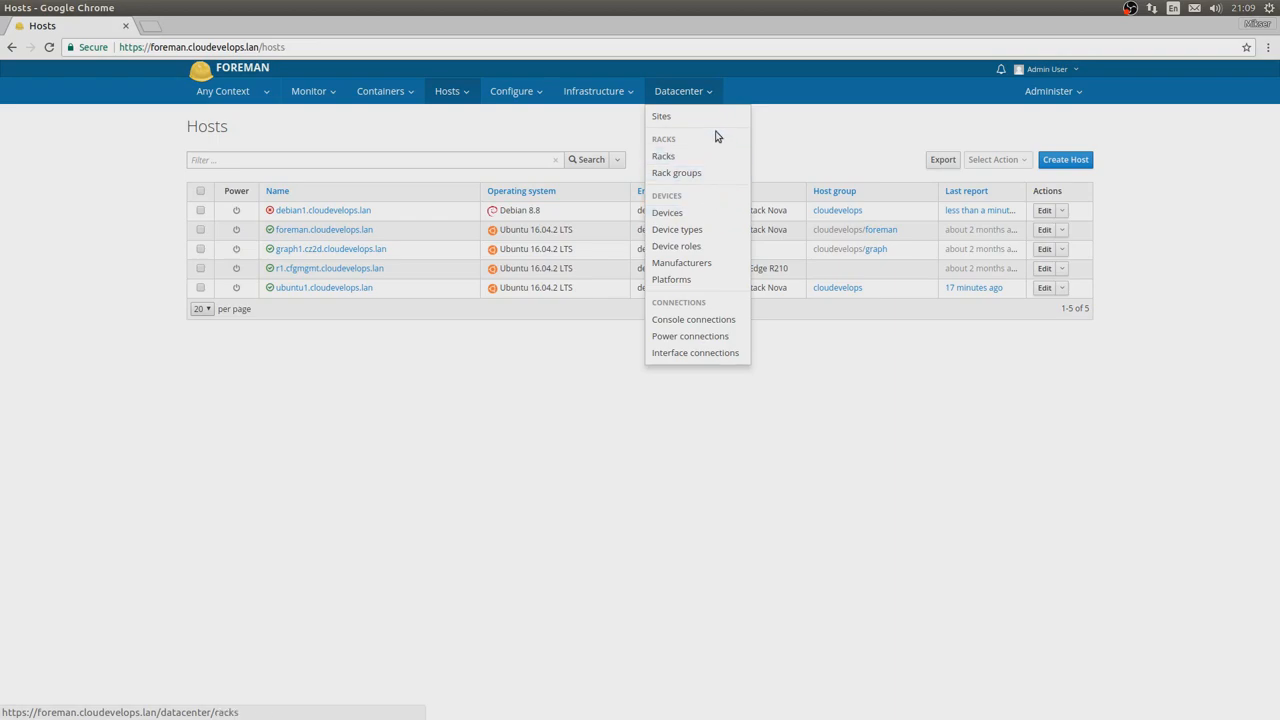
pyautogui.click(658, 116)
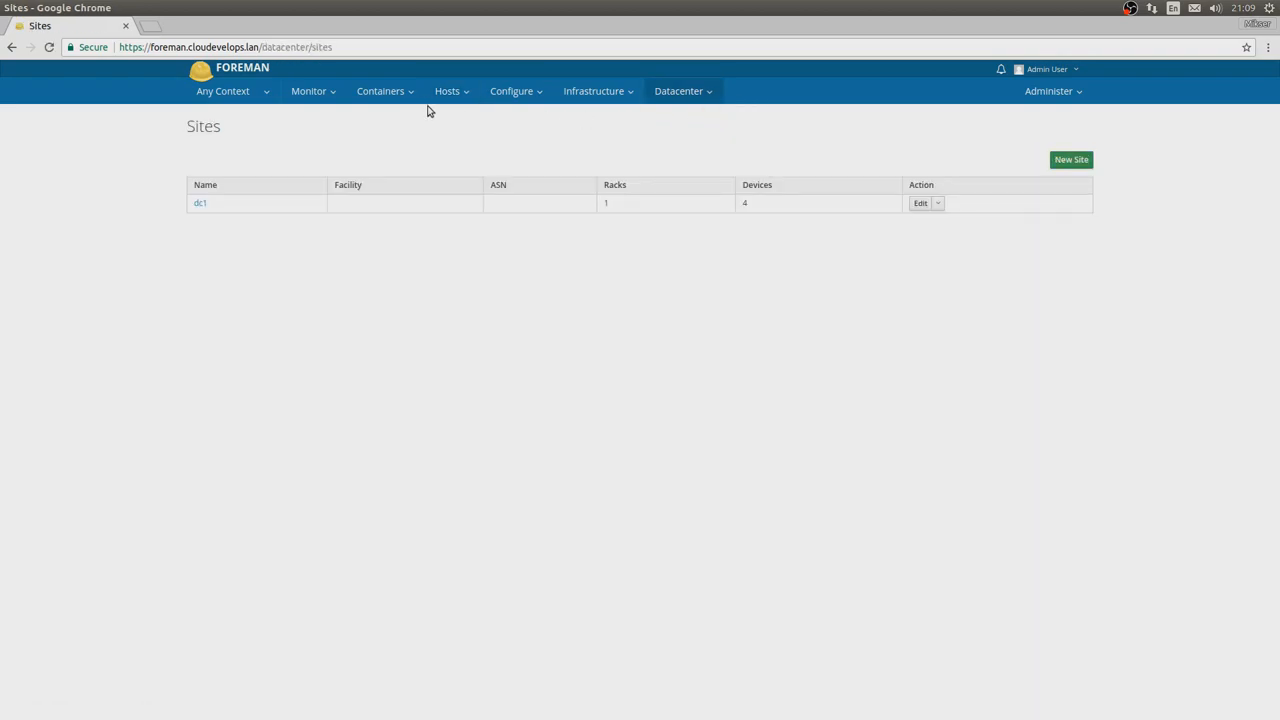
pyautogui.moveTo(181, 214)
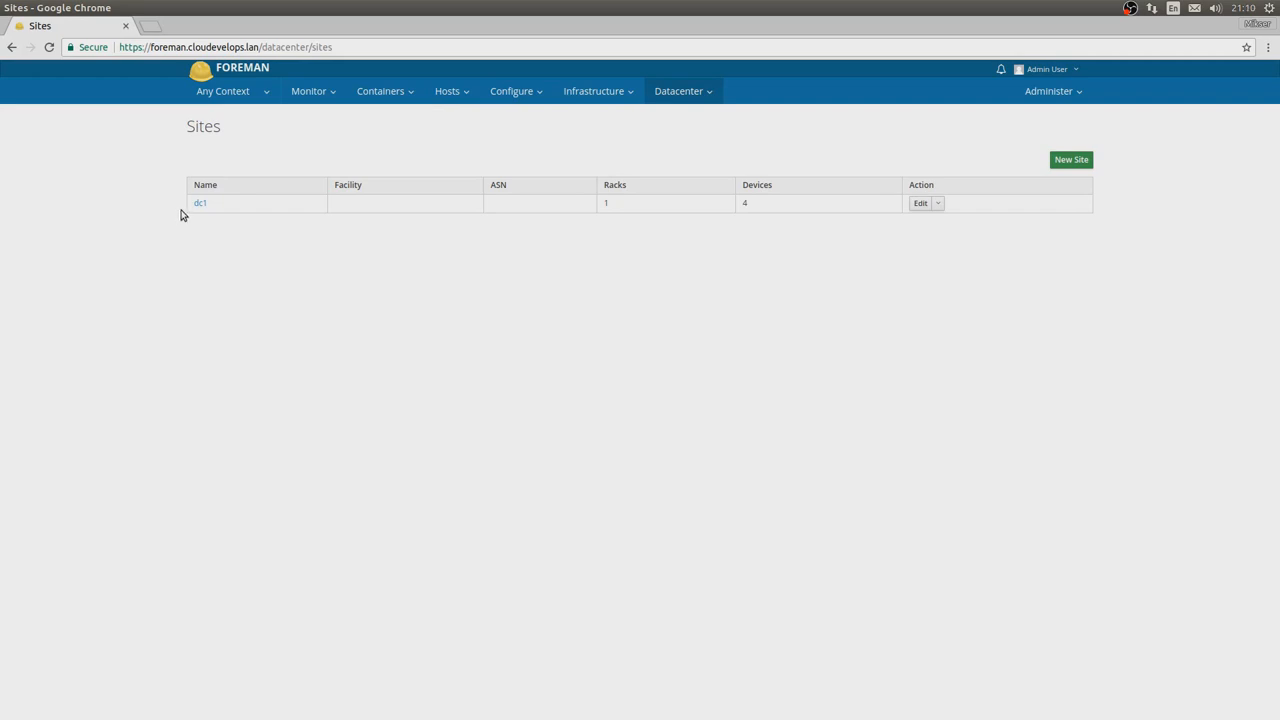
# View site dc1's details, then go to the Racks list.
pyautogui.click(200, 203)
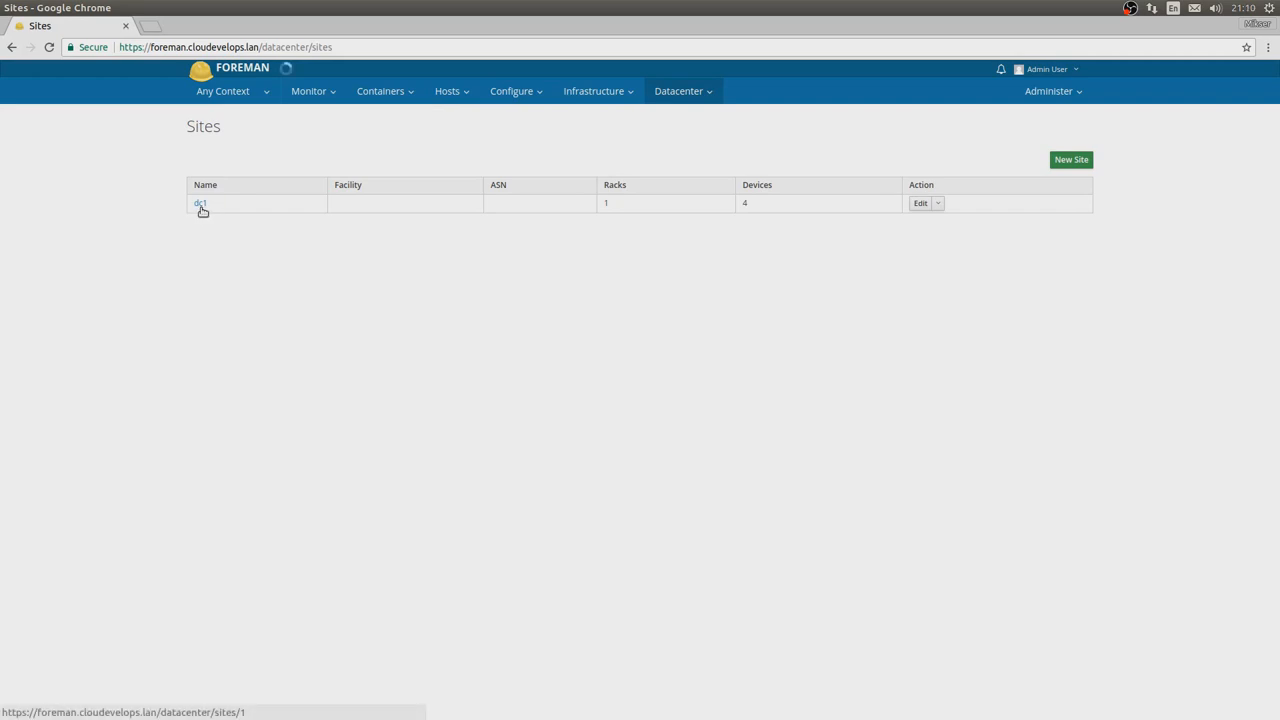
pyautogui.click(199, 205)
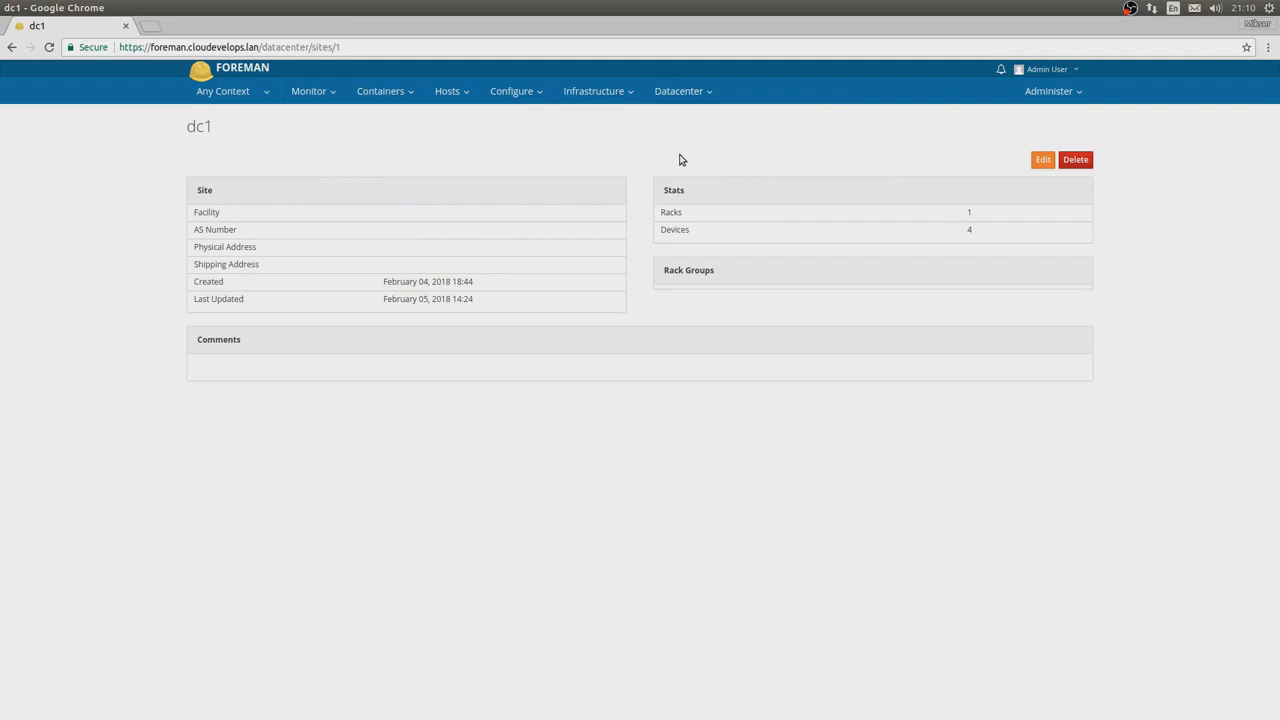
pyautogui.moveTo(455, 217)
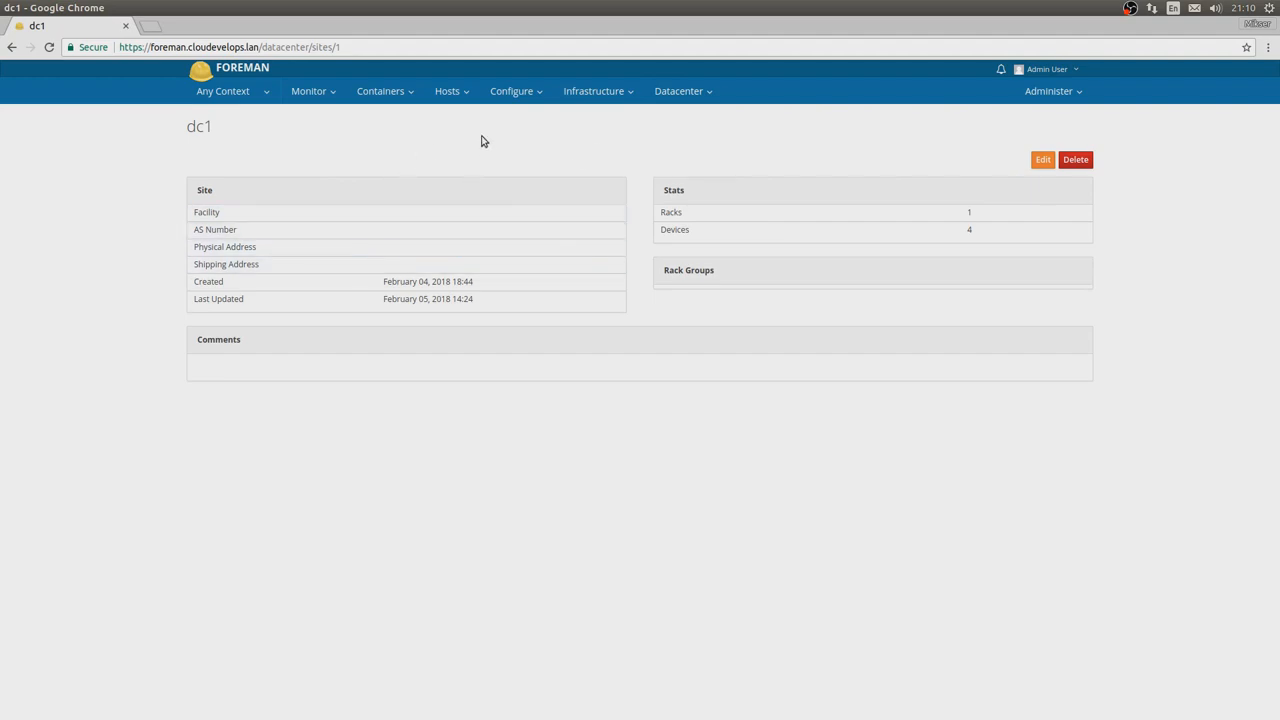
pyautogui.moveTo(976, 217)
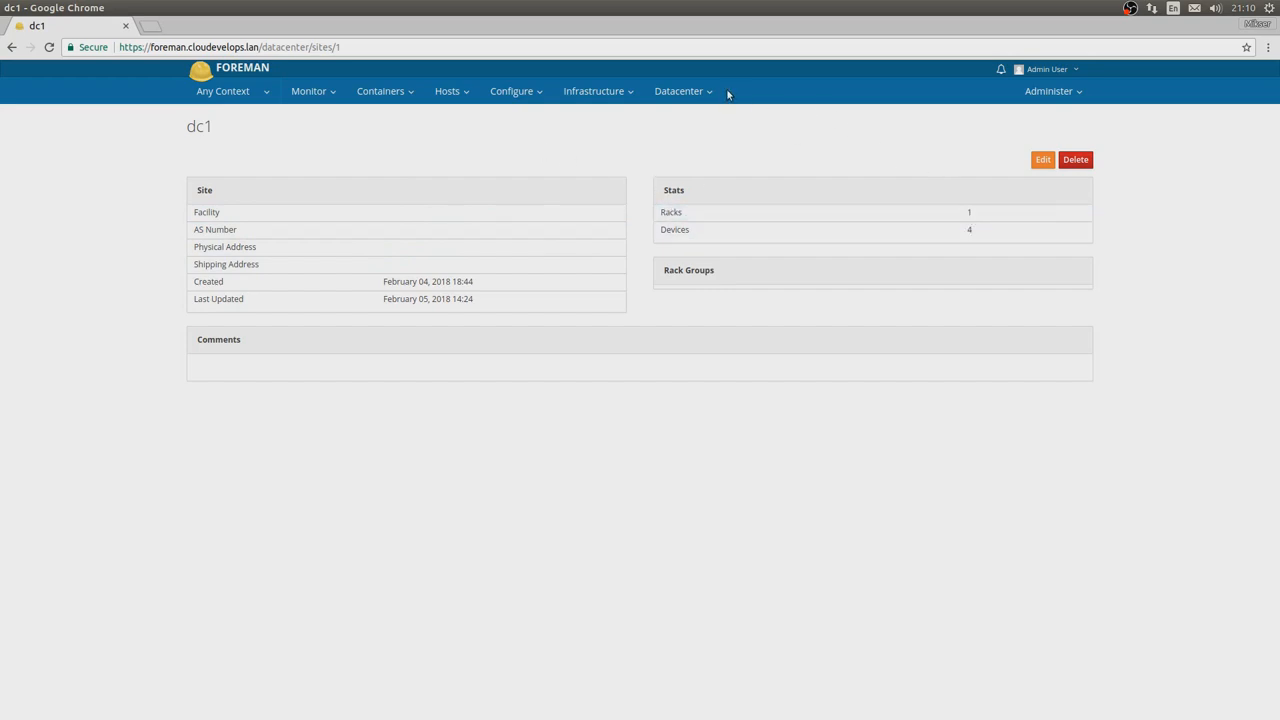
pyautogui.click(677, 91)
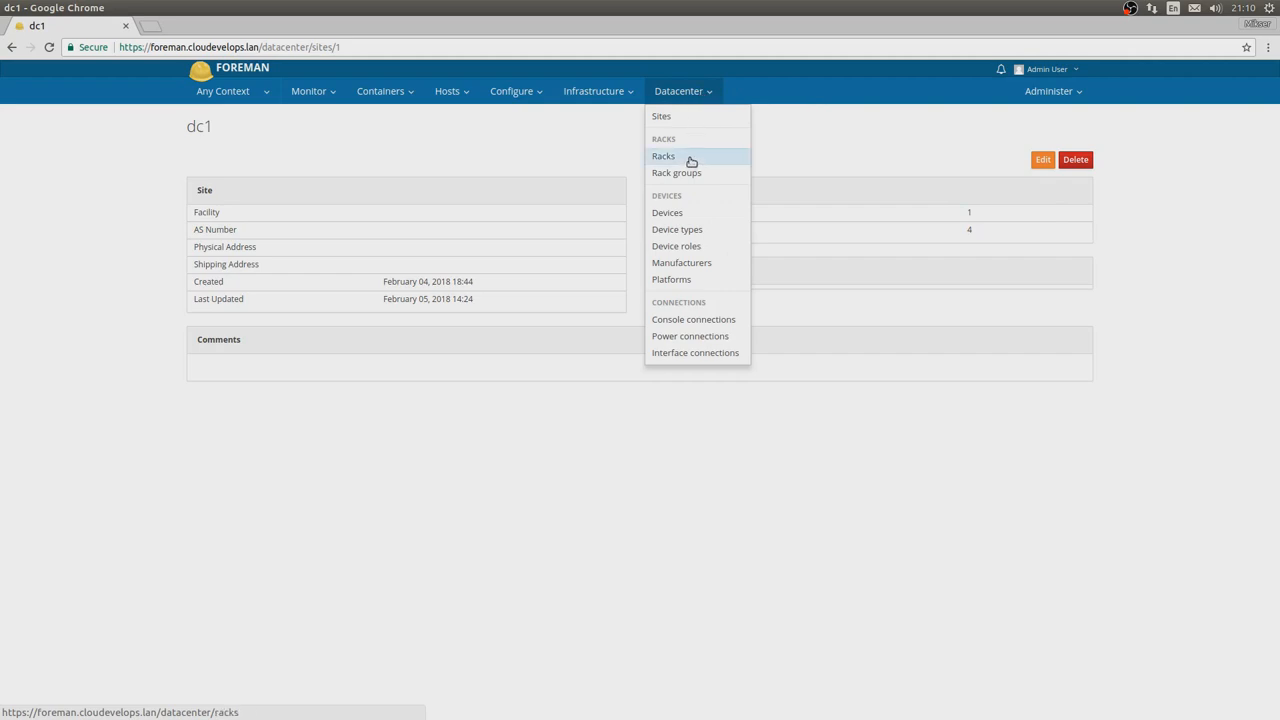
pyautogui.click(662, 156)
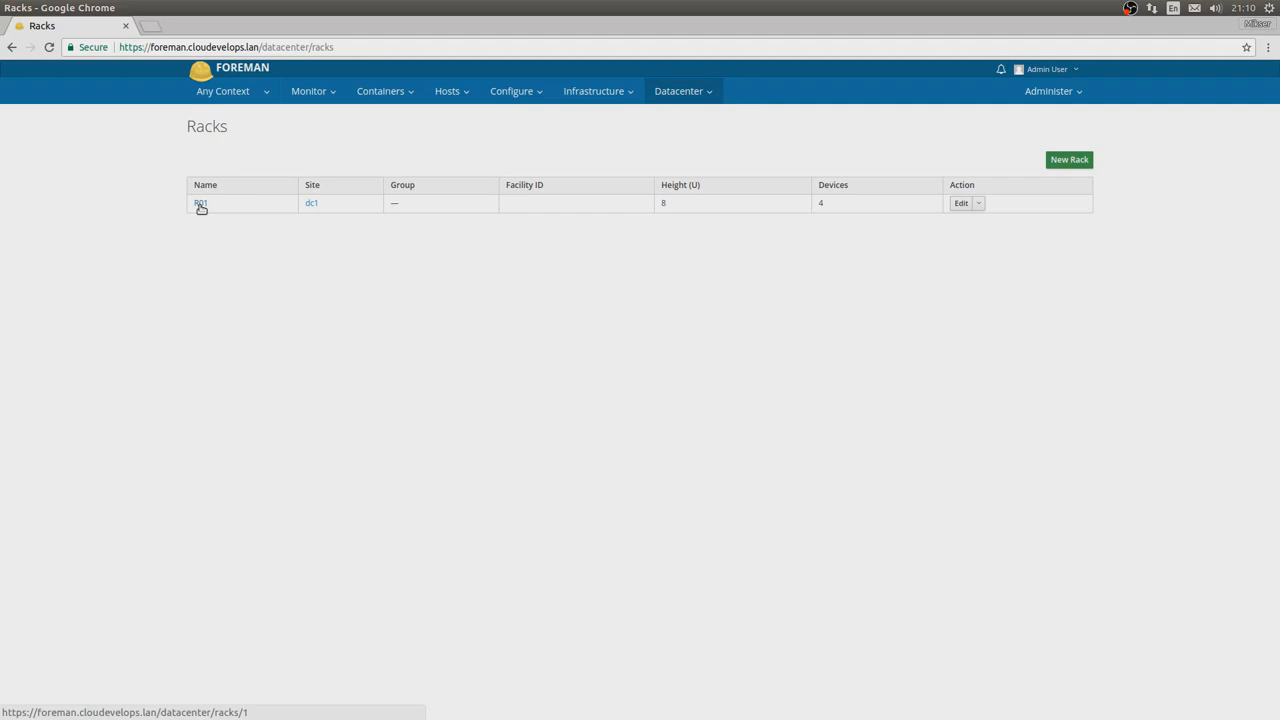
# Review rack R01's 8U device layout, then go to the Manufacturers list.
pyautogui.click(200, 203)
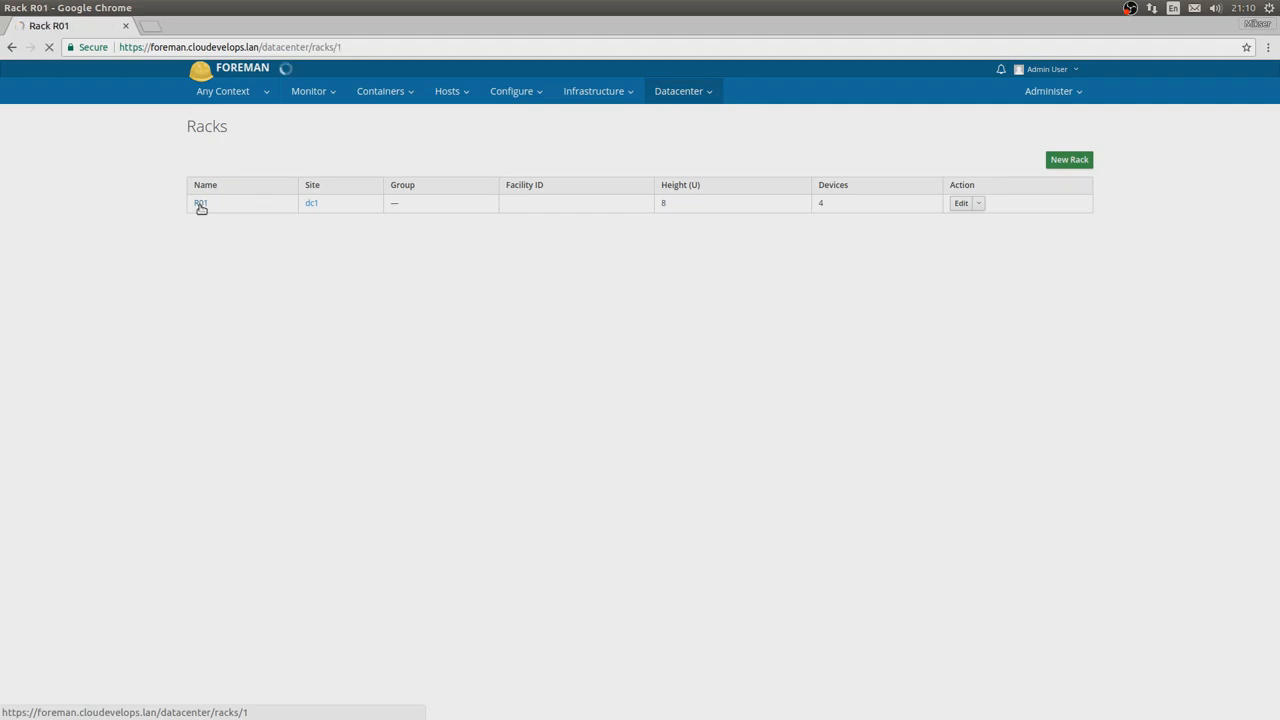
pyautogui.click(200, 203)
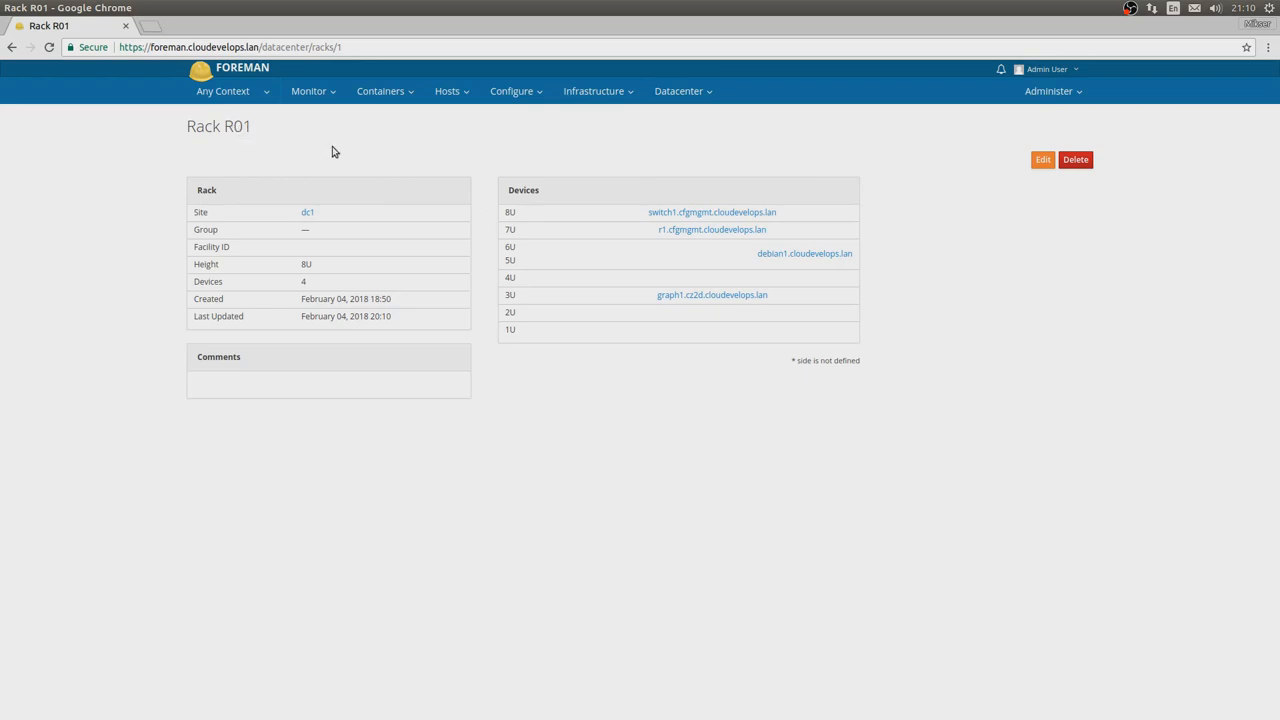
pyautogui.moveTo(356, 250)
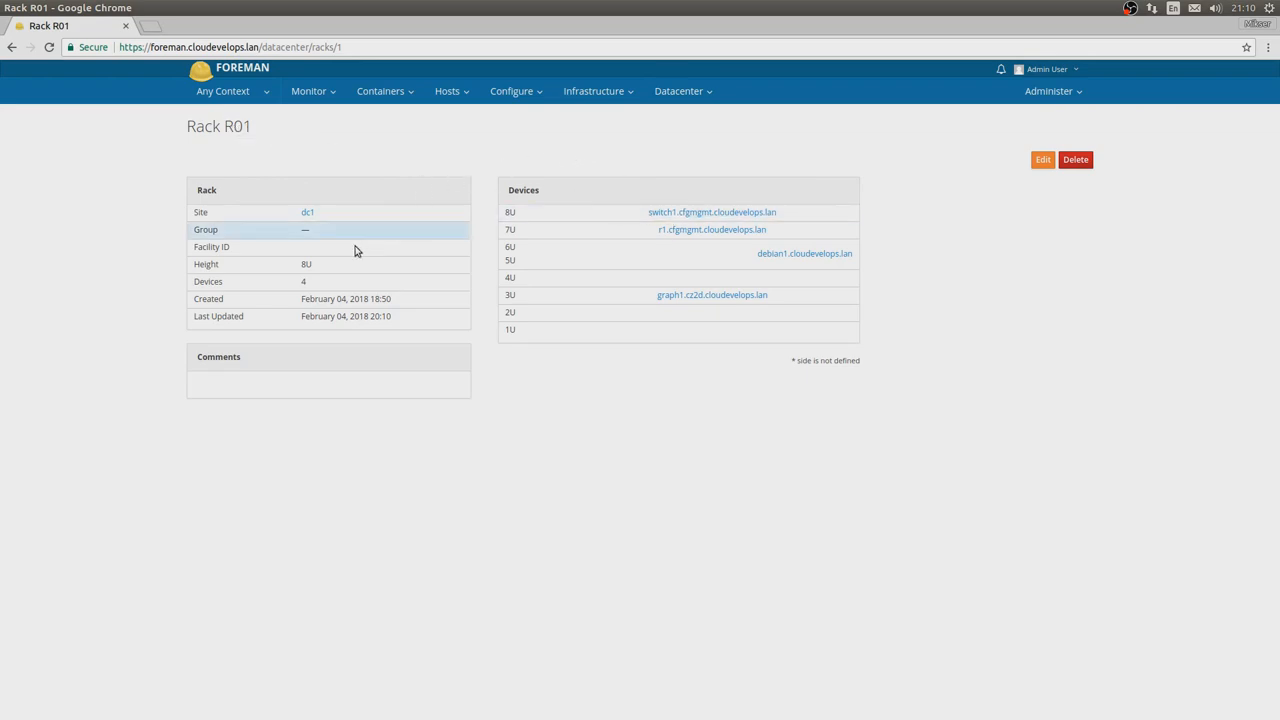
pyautogui.doubleClick(304, 264)
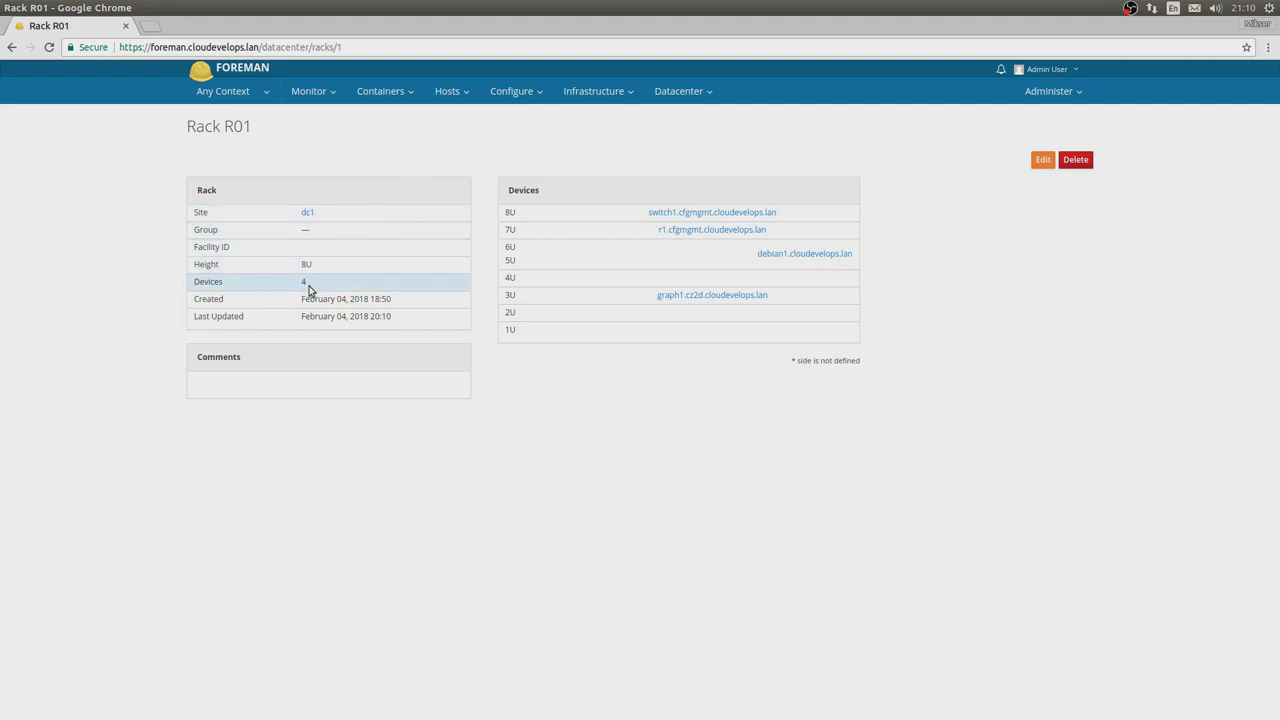
pyautogui.moveTo(689, 250)
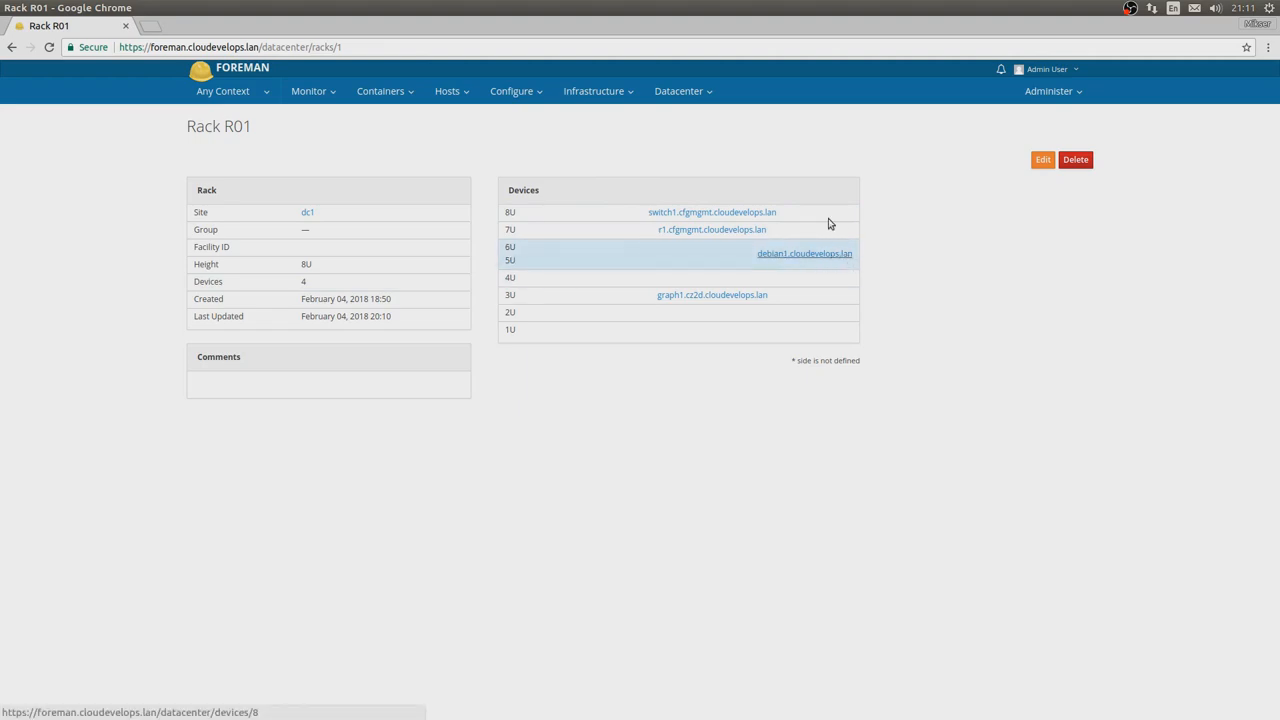
pyautogui.moveTo(760, 153)
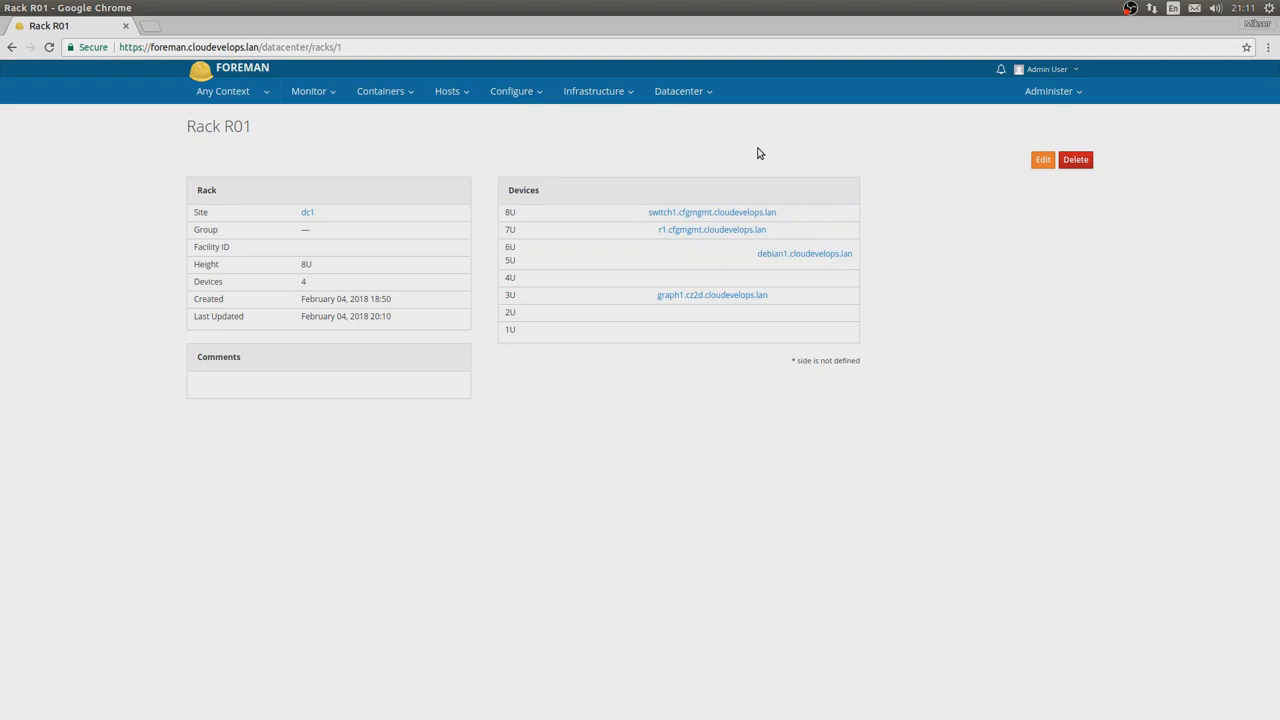
pyautogui.click(684, 91)
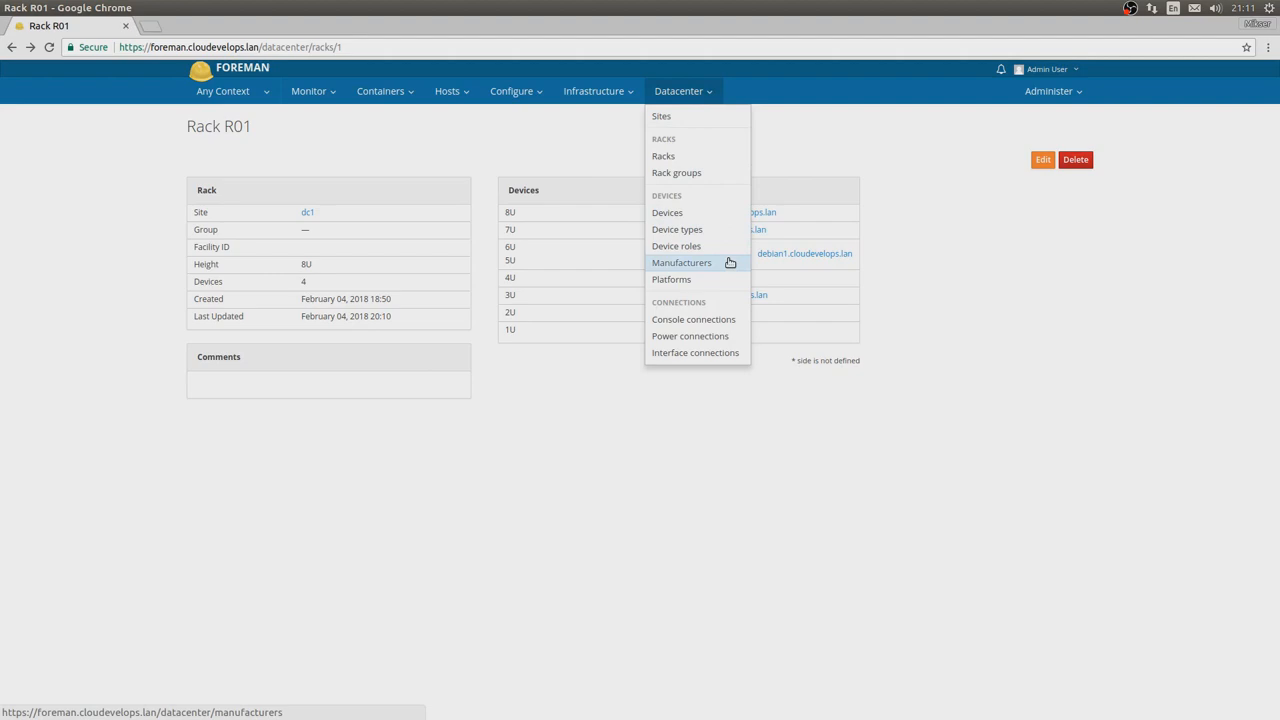
pyautogui.click(681, 262)
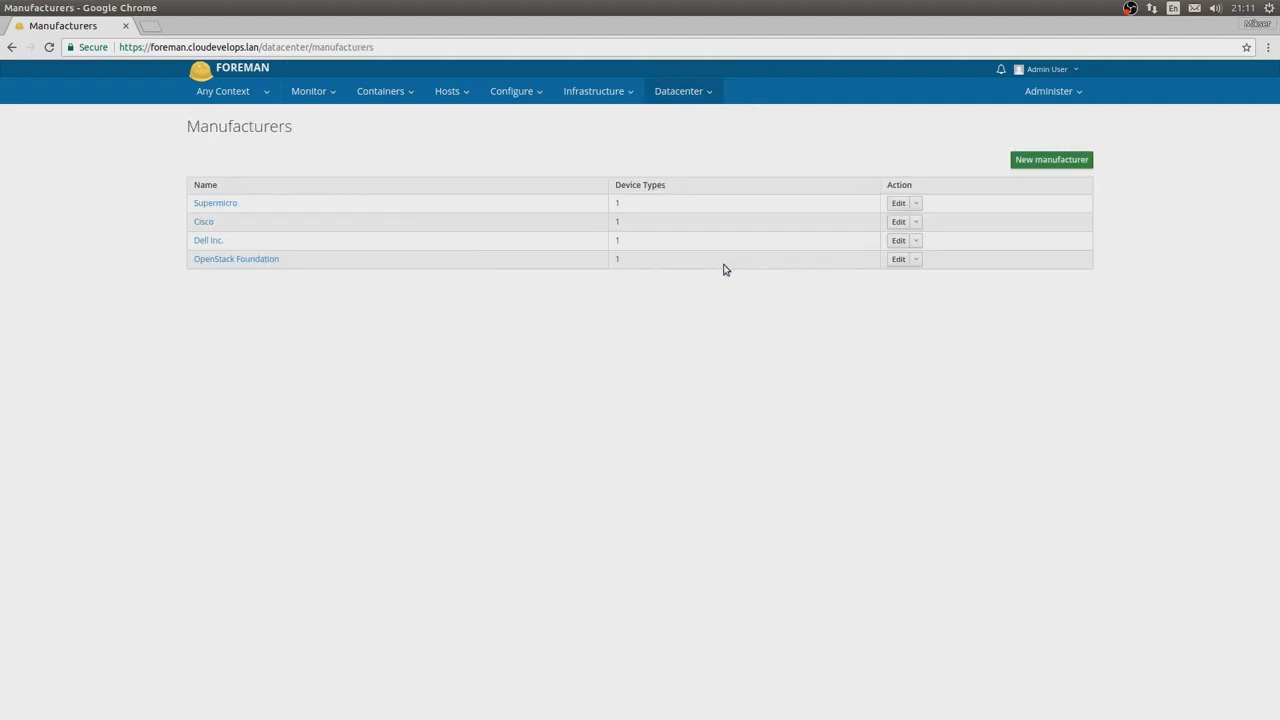
pyautogui.moveTo(710, 307)
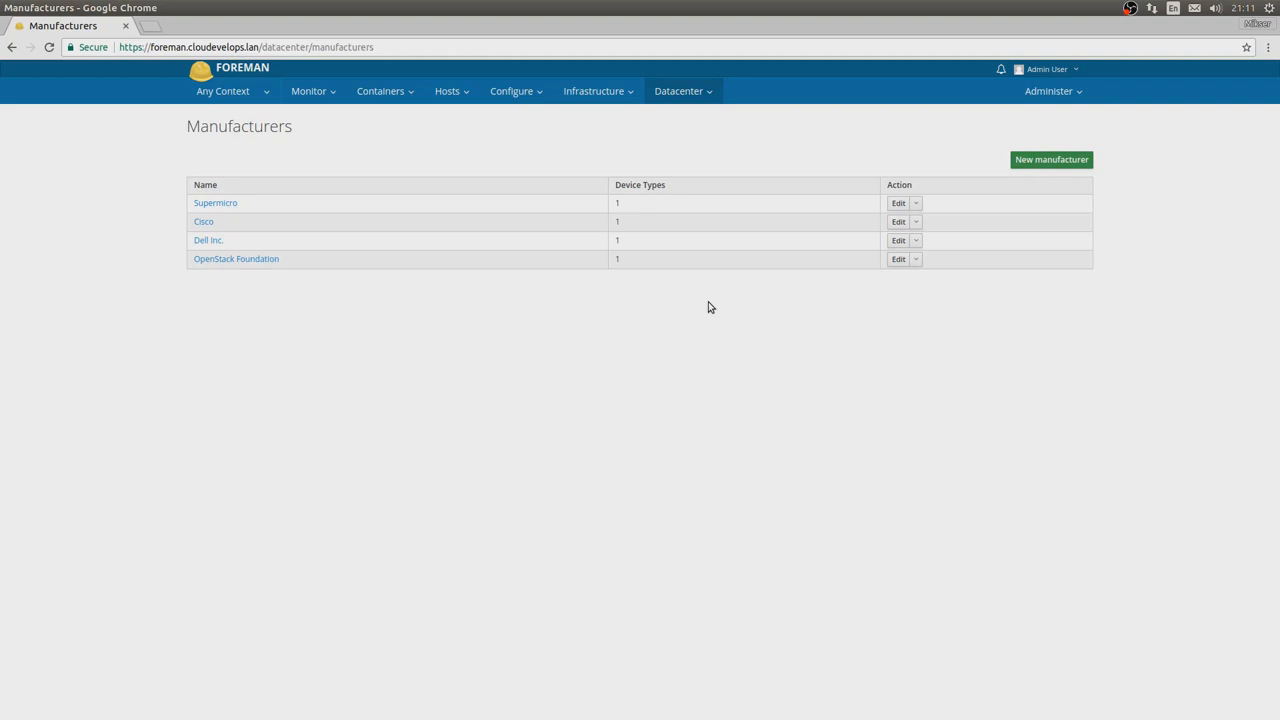
pyautogui.moveTo(339, 171)
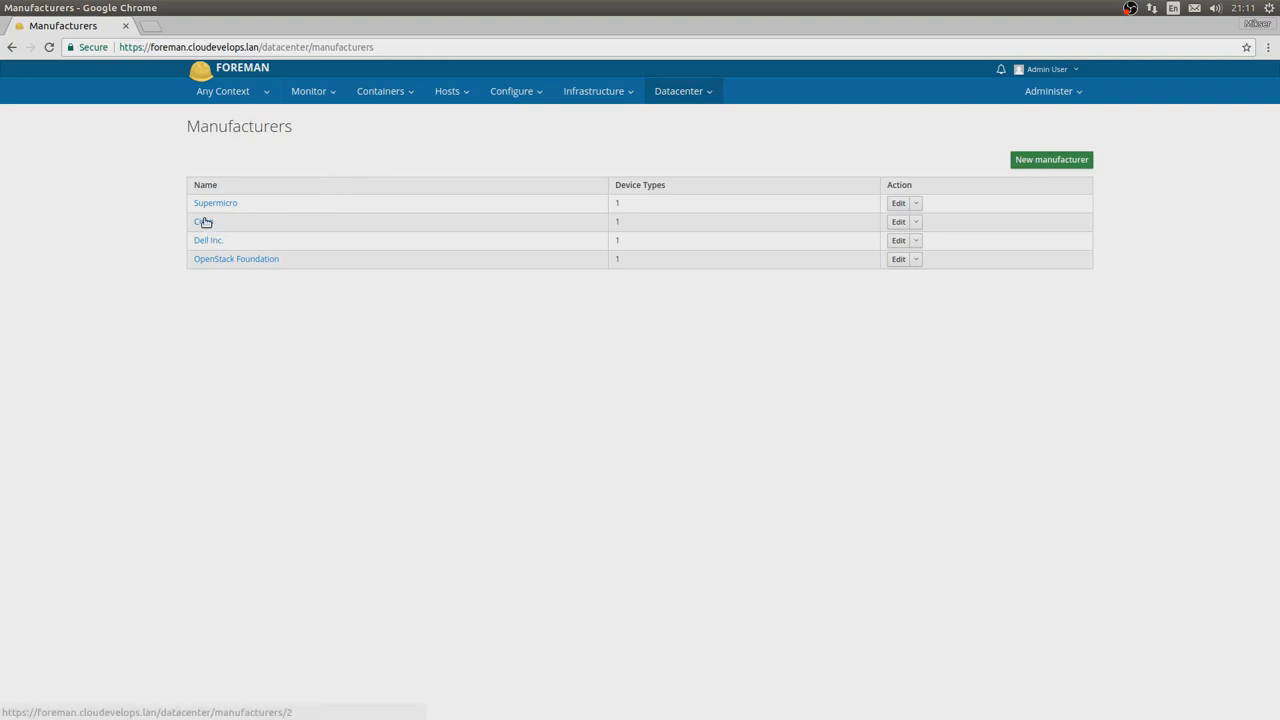
# Open the Cisco manufacturer's details, then go to the Device Types list.
pyautogui.click(199, 221)
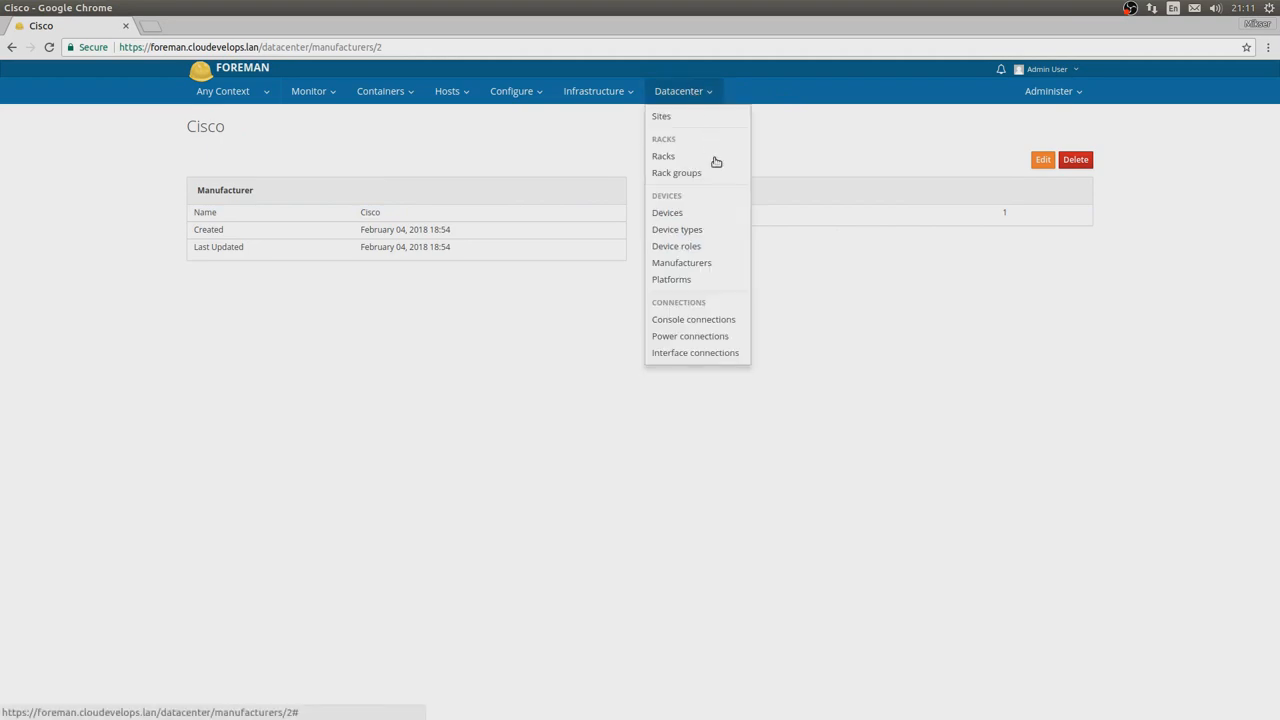
pyautogui.click(676, 229)
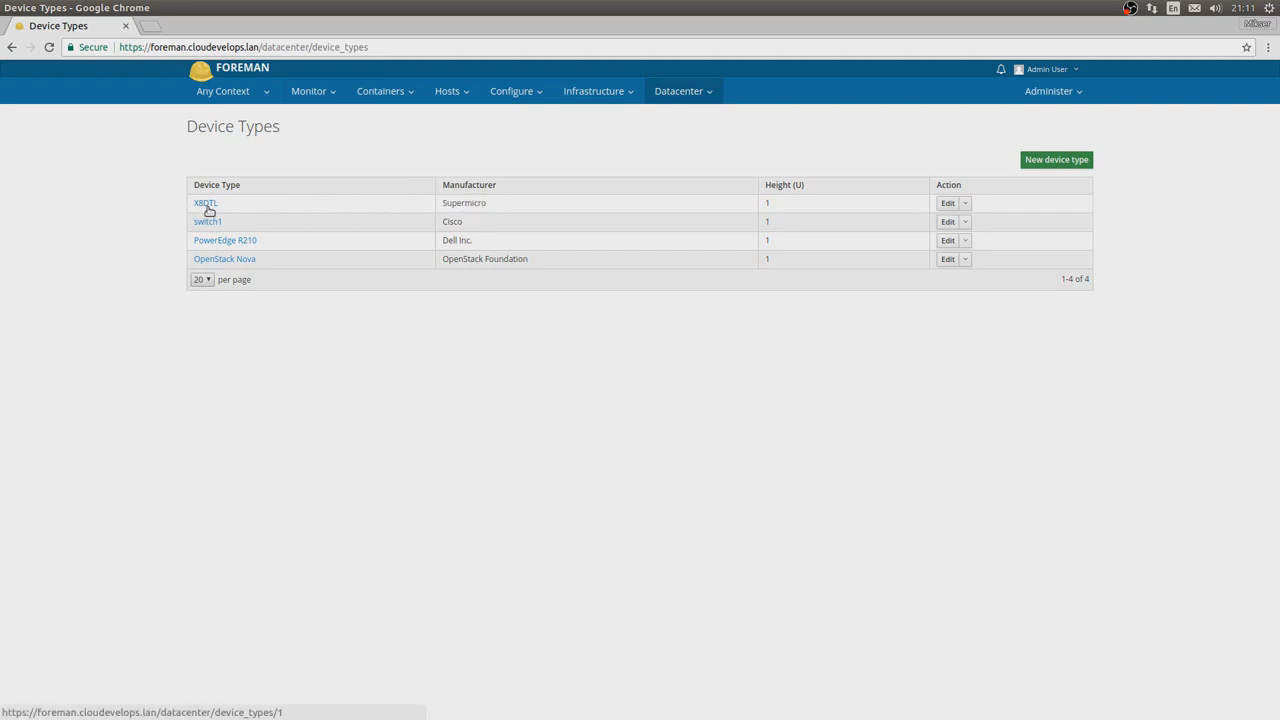
# Inspect the X8DTL device type, then go to the Device Roles list.
pyautogui.click(205, 202)
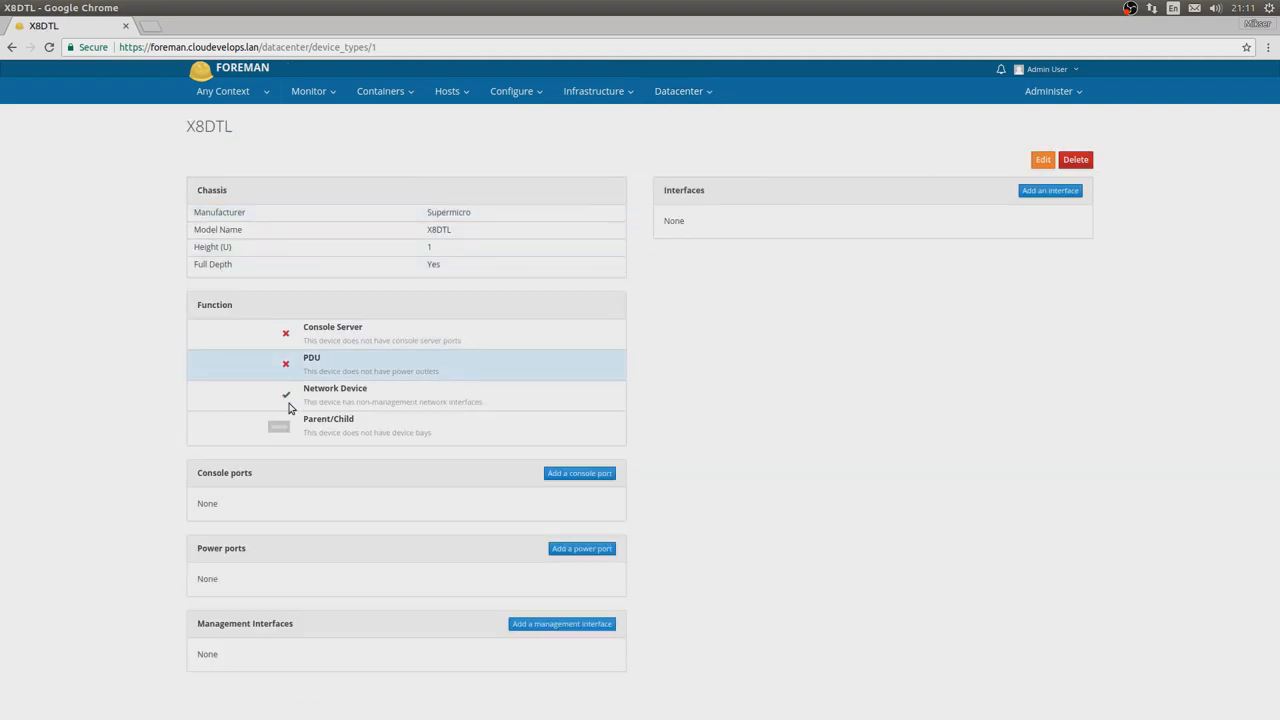
pyautogui.moveTo(454, 128)
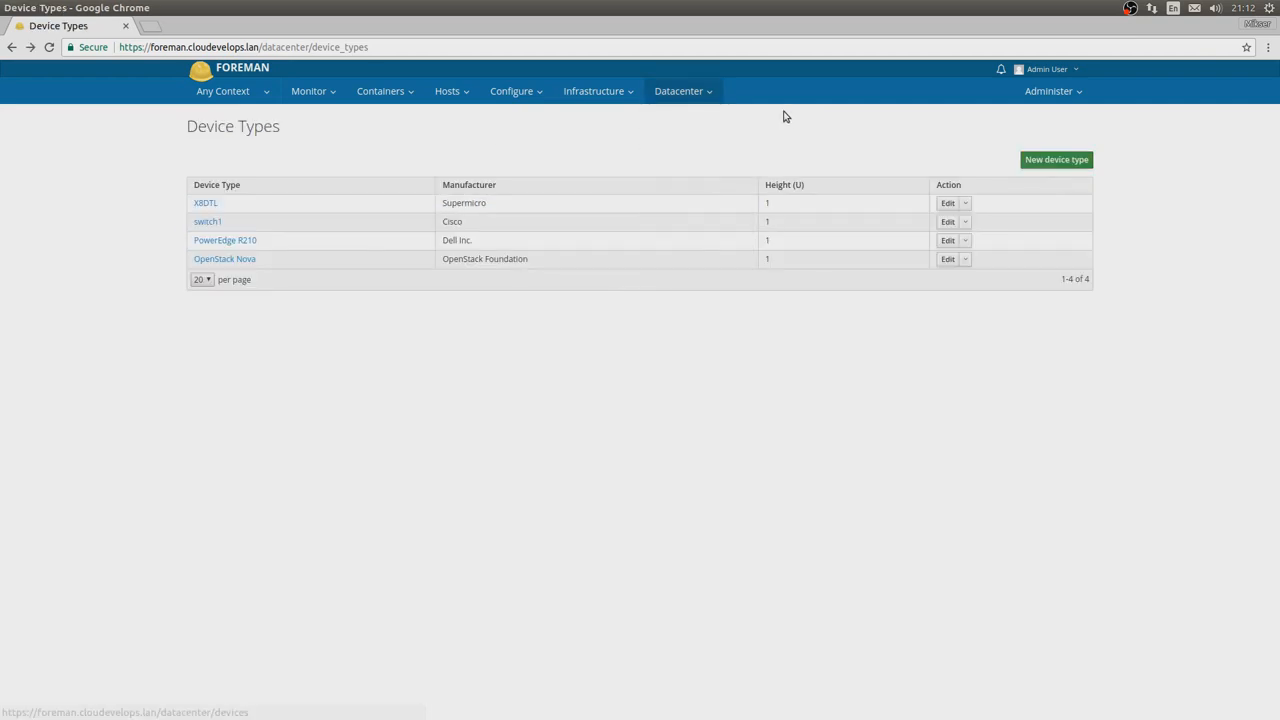
pyautogui.click(684, 91)
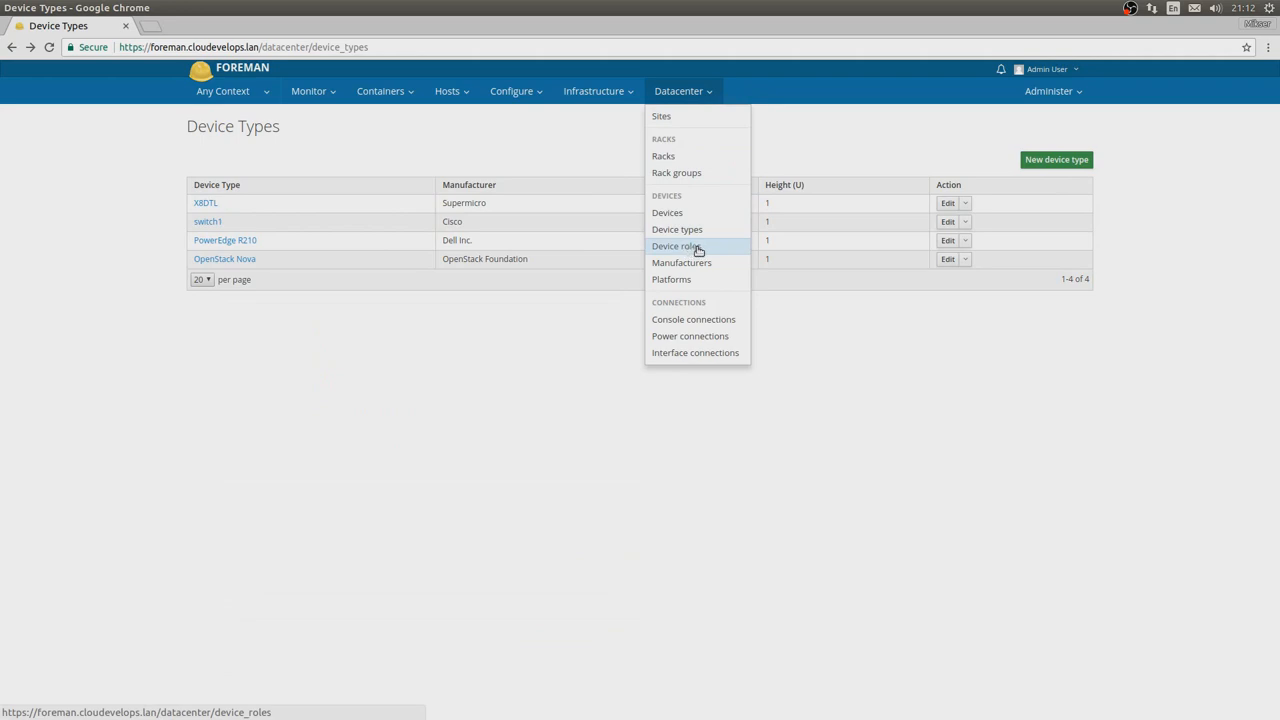
pyautogui.click(676, 246)
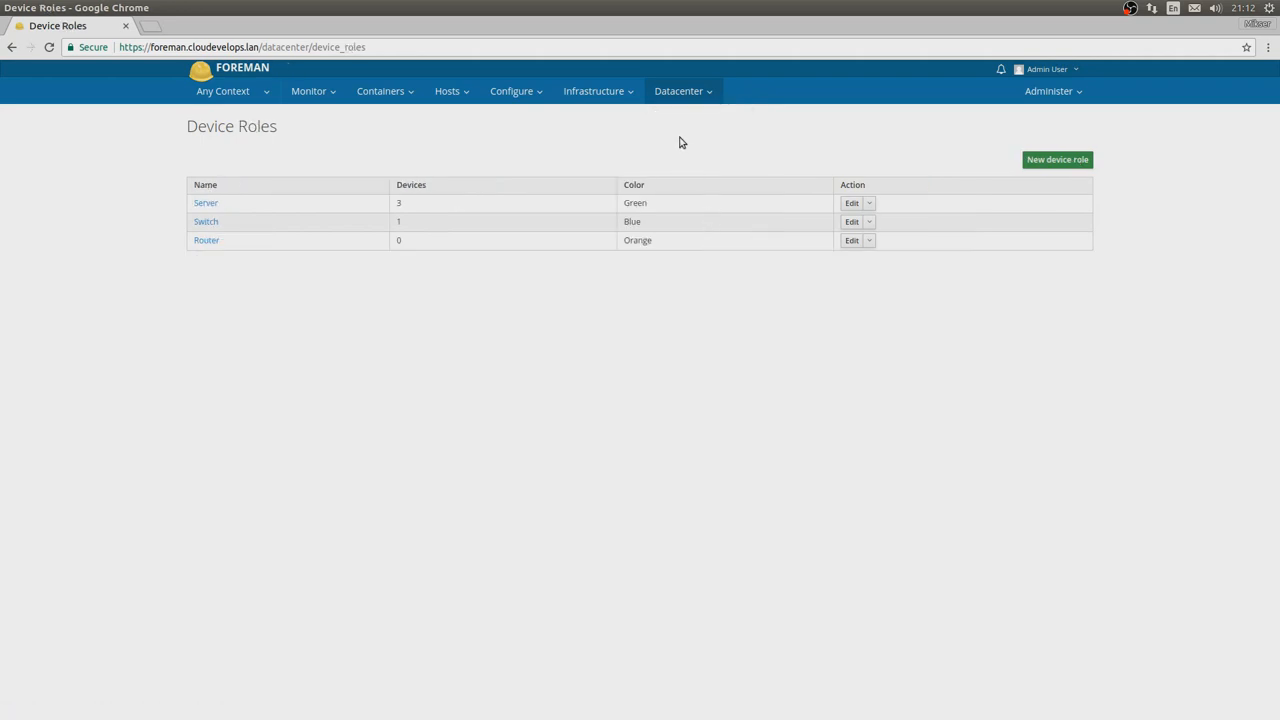
pyautogui.moveTo(228, 213)
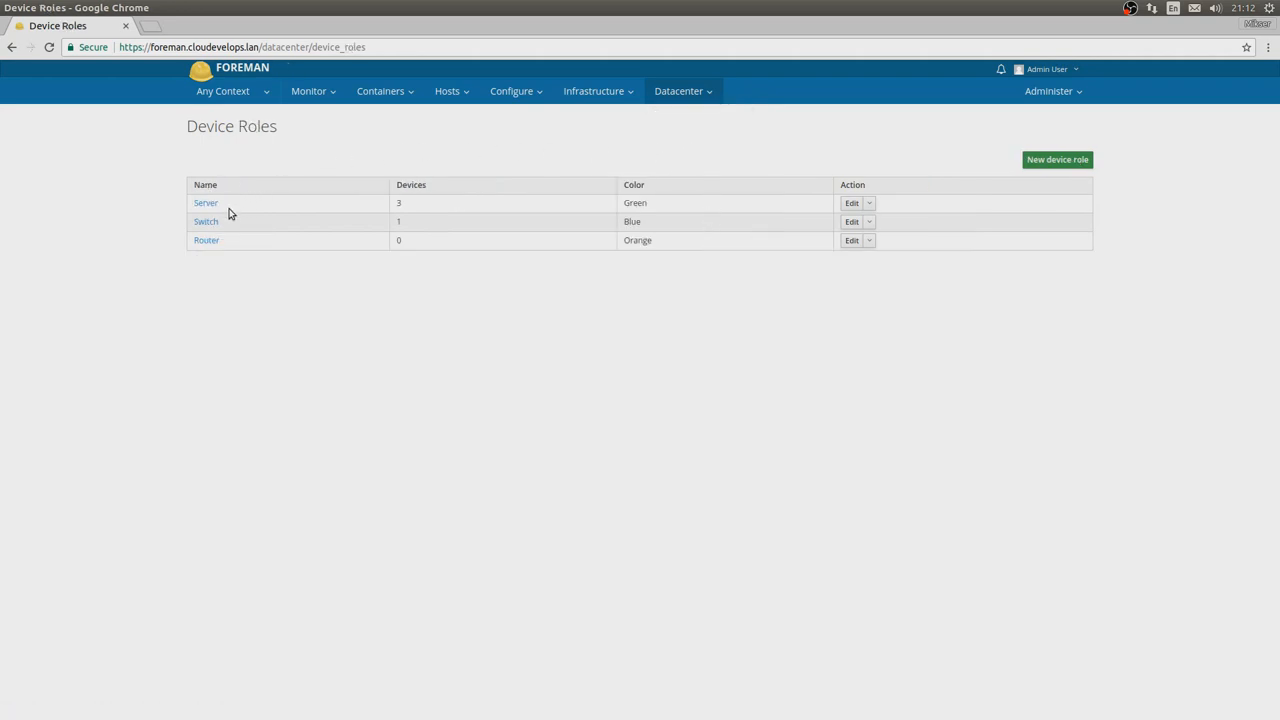
pyautogui.moveTo(237, 248)
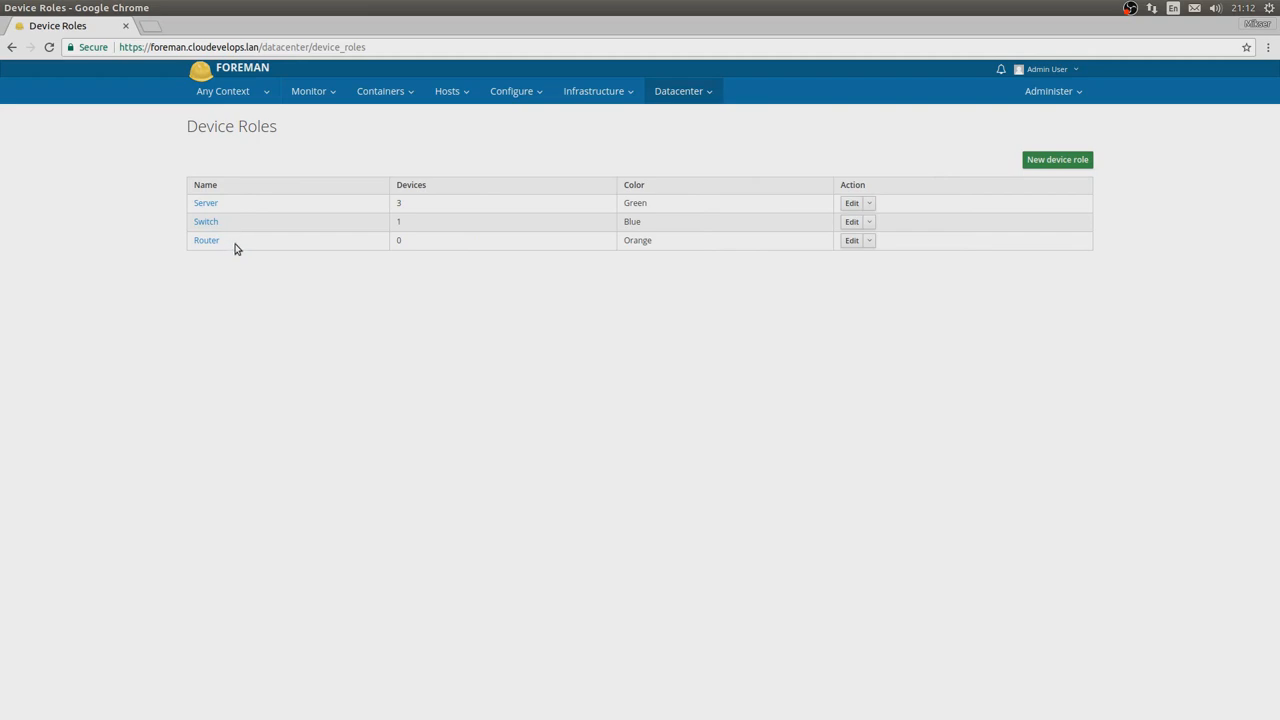
pyautogui.moveTo(494, 167)
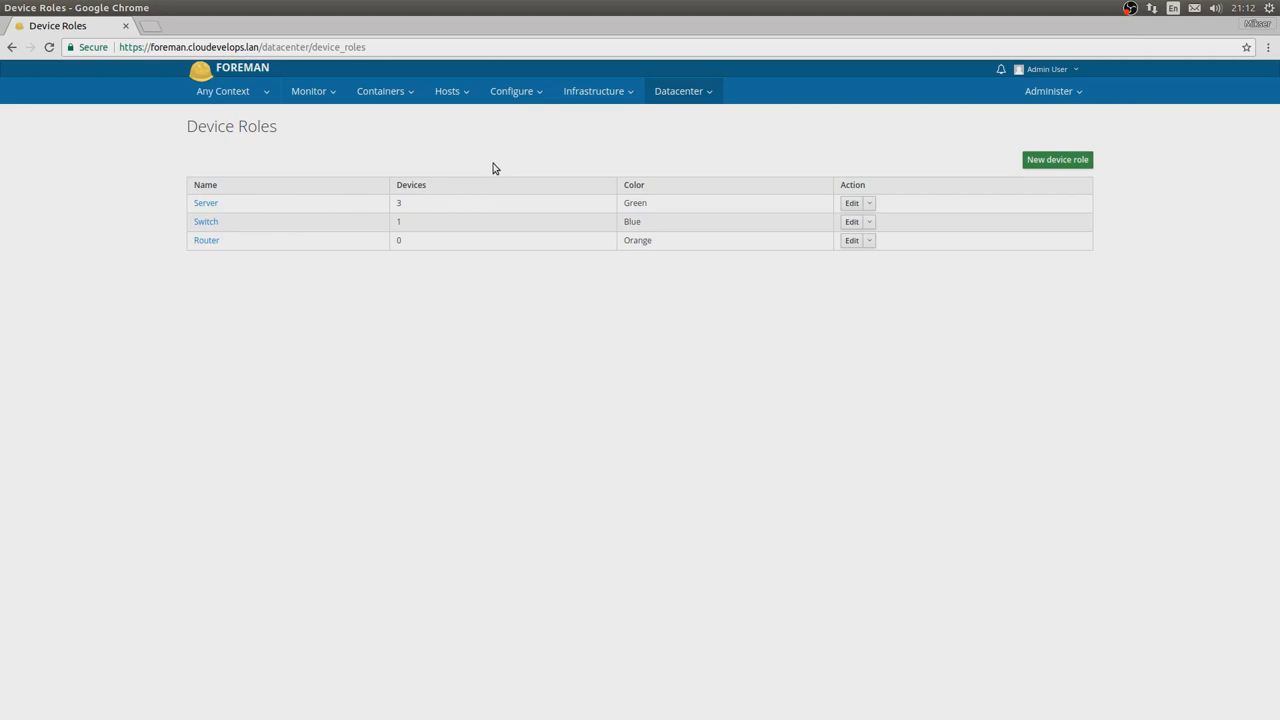
pyautogui.moveTo(617, 159)
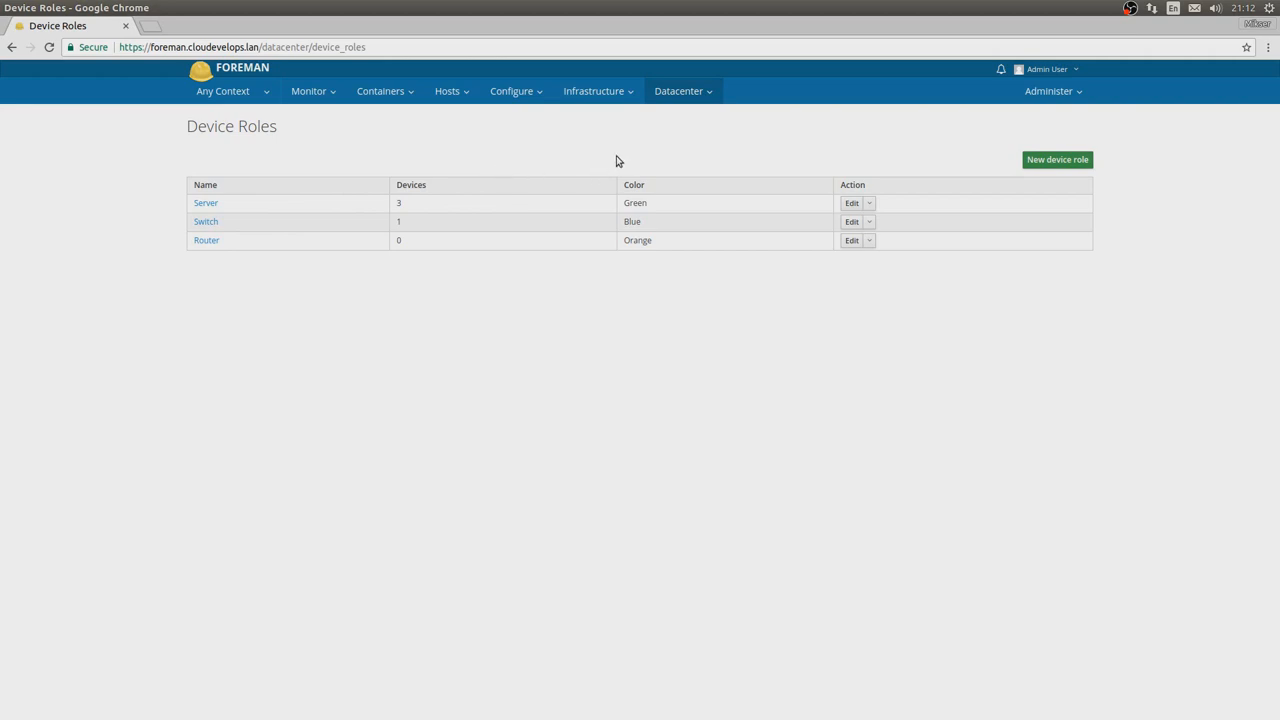
pyautogui.click(205, 221)
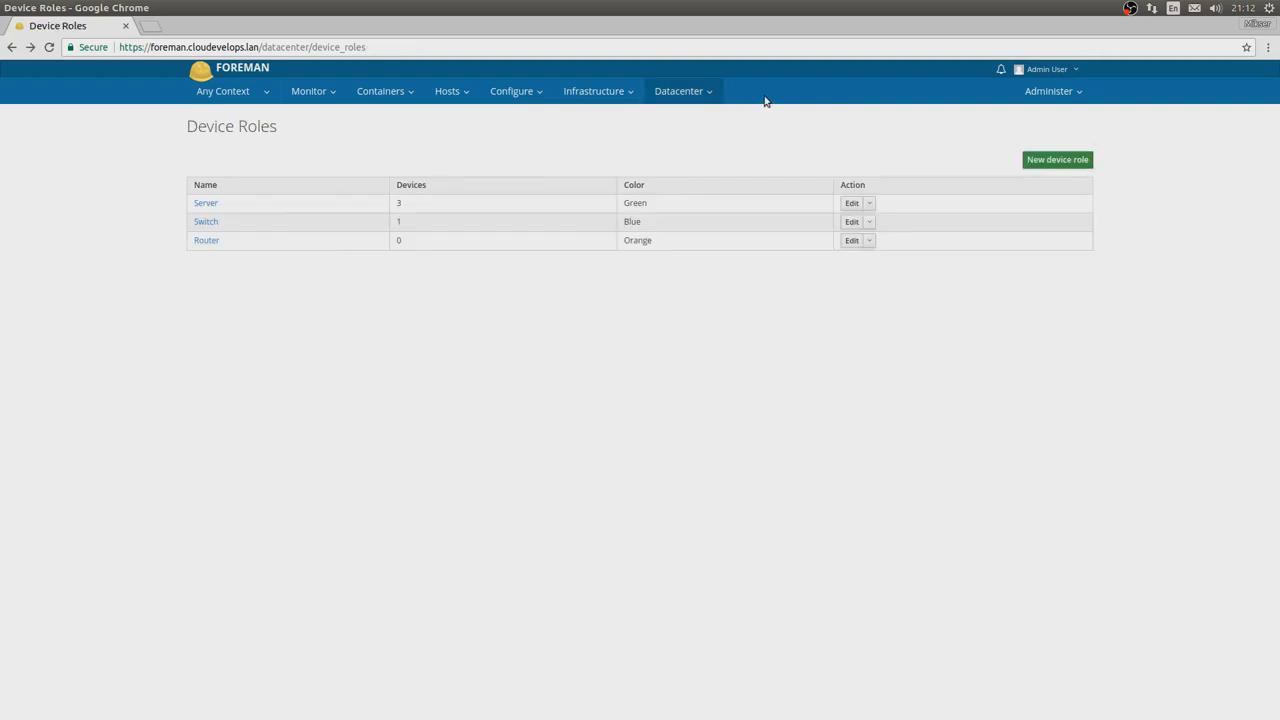
pyautogui.click(681, 91)
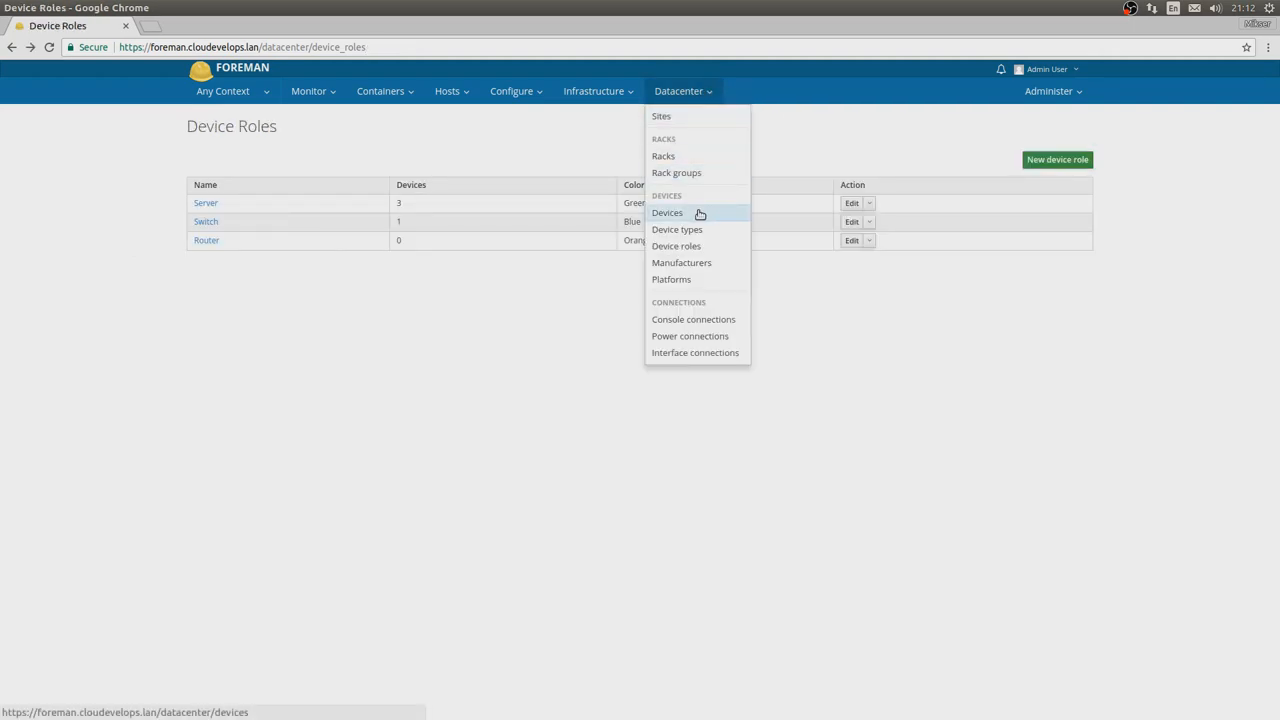
# Go to the Devices list and open an empty new device form.
pyautogui.click(667, 212)
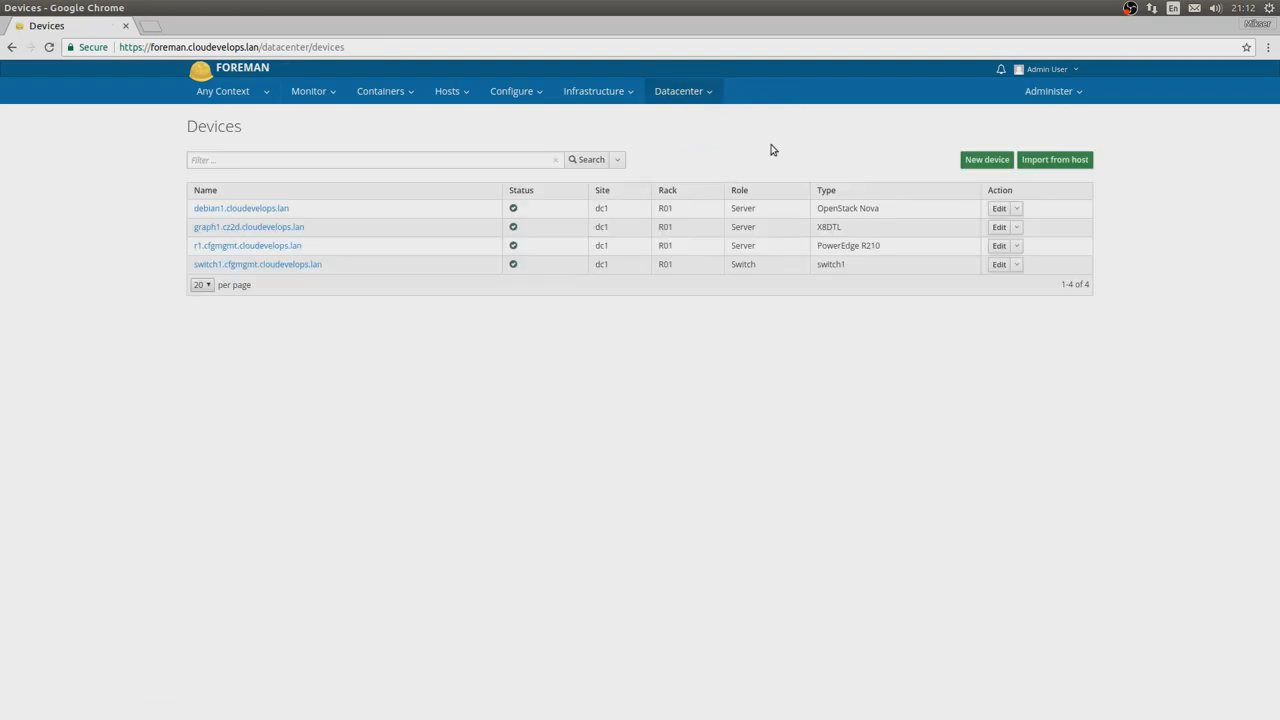
pyautogui.moveTo(270, 208)
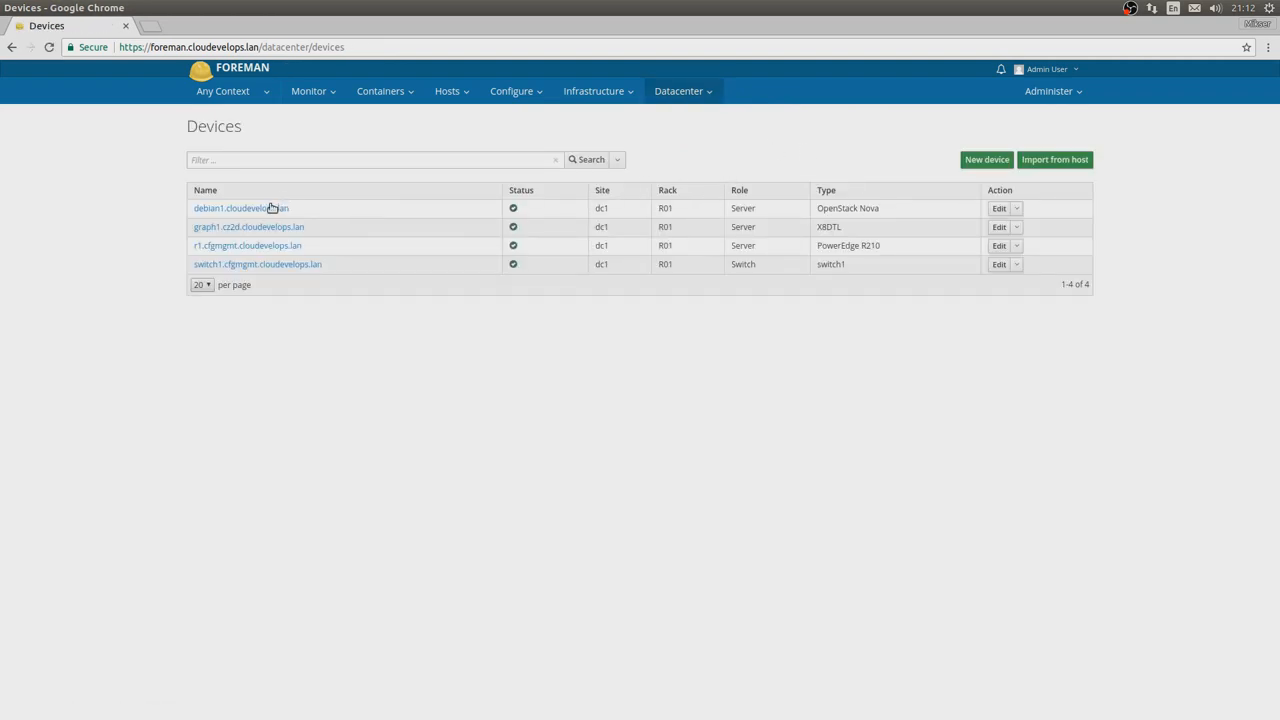
pyautogui.moveTo(273, 229)
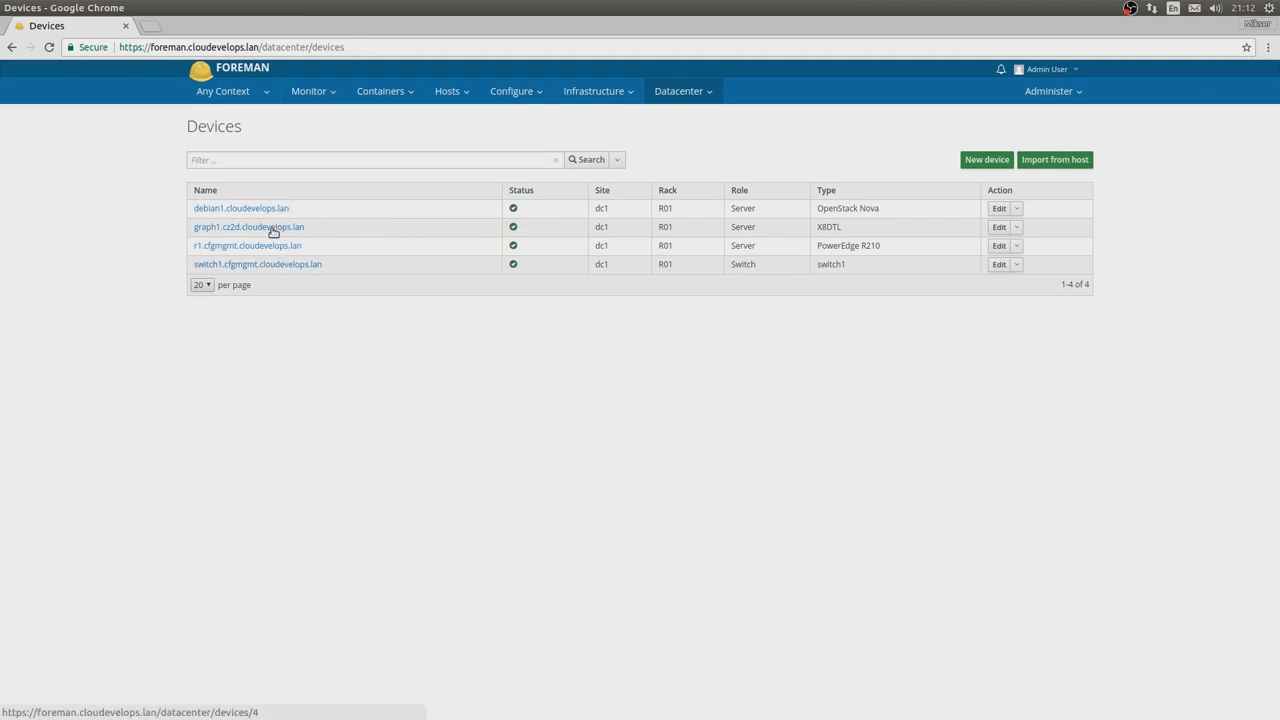
pyautogui.moveTo(280, 208)
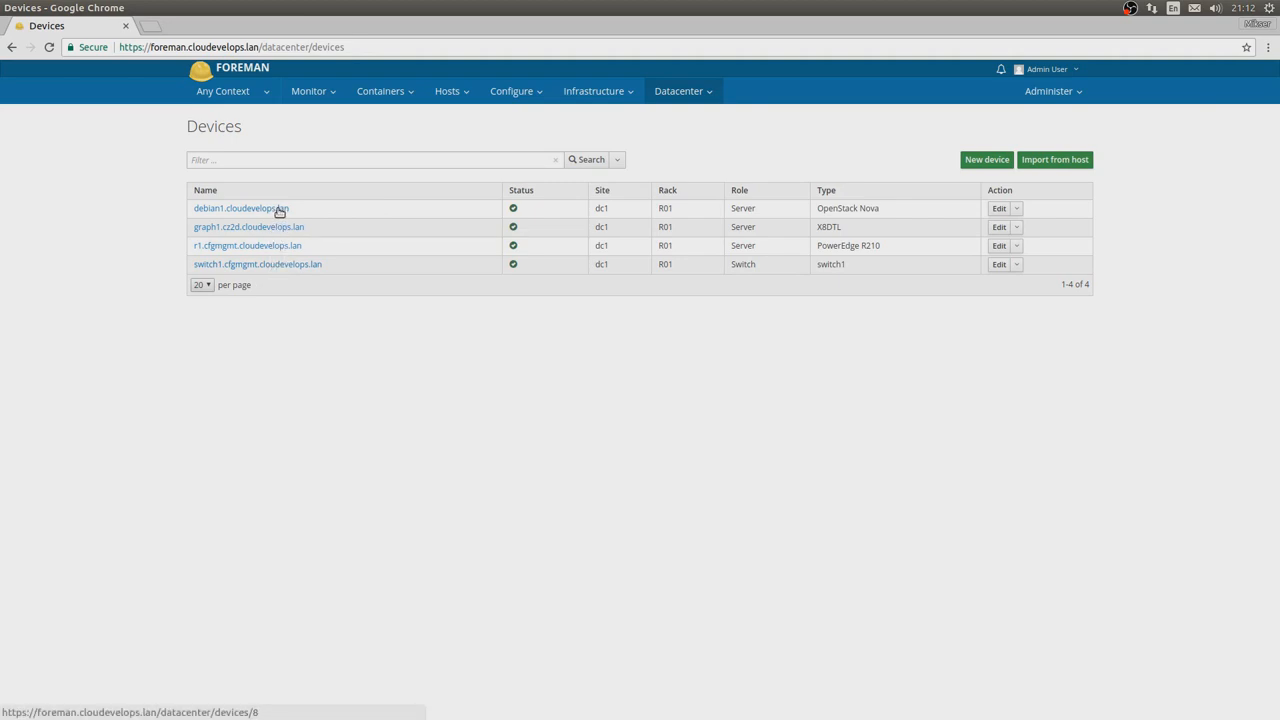
pyautogui.moveTo(794, 138)
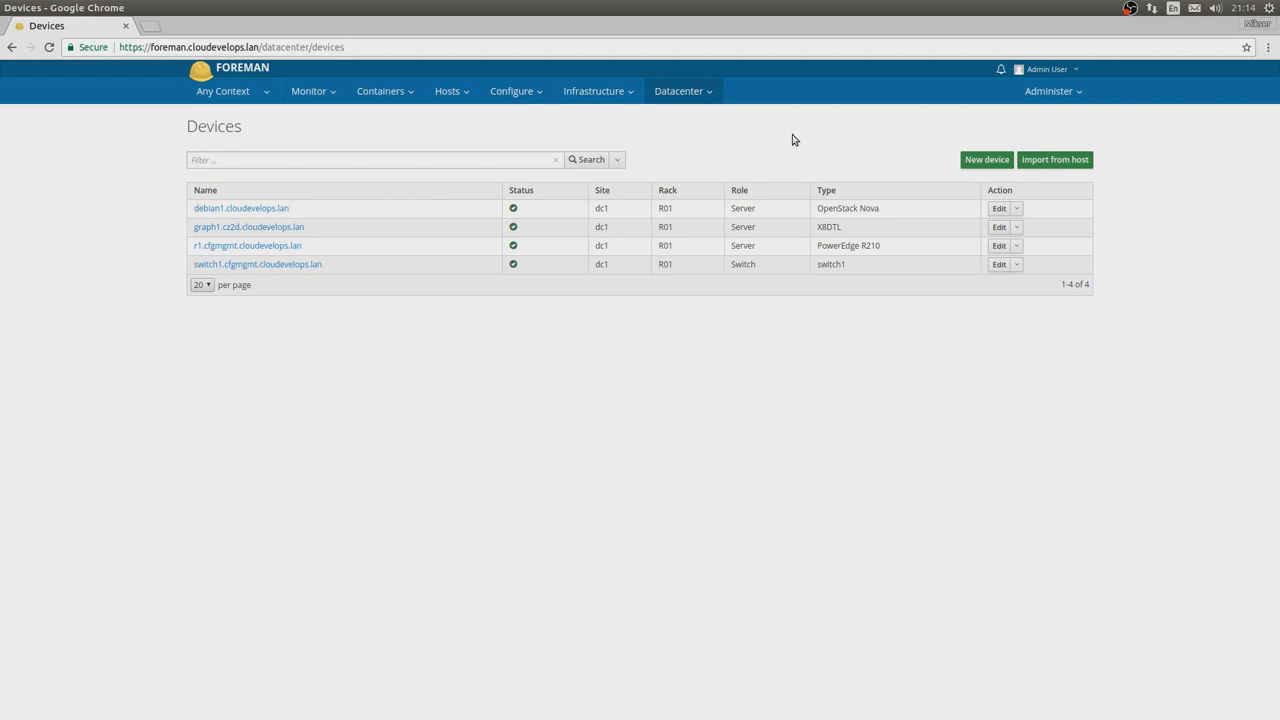
pyautogui.moveTo(992, 159)
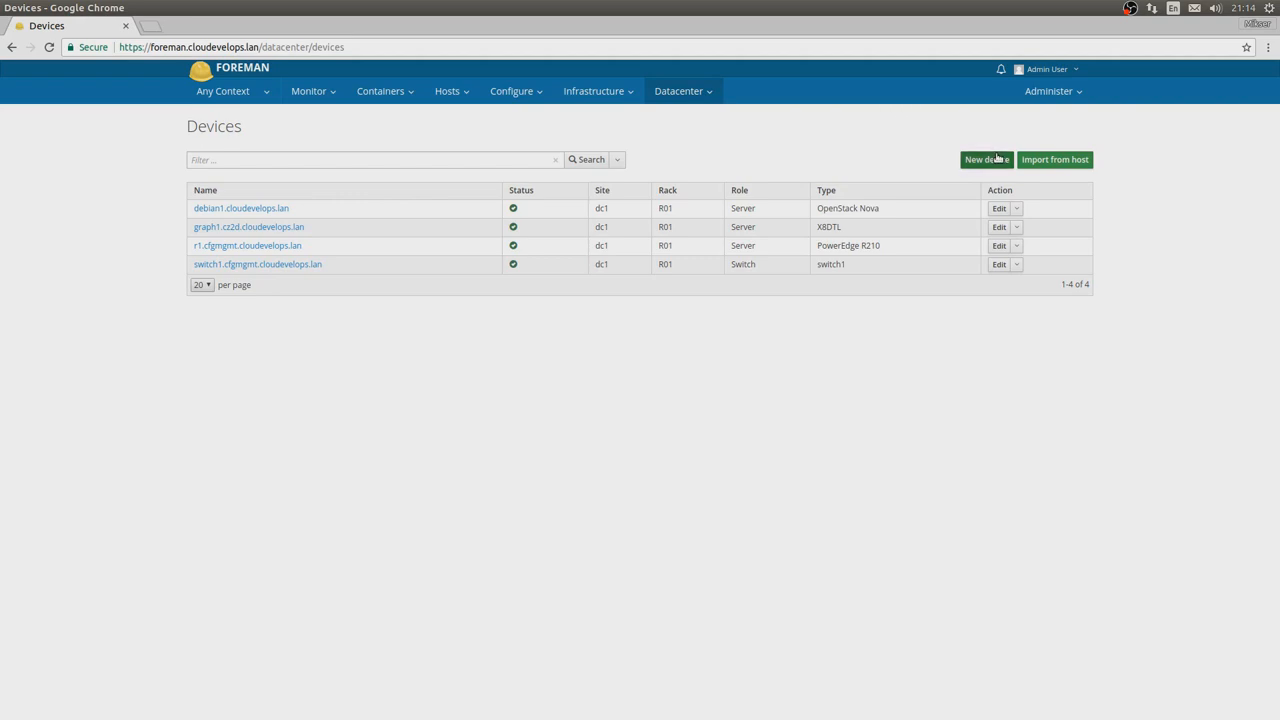
pyautogui.click(985, 159)
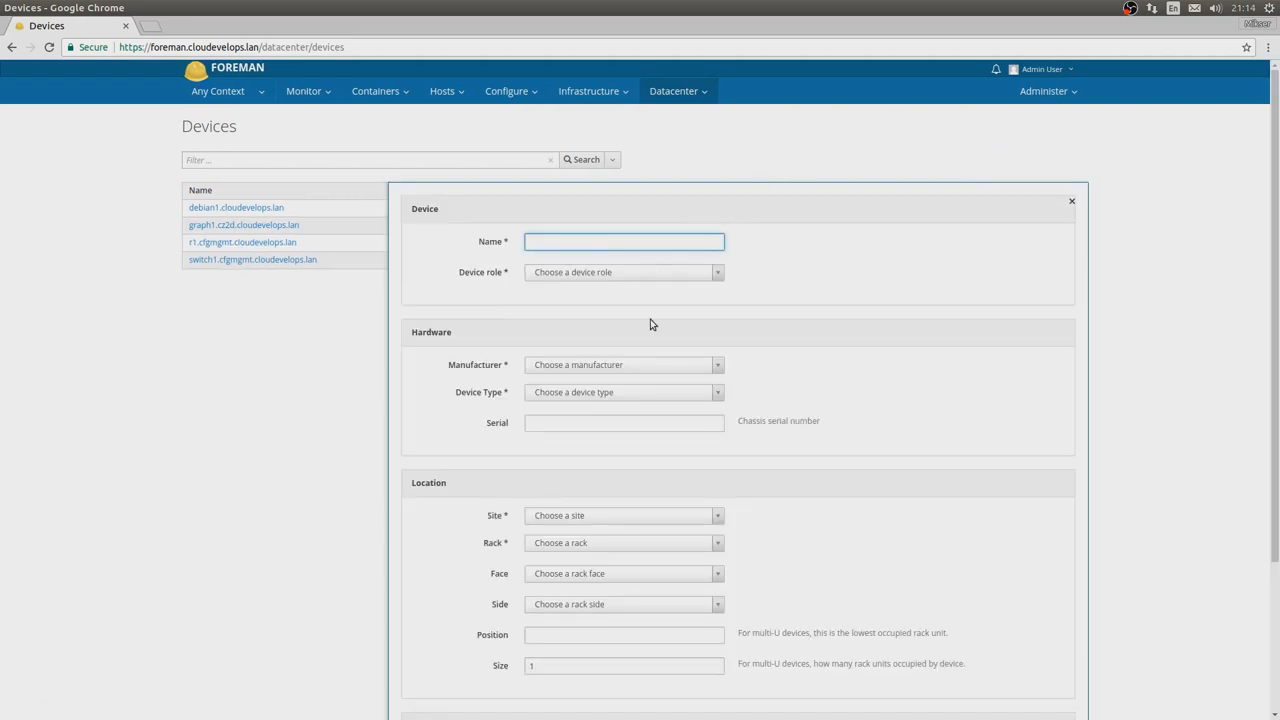
# Leave the new device form and list hosts available for import as devices.
pyautogui.scroll(-3)
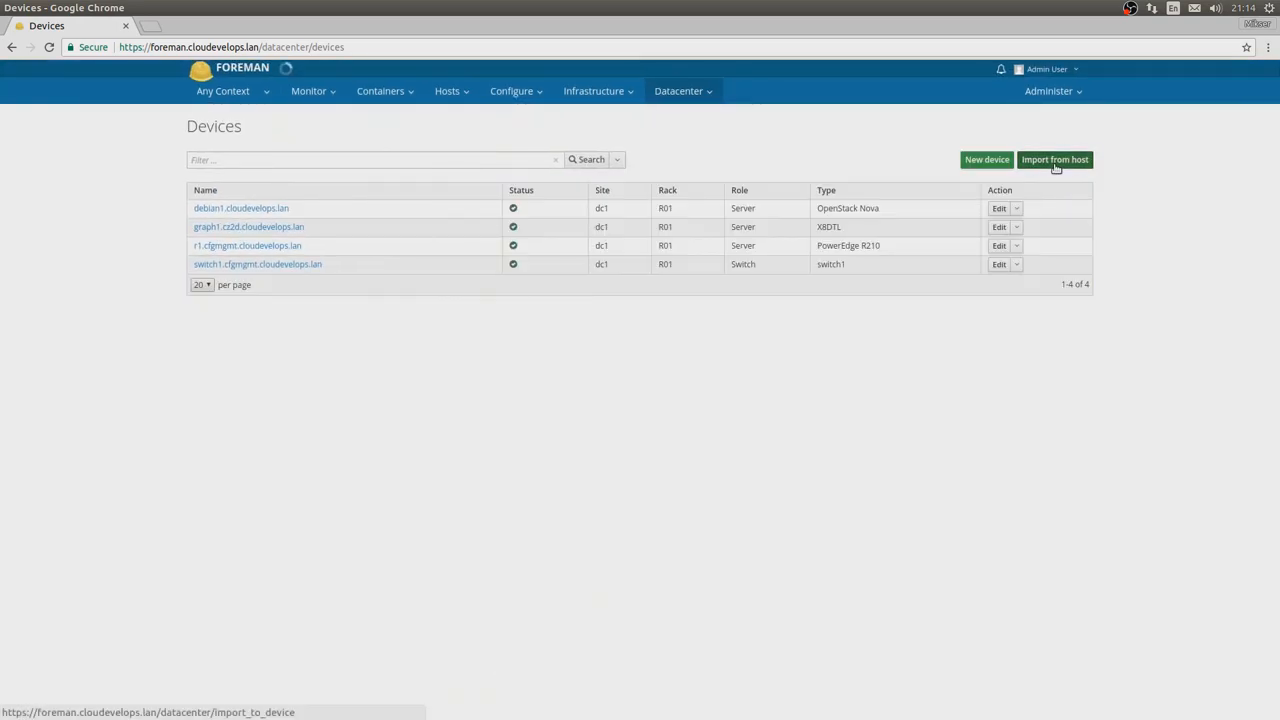
pyautogui.click(1055, 159)
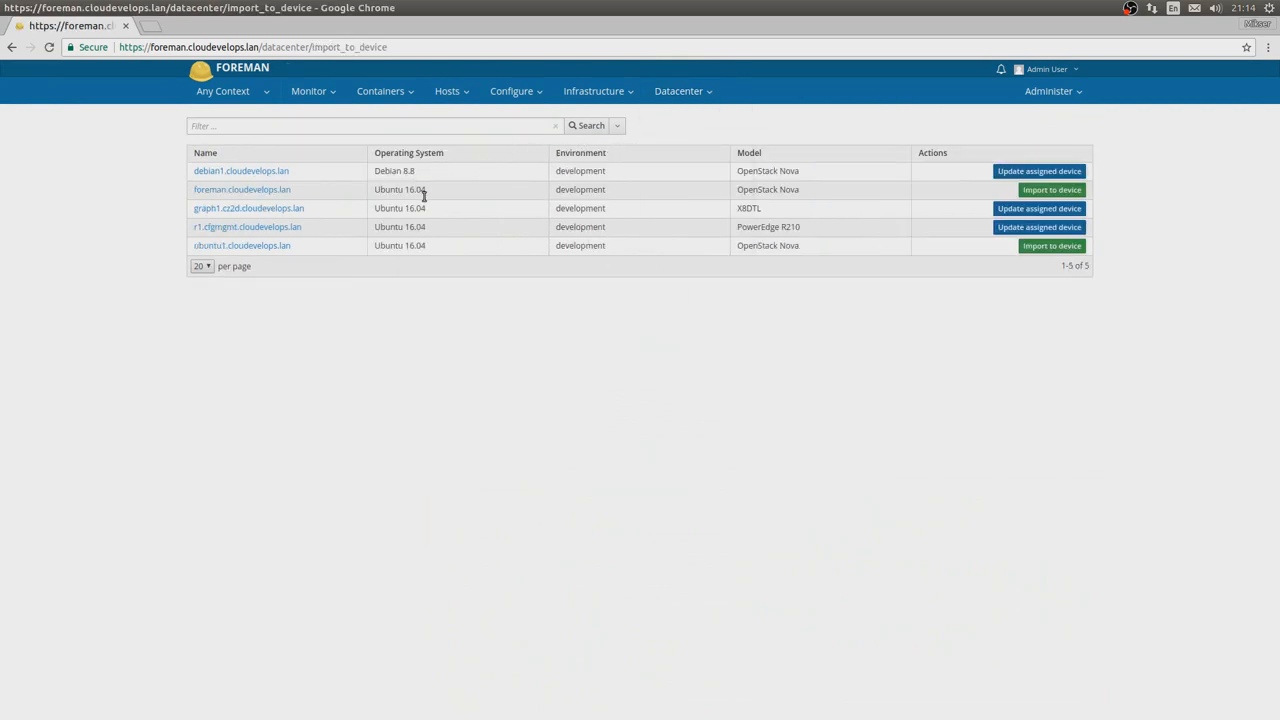
pyautogui.moveTo(343, 211)
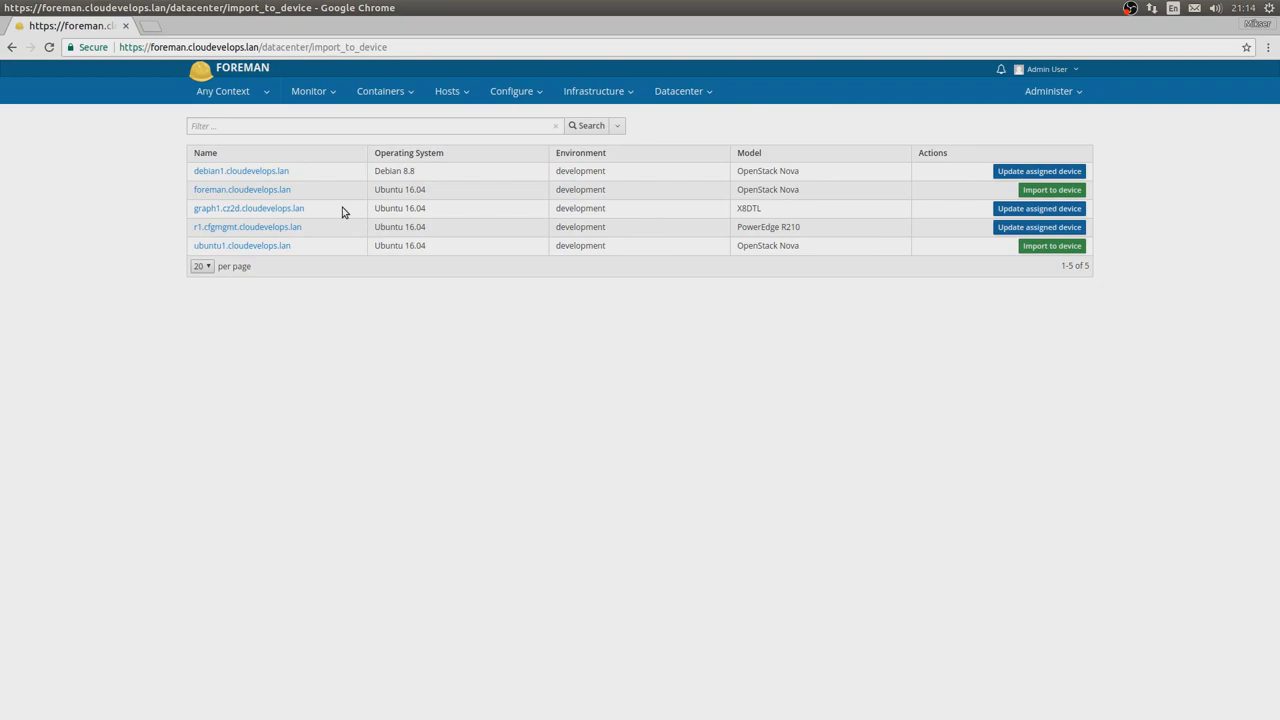
pyautogui.moveTo(1053, 246)
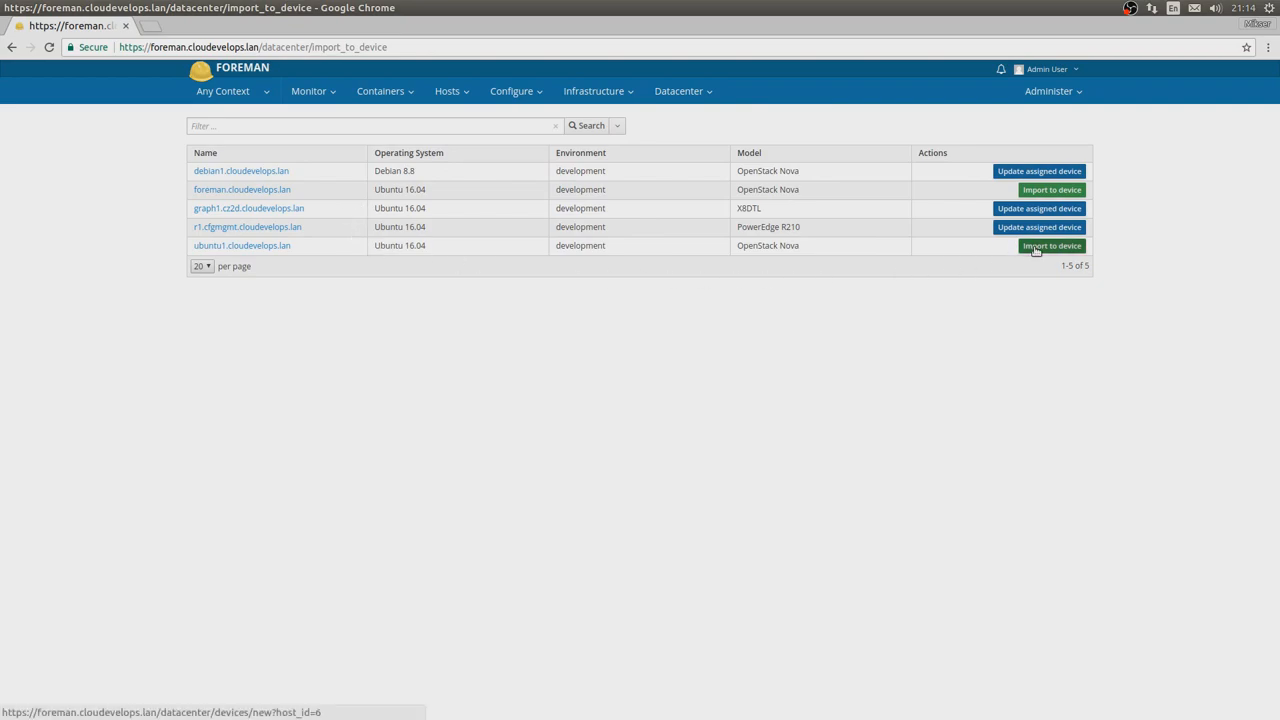
# Import ubuntu1.cloudevelops.lan, opening a device form prefilled with role Server.
pyautogui.click(1053, 245)
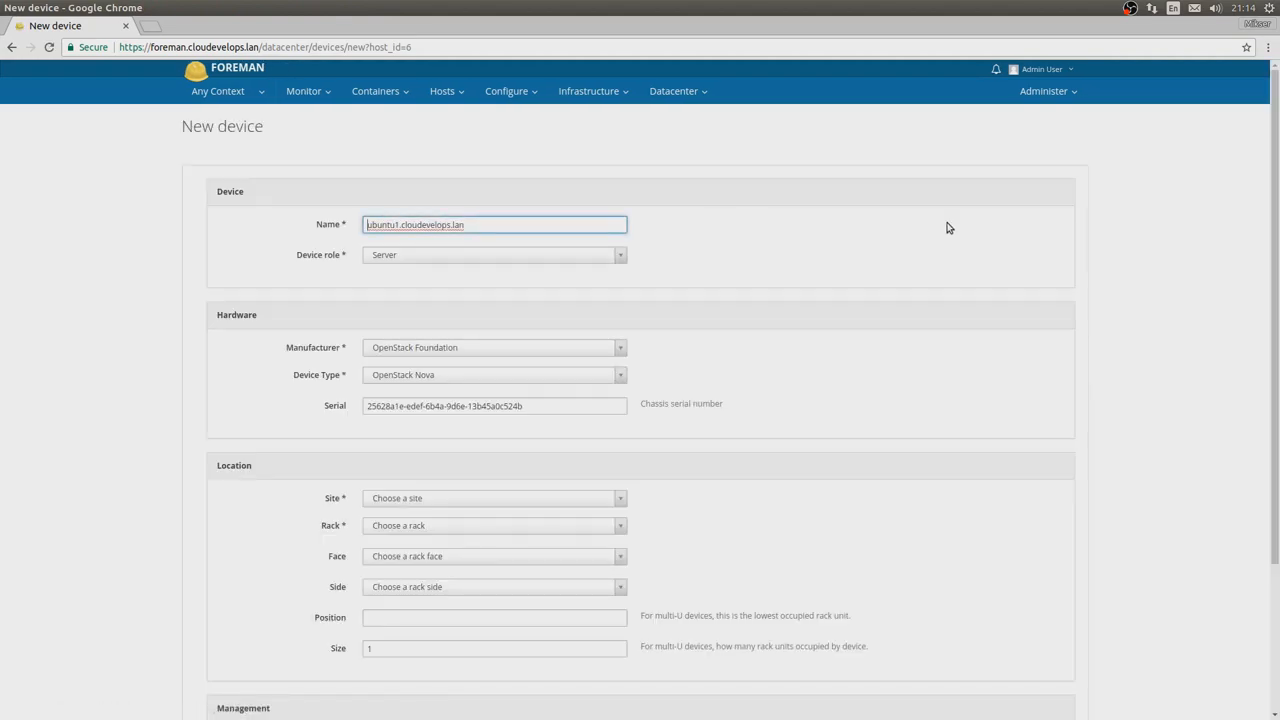
# Keep role Server, set site dc1, rack R01, front, full side, position 4, and submit.
pyautogui.click(494, 255)
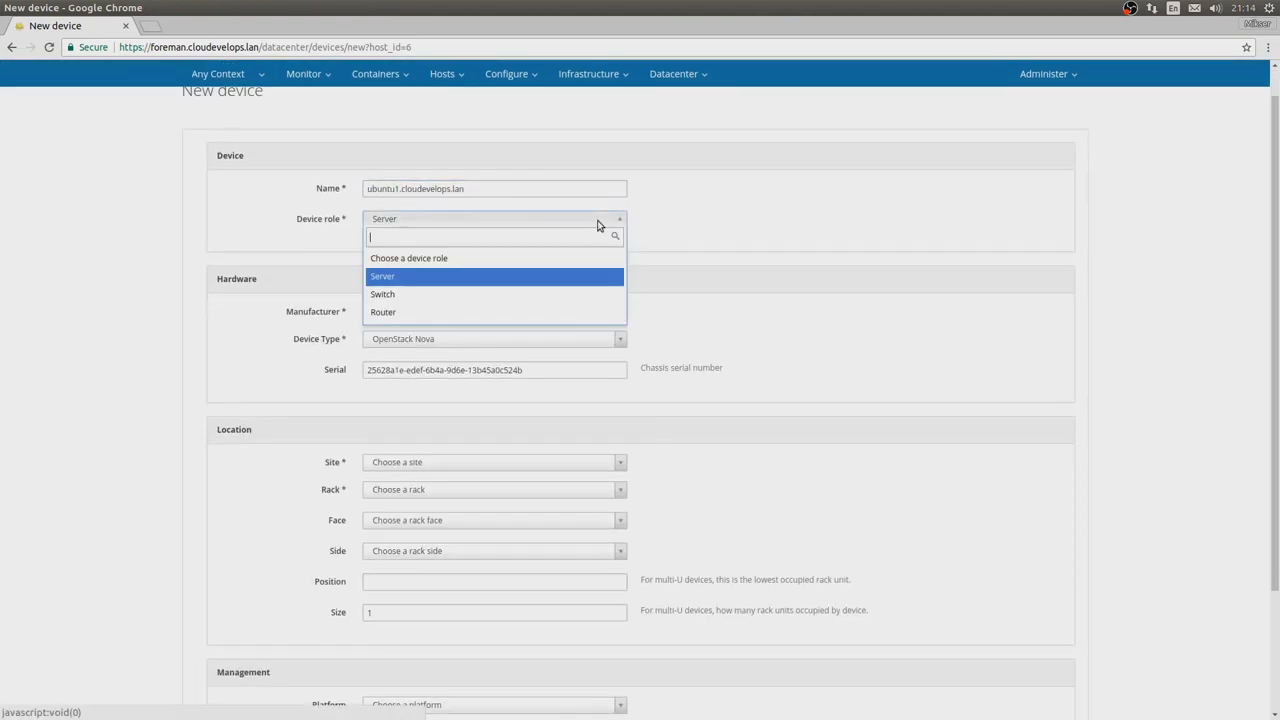
pyautogui.click(383, 276)
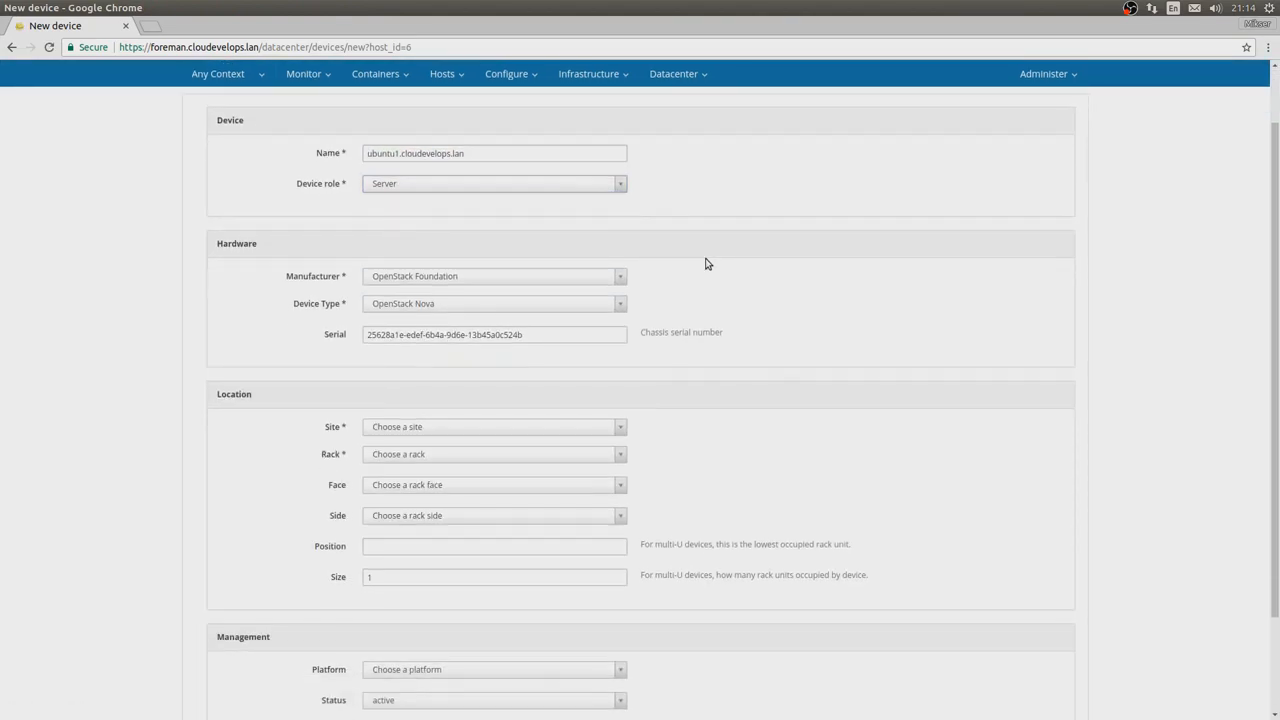
pyautogui.scroll(-3)
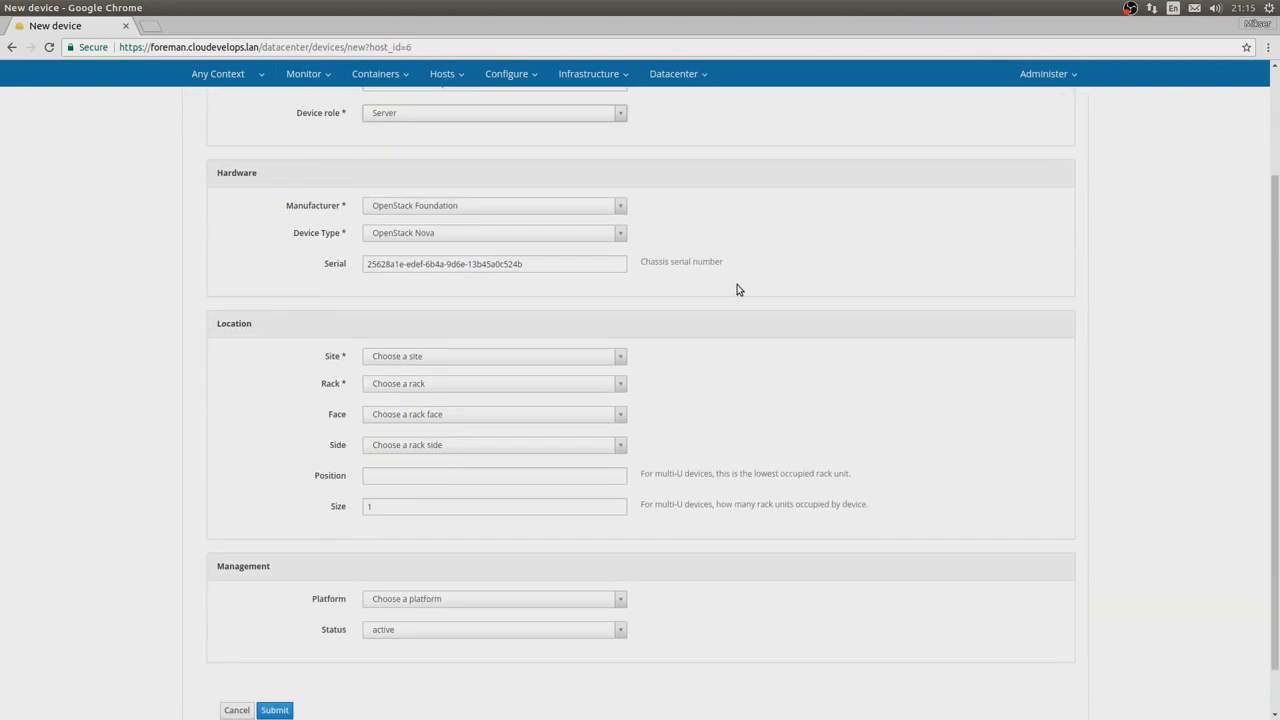
pyautogui.scroll(-3)
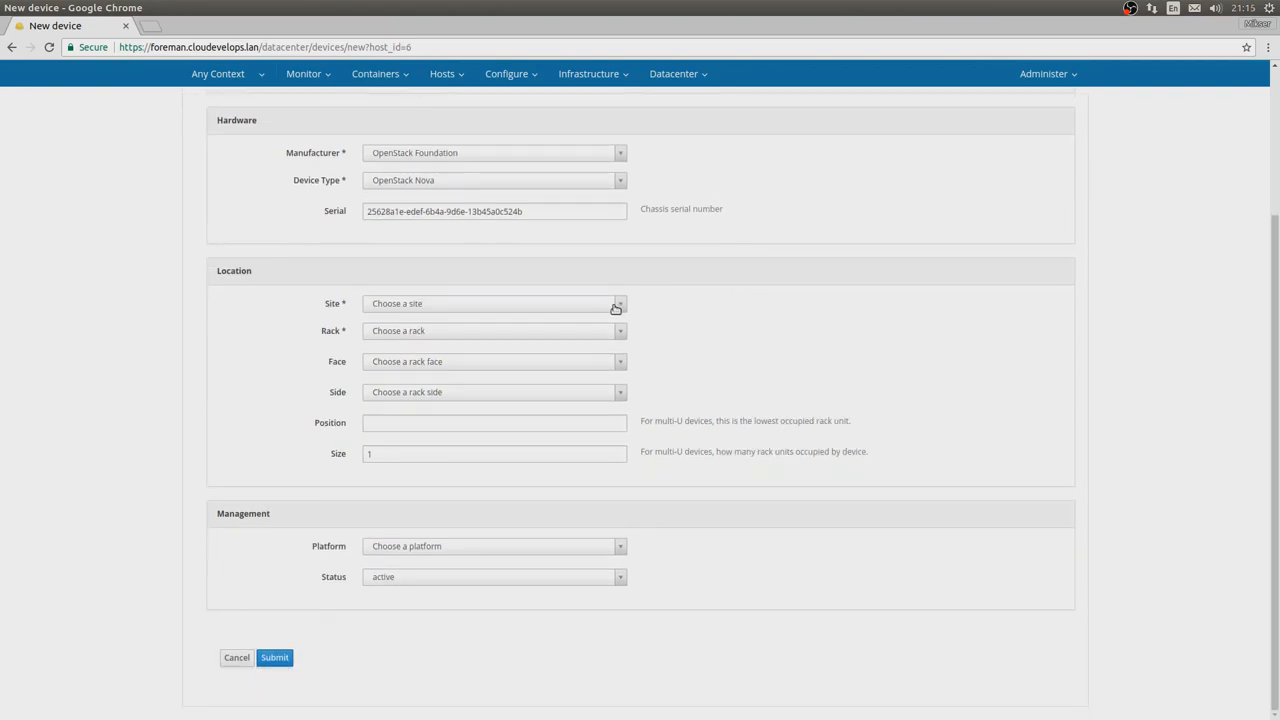
pyautogui.click(494, 303)
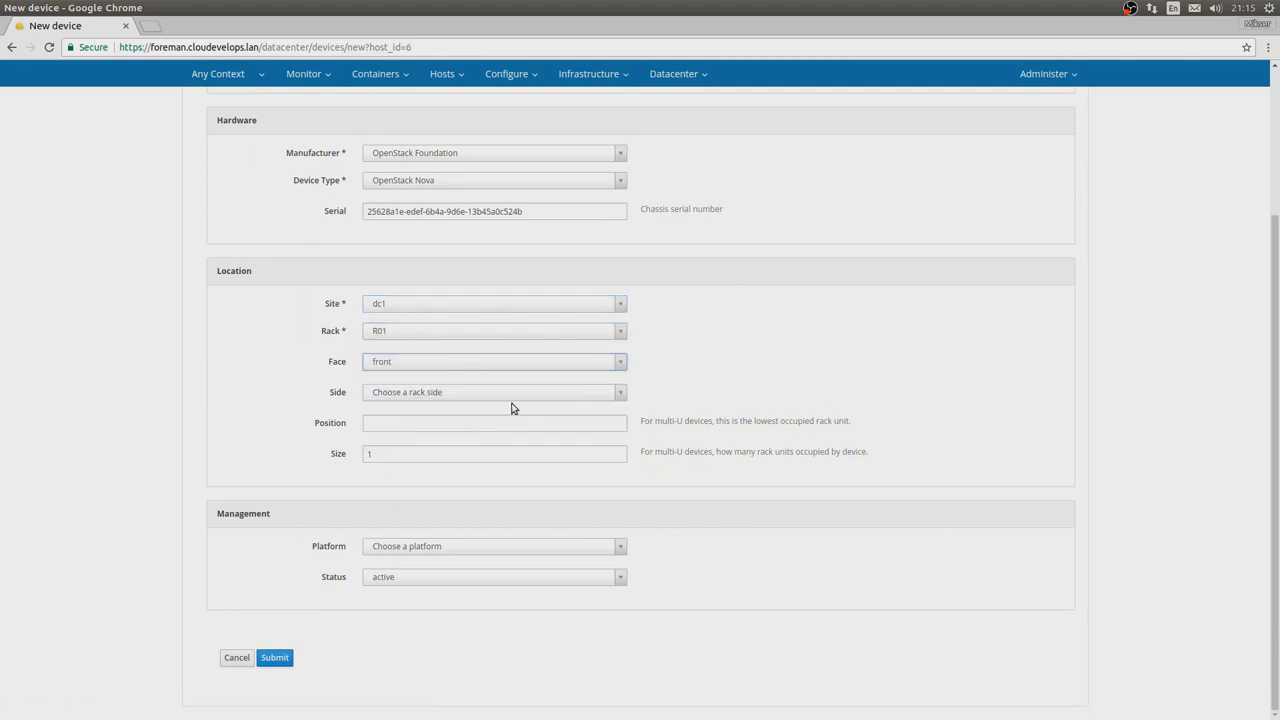
pyautogui.click(494, 392)
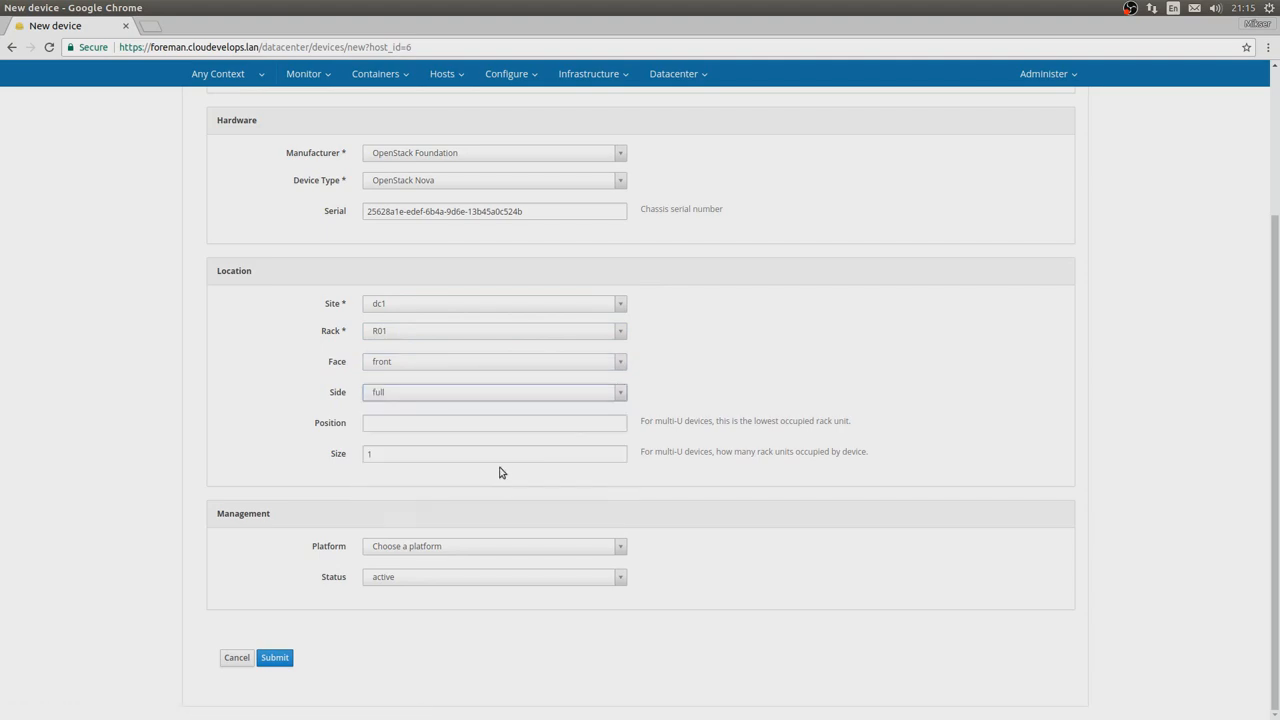
pyautogui.click(494, 422)
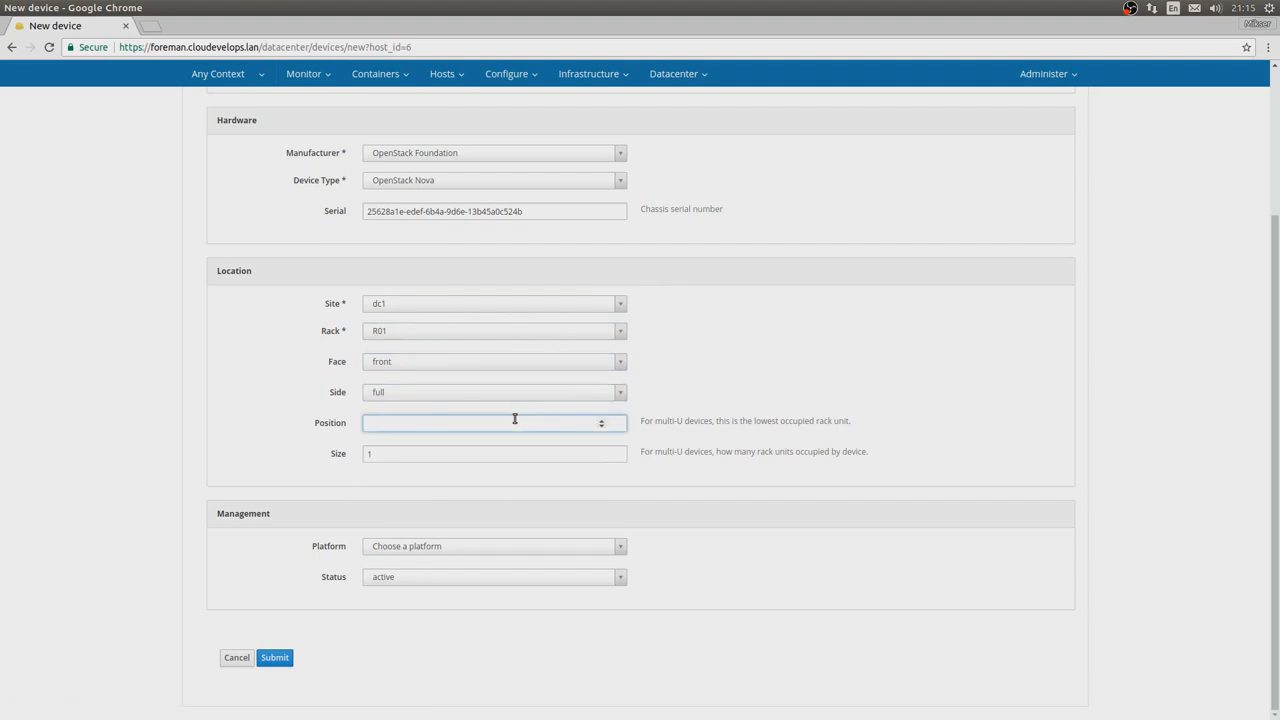
pyautogui.write('4')
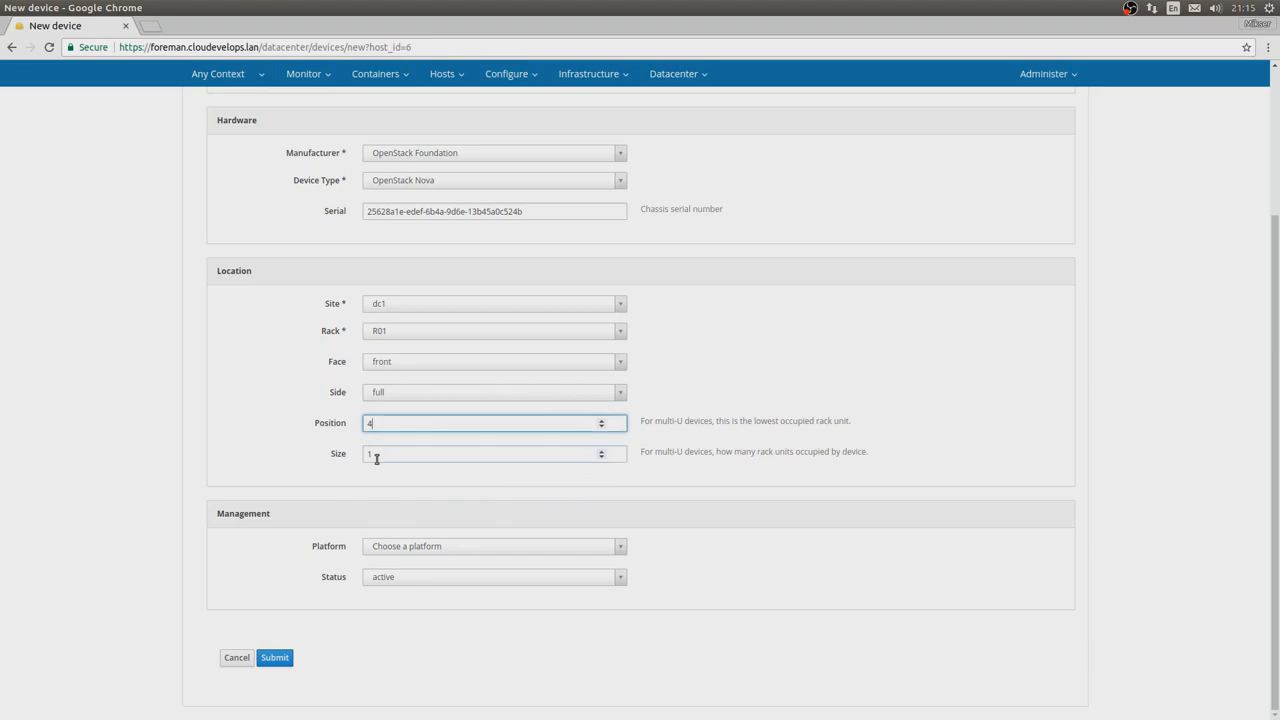
pyautogui.click(274, 657)
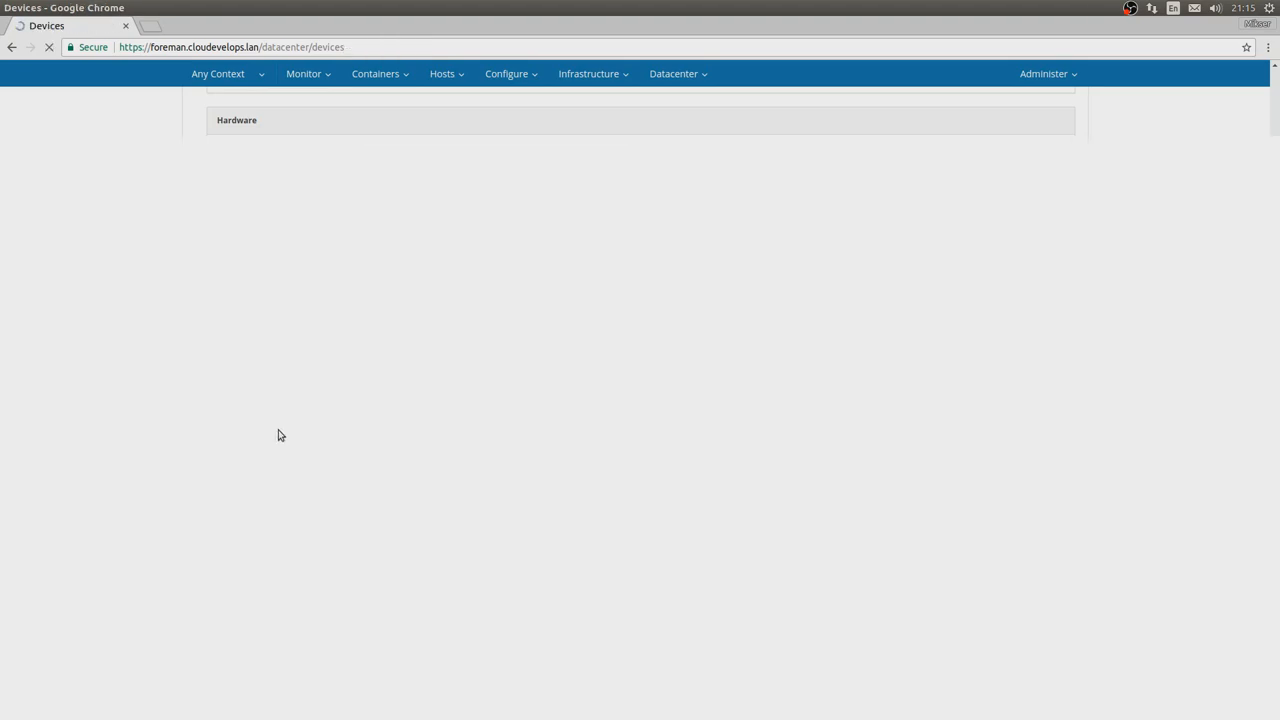
# Go to the Racks list and open rack R01, showing ubuntu1 at 4U.
pyautogui.click(678, 90)
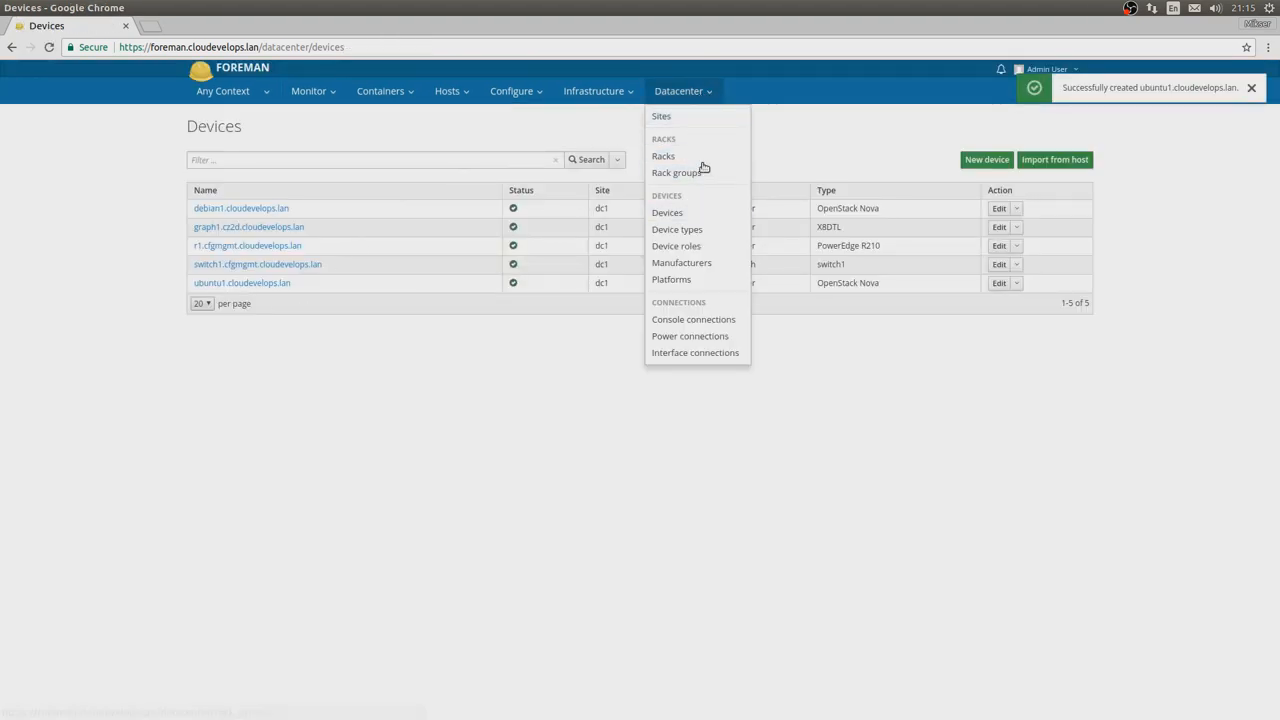
pyautogui.click(662, 156)
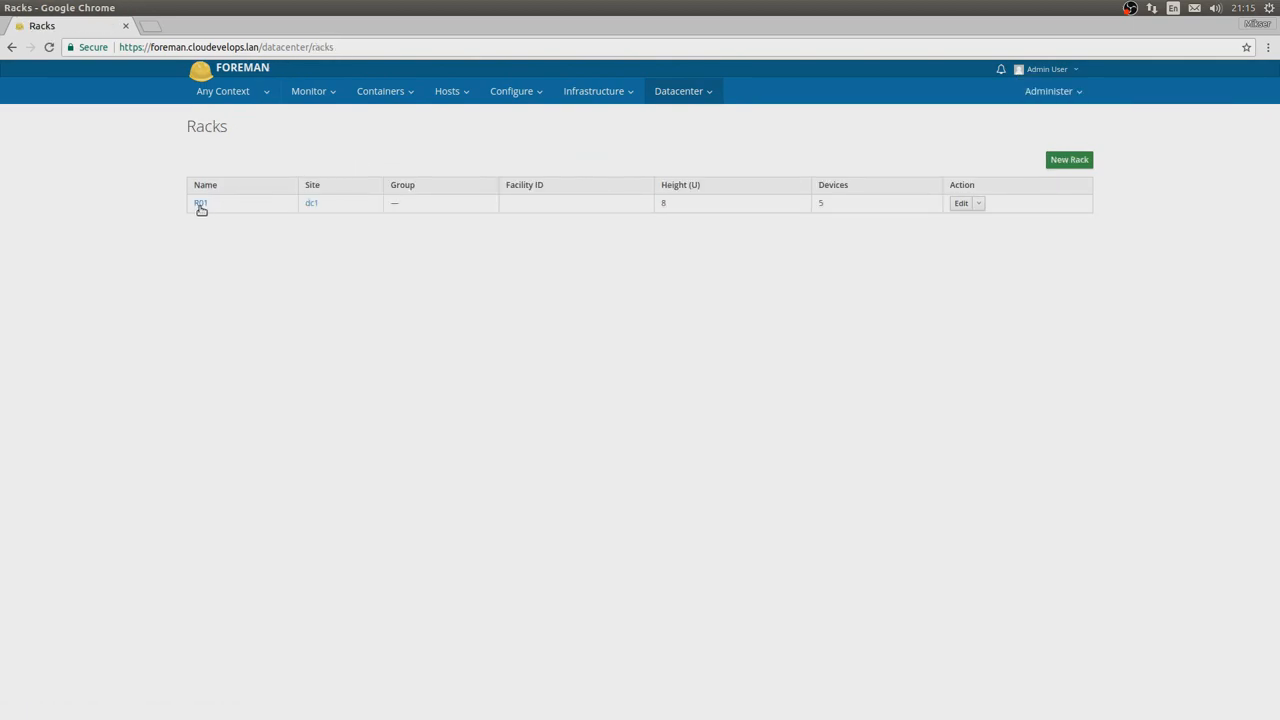
pyautogui.click(200, 203)
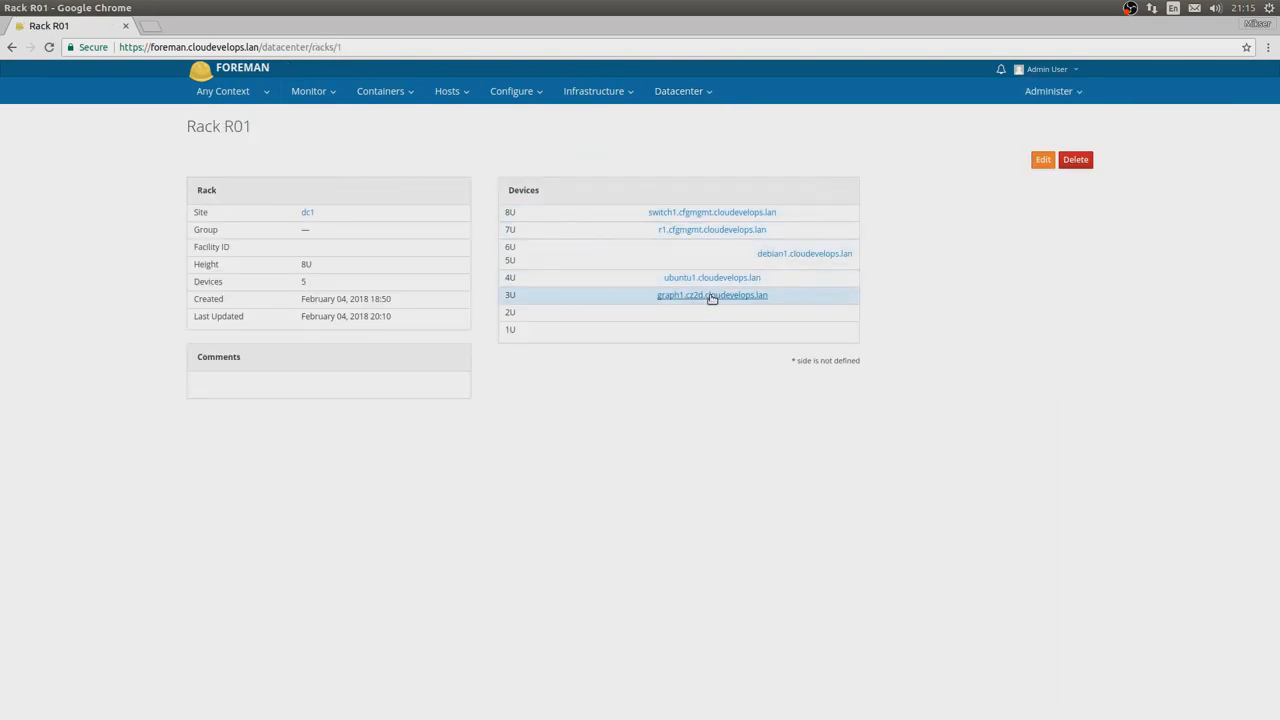
pyautogui.moveTo(676, 283)
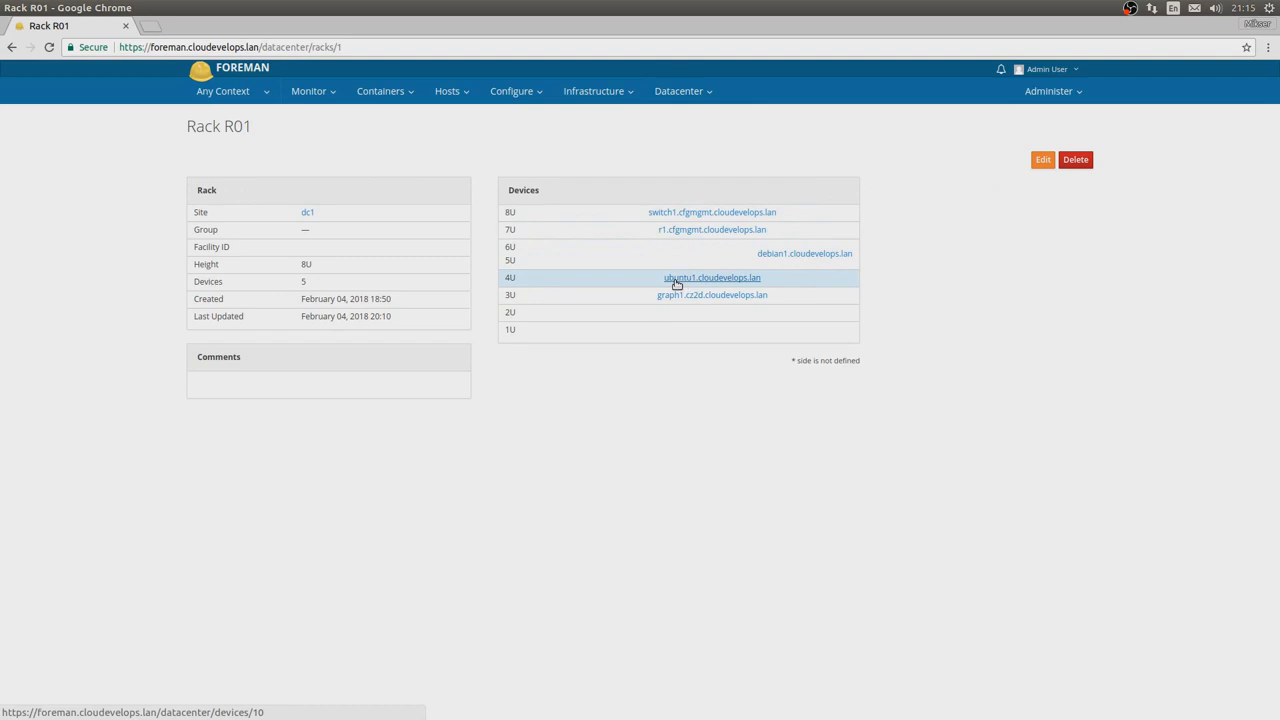
pyautogui.moveTo(709, 283)
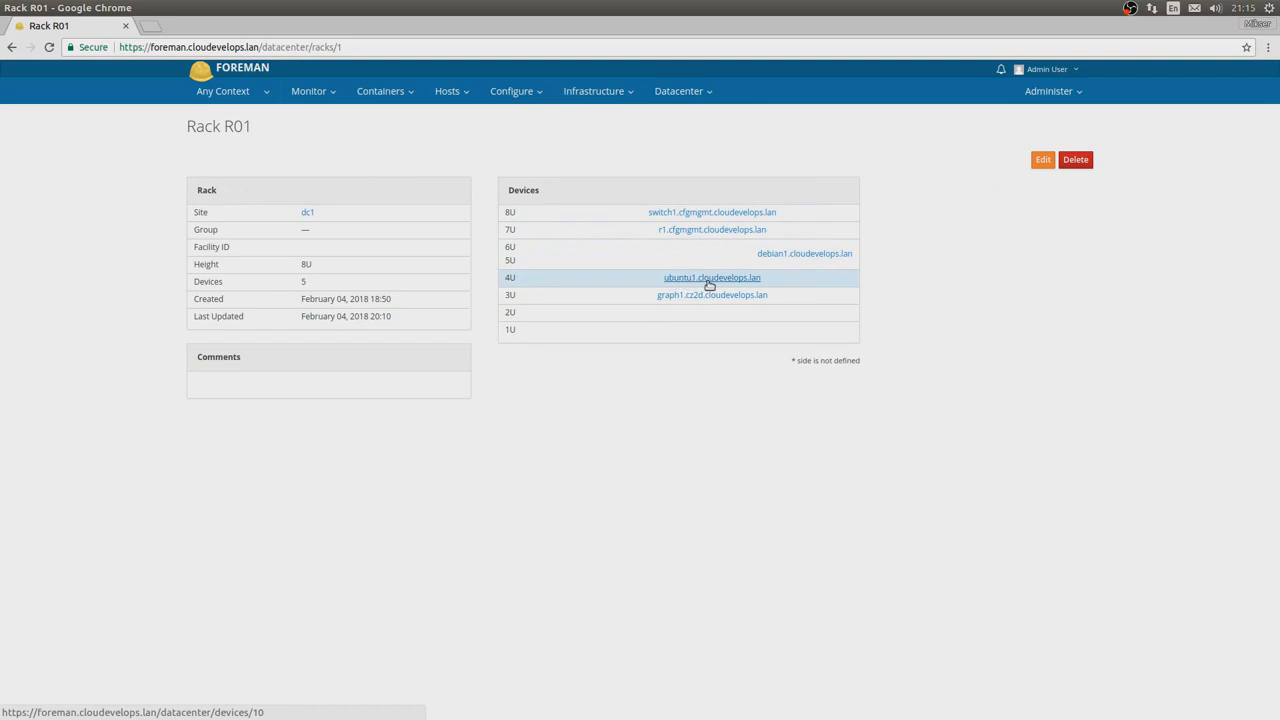
pyautogui.moveTo(867, 275)
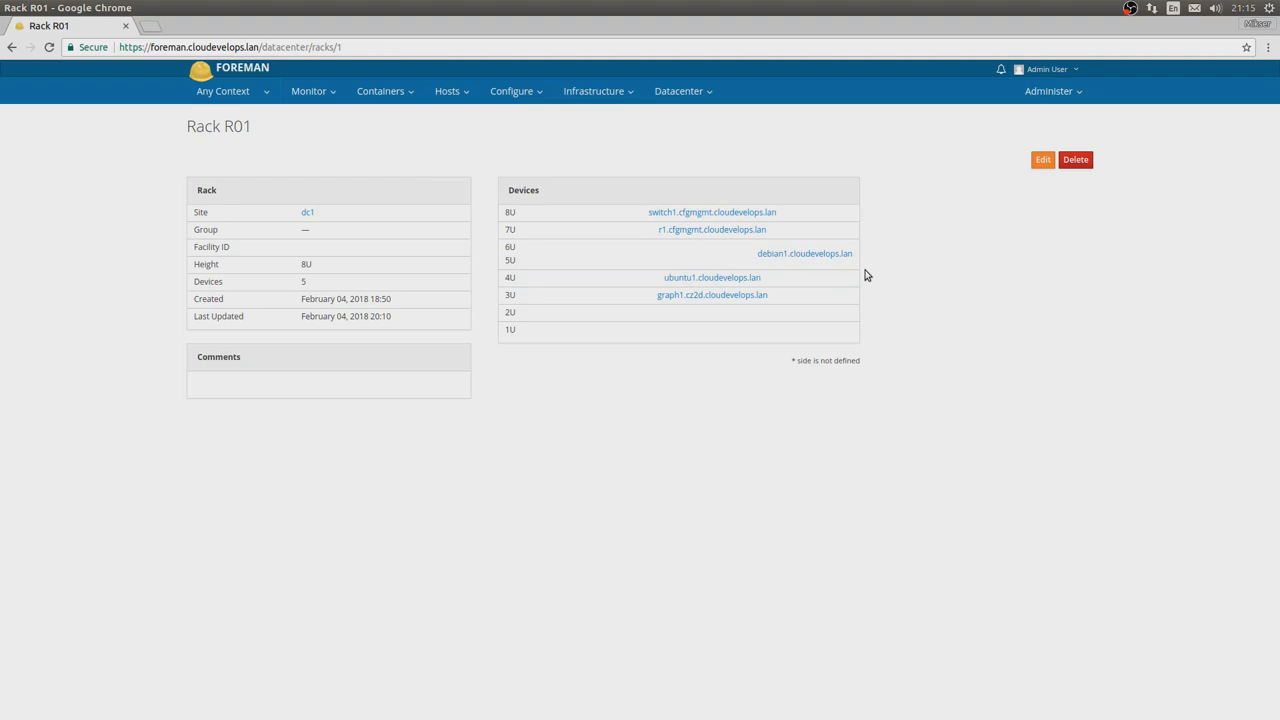
pyautogui.moveTo(816, 302)
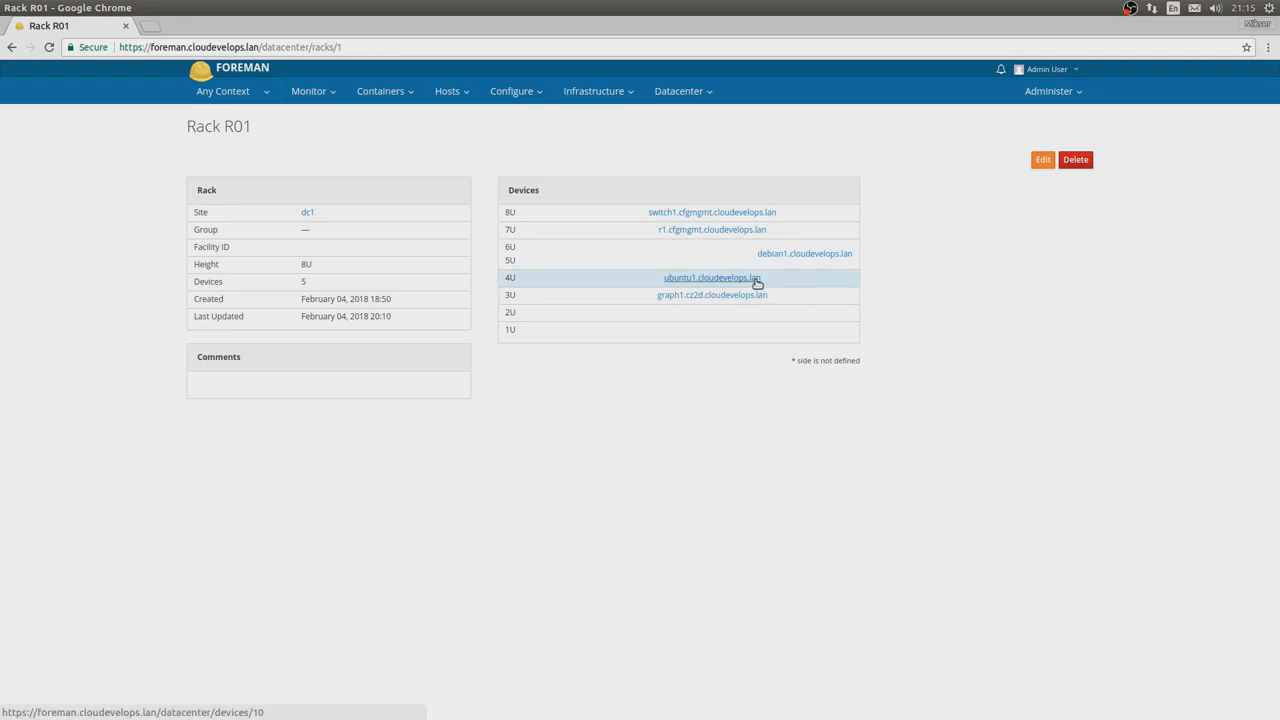
# Open the ubuntu1.cloudevelops.lan device page from rack R01's device list.
pyautogui.click(707, 278)
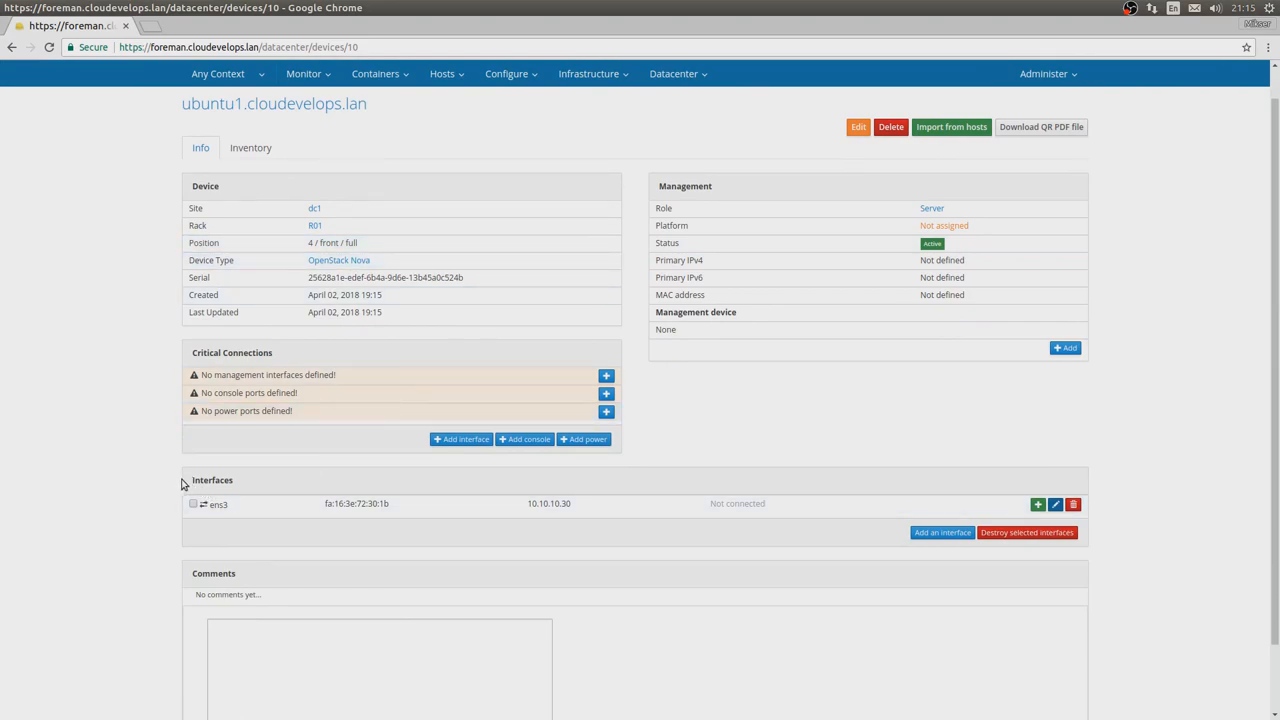
pyautogui.moveTo(205, 508)
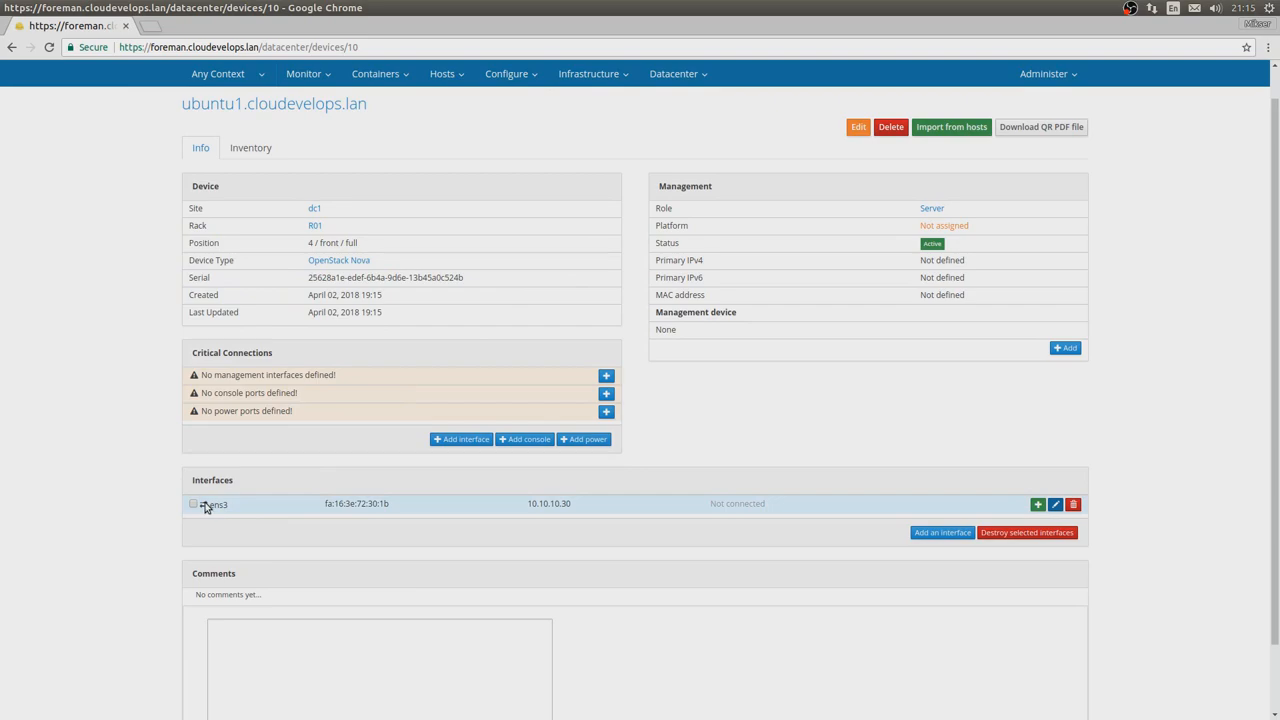
pyautogui.moveTo(562, 512)
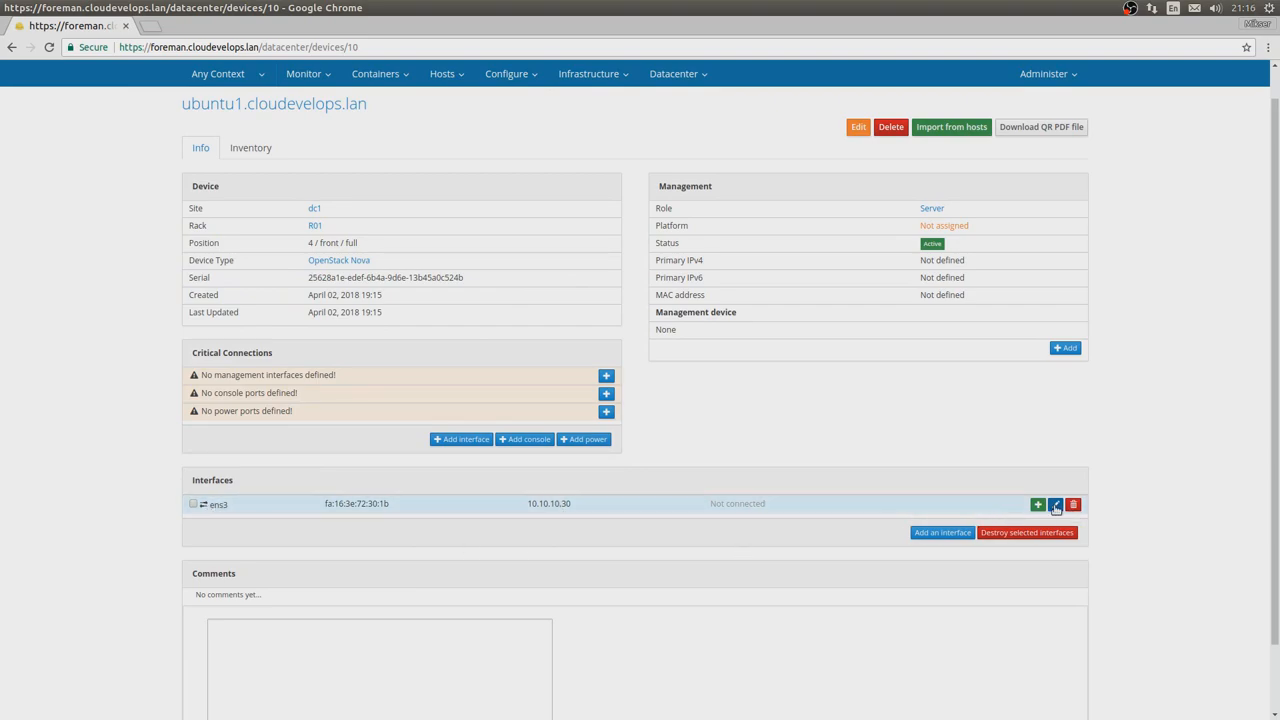
pyautogui.moveTo(1035, 504)
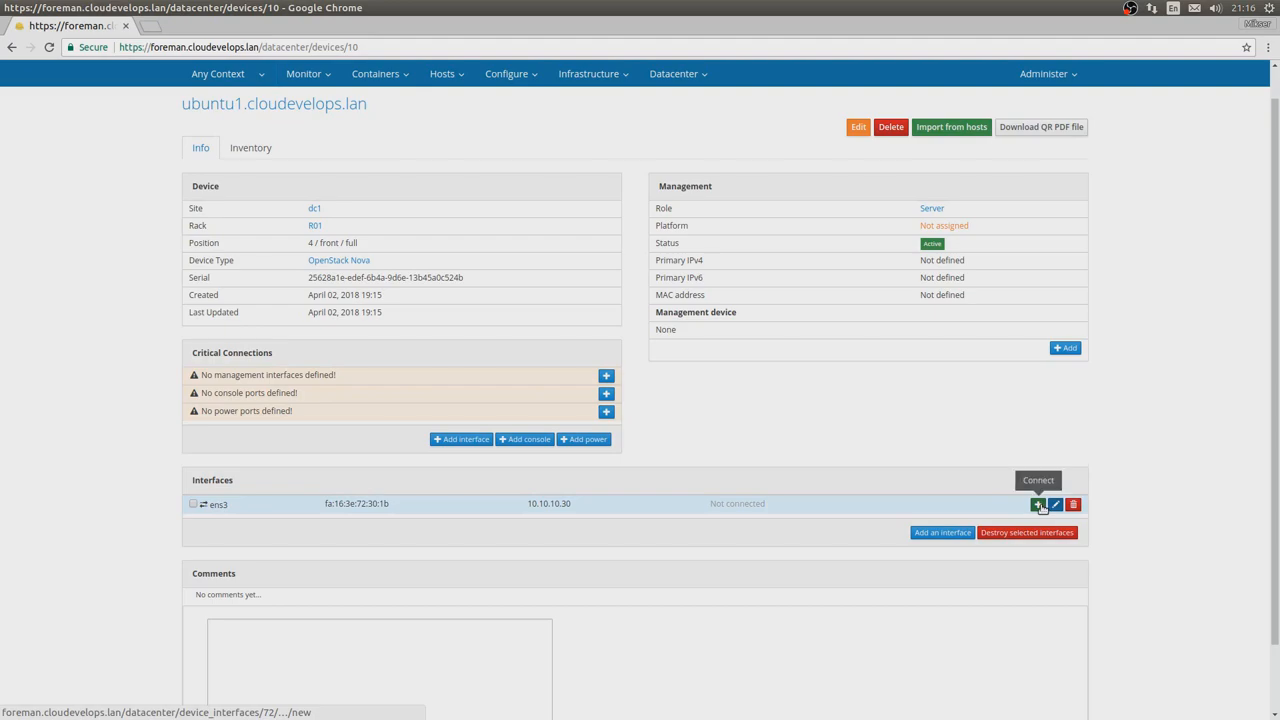
# Link ubuntu1's ens3 to switch1's eth1 in rack R01 as connected.
pyautogui.click(1035, 504)
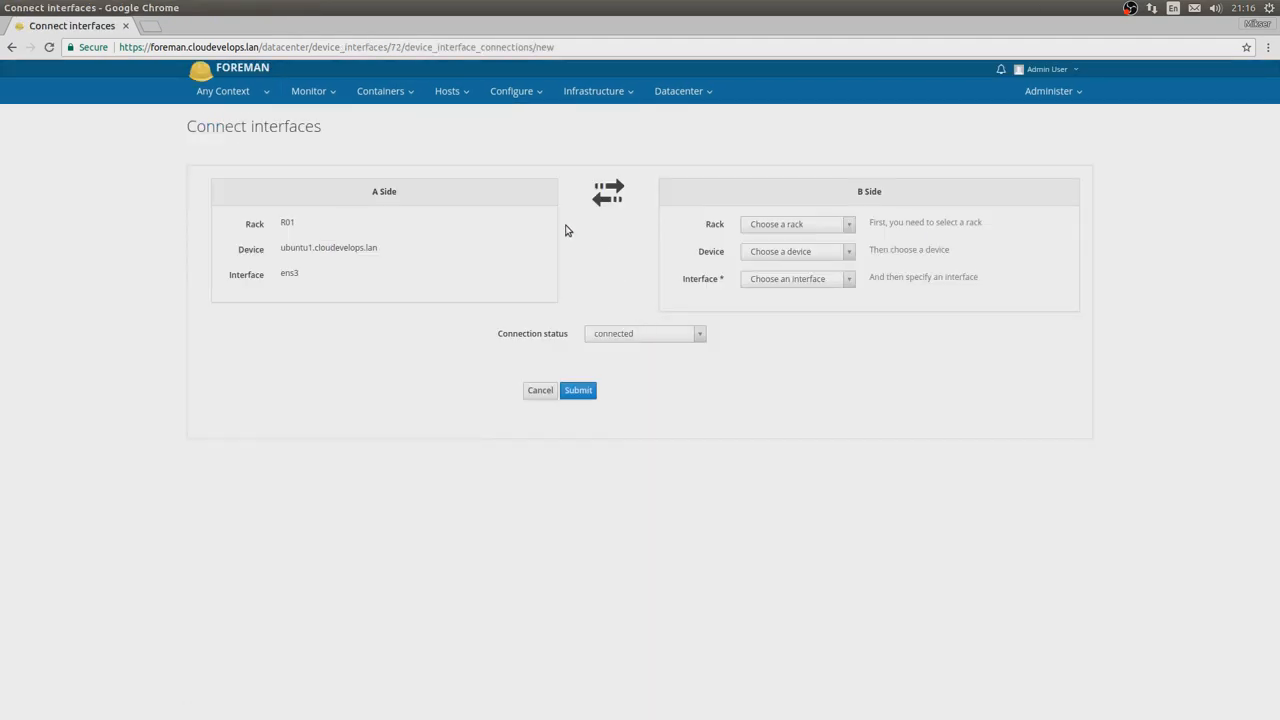
pyautogui.click(797, 223)
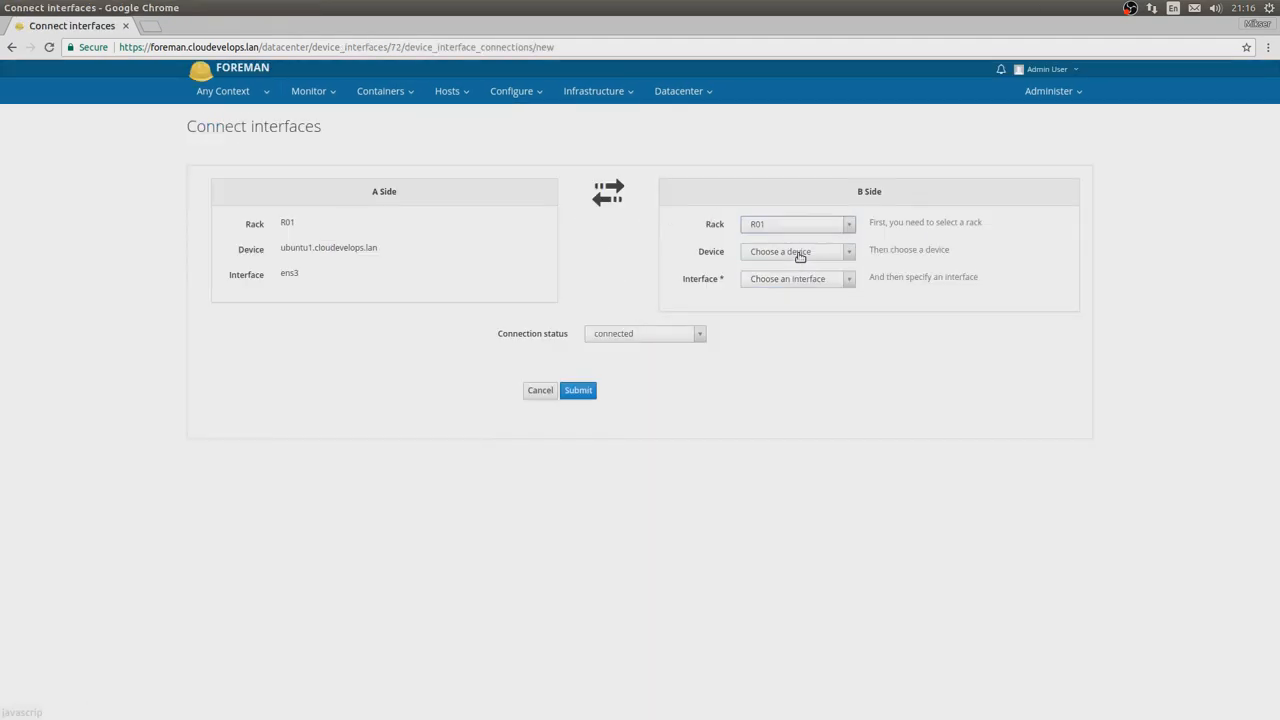
pyautogui.click(797, 278)
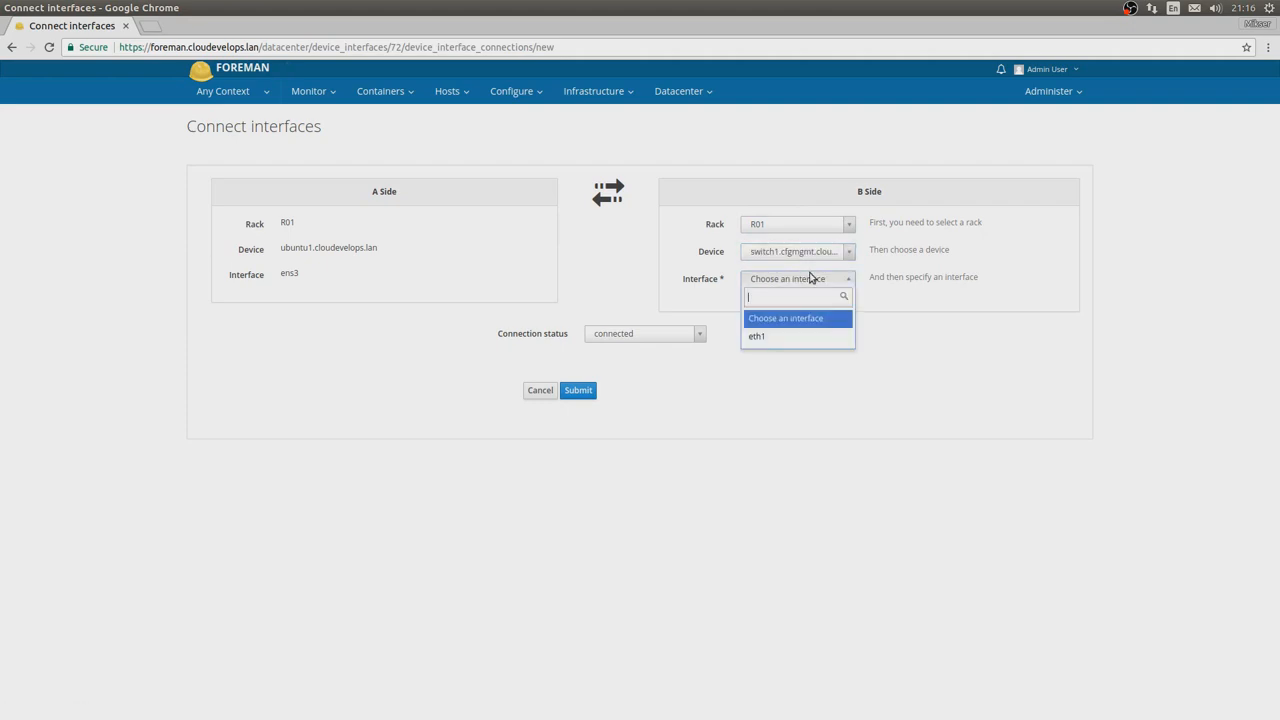
pyautogui.click(757, 336)
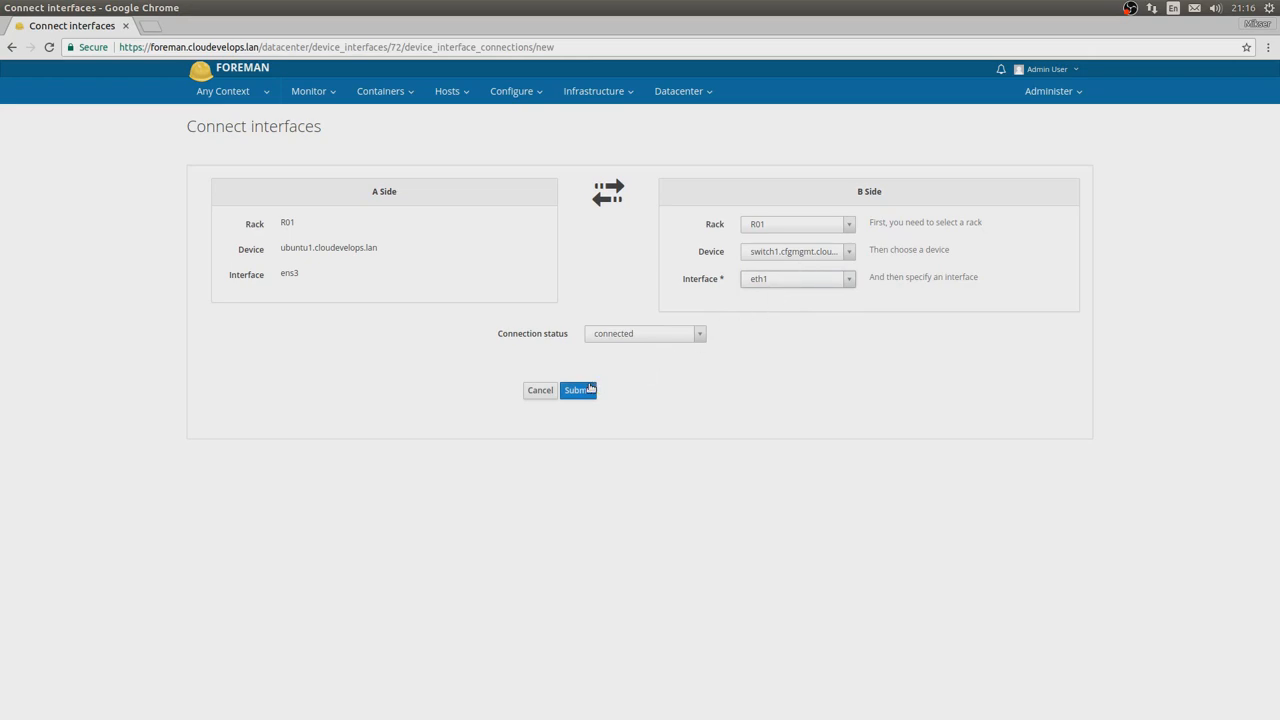
pyautogui.click(578, 390)
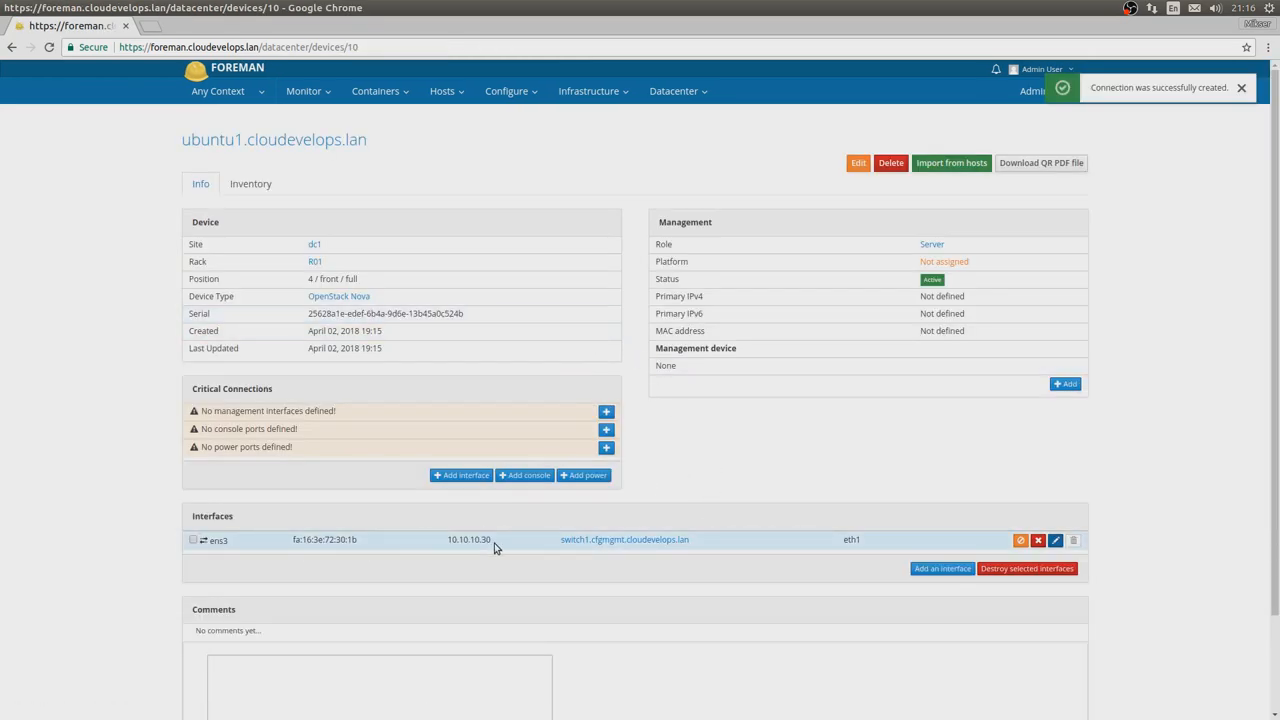
pyautogui.moveTo(598, 547)
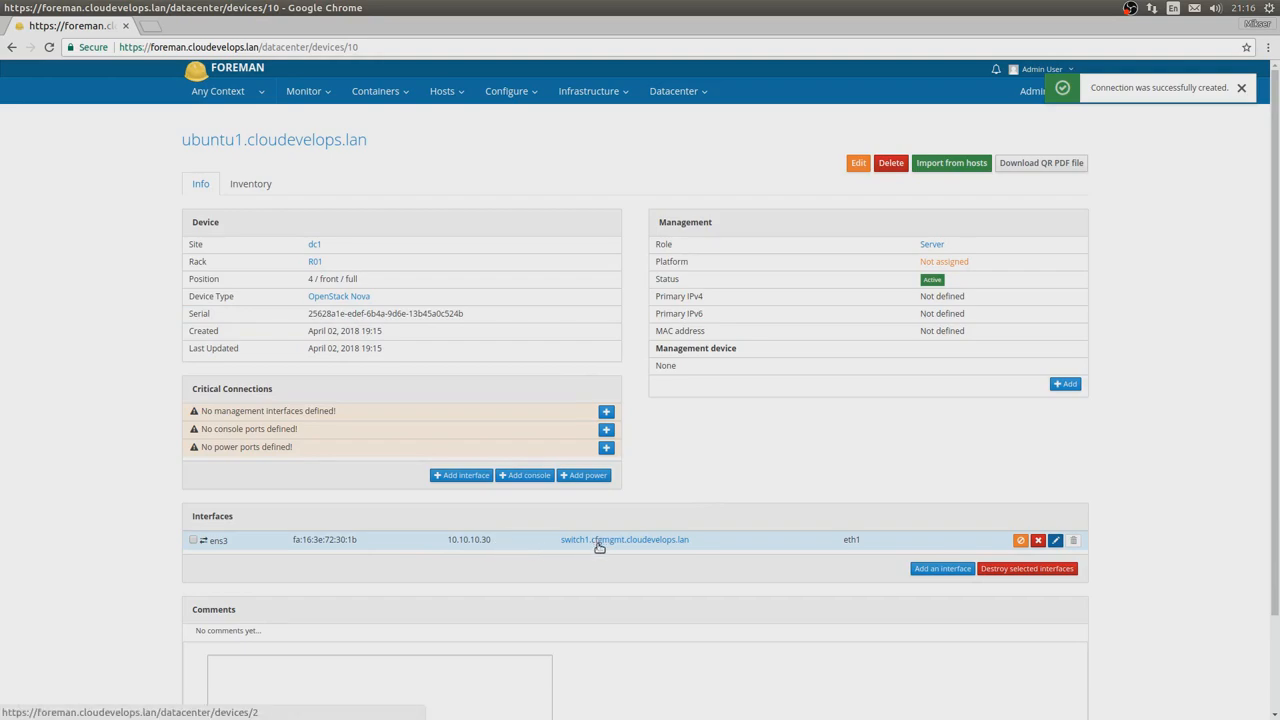
# Open switch1.cfgmgmt.cloudevelops.lan from ubuntu1's Interfaces table.
pyautogui.click(603, 539)
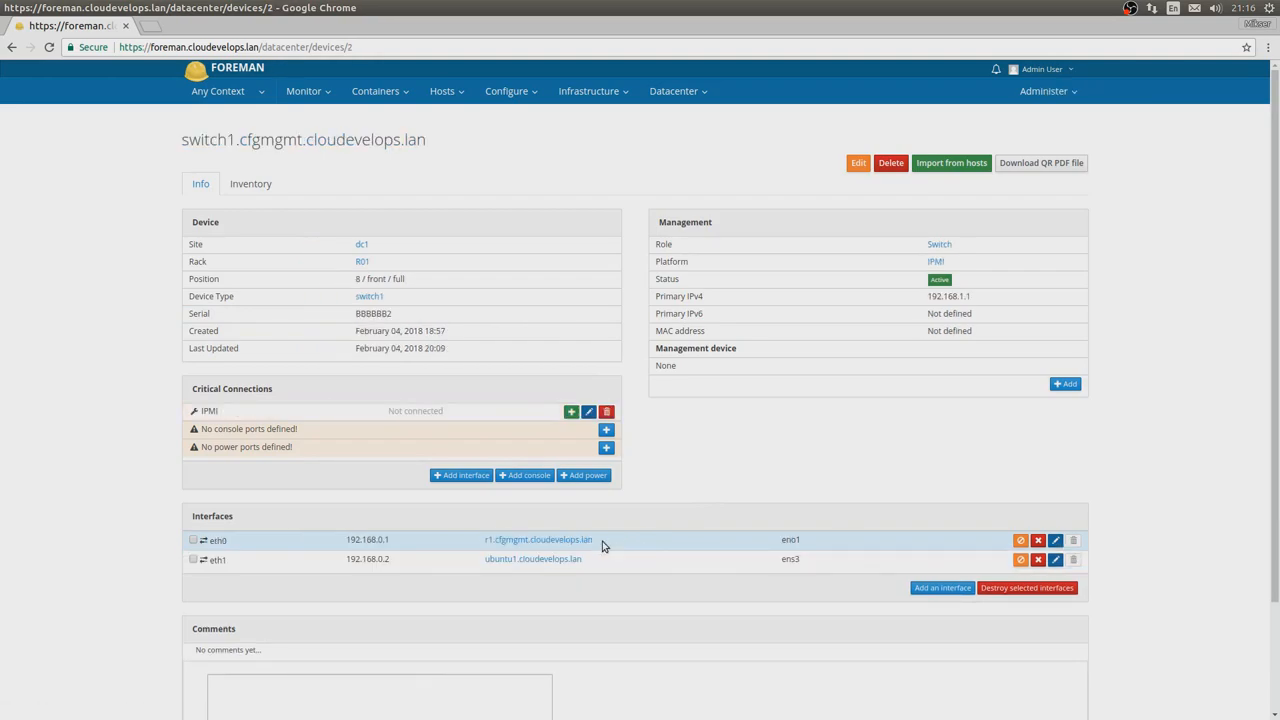
pyautogui.moveTo(390, 561)
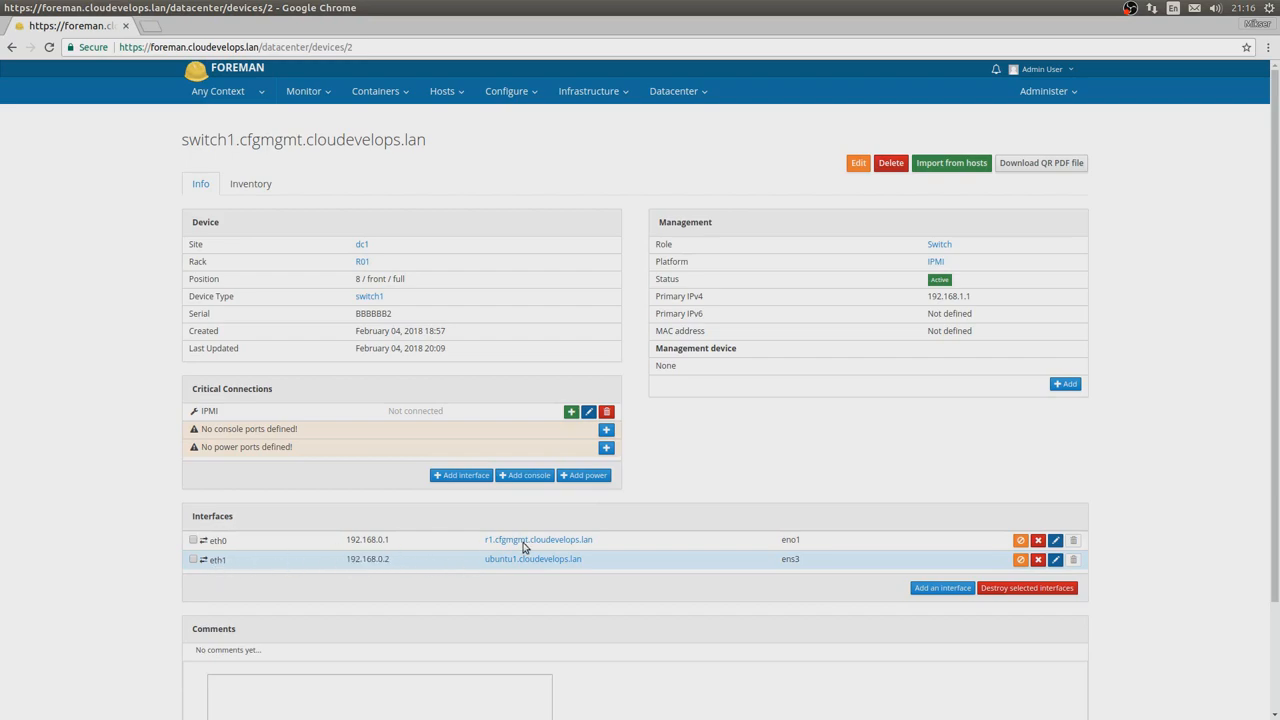
pyautogui.moveTo(875, 451)
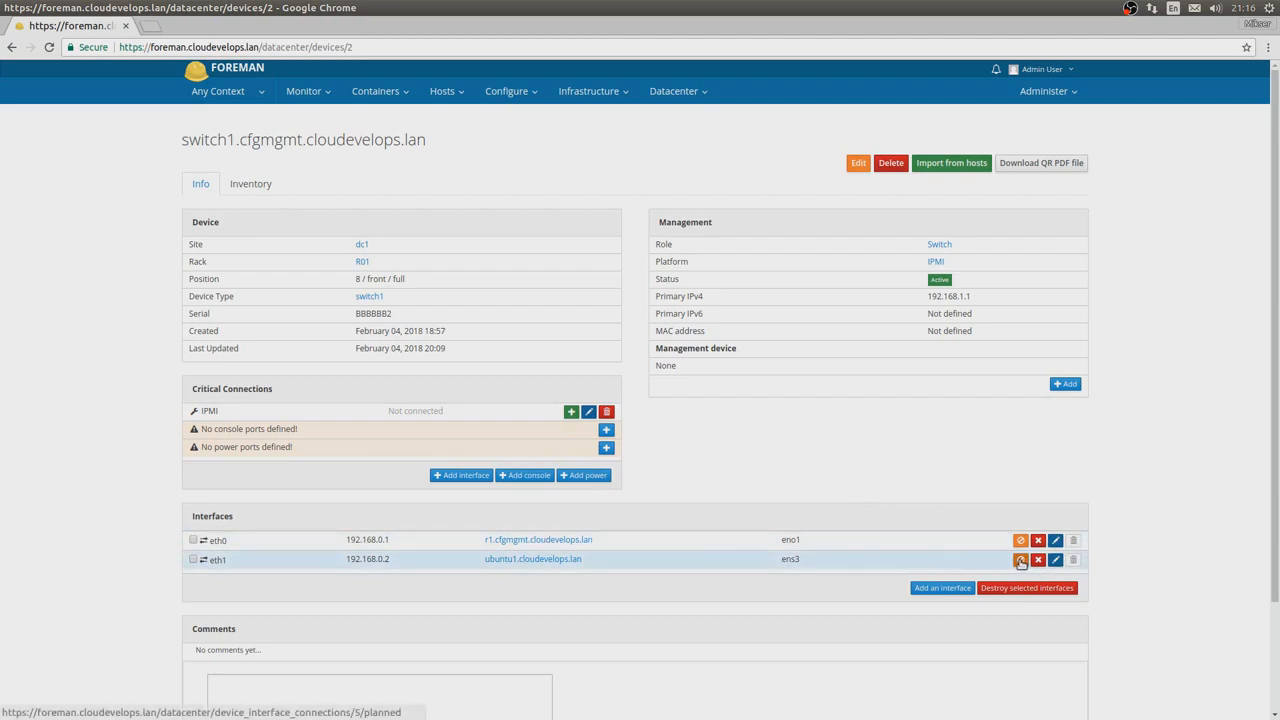
pyautogui.moveTo(1012, 560)
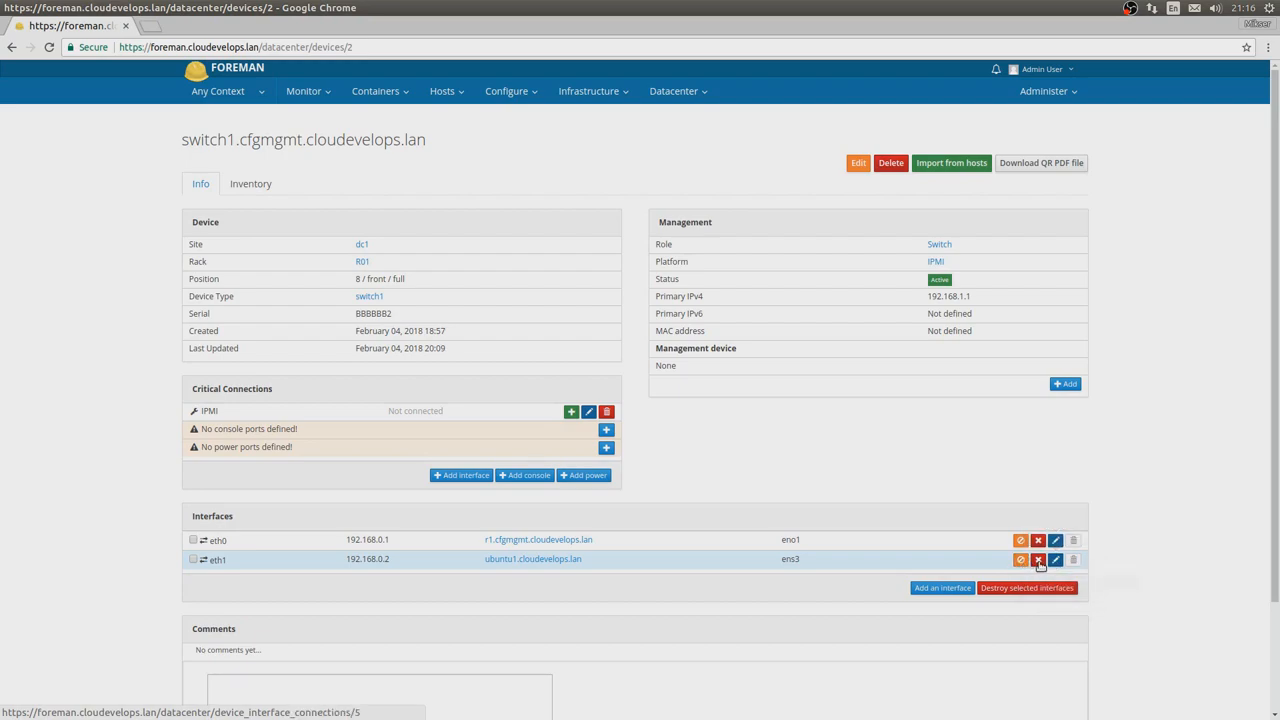
pyautogui.moveTo(948, 408)
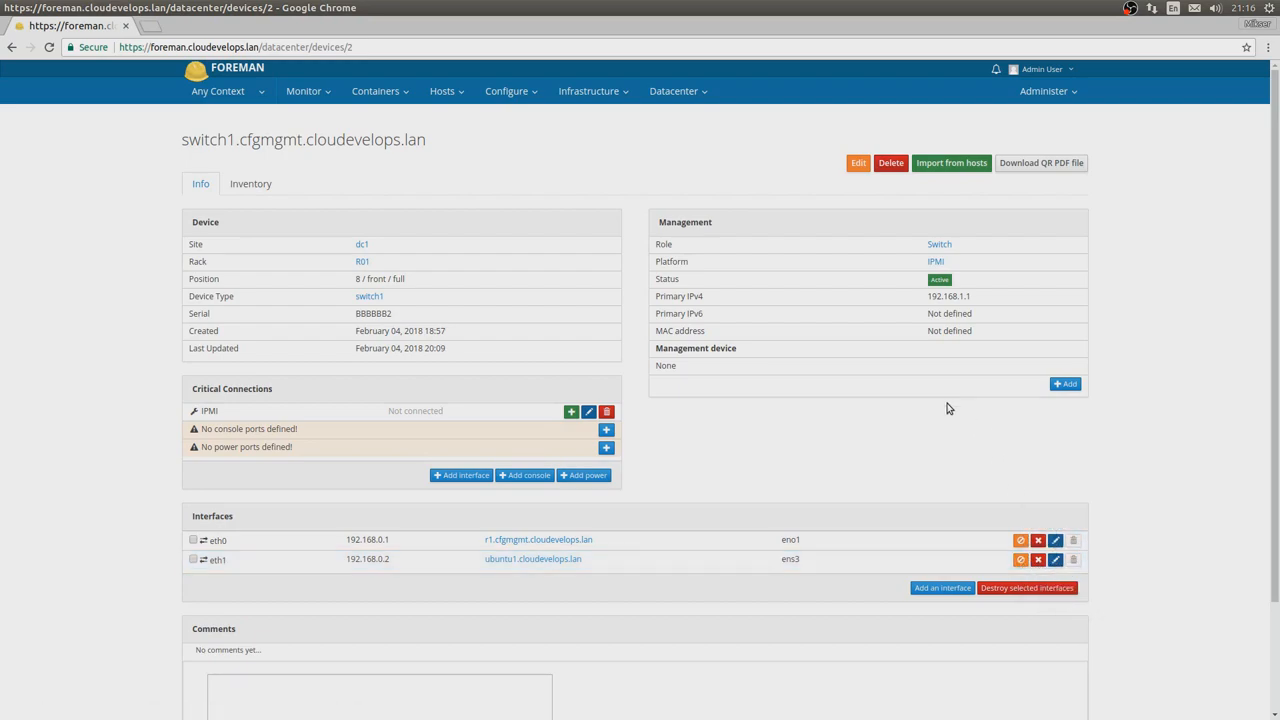
pyautogui.moveTo(790, 470)
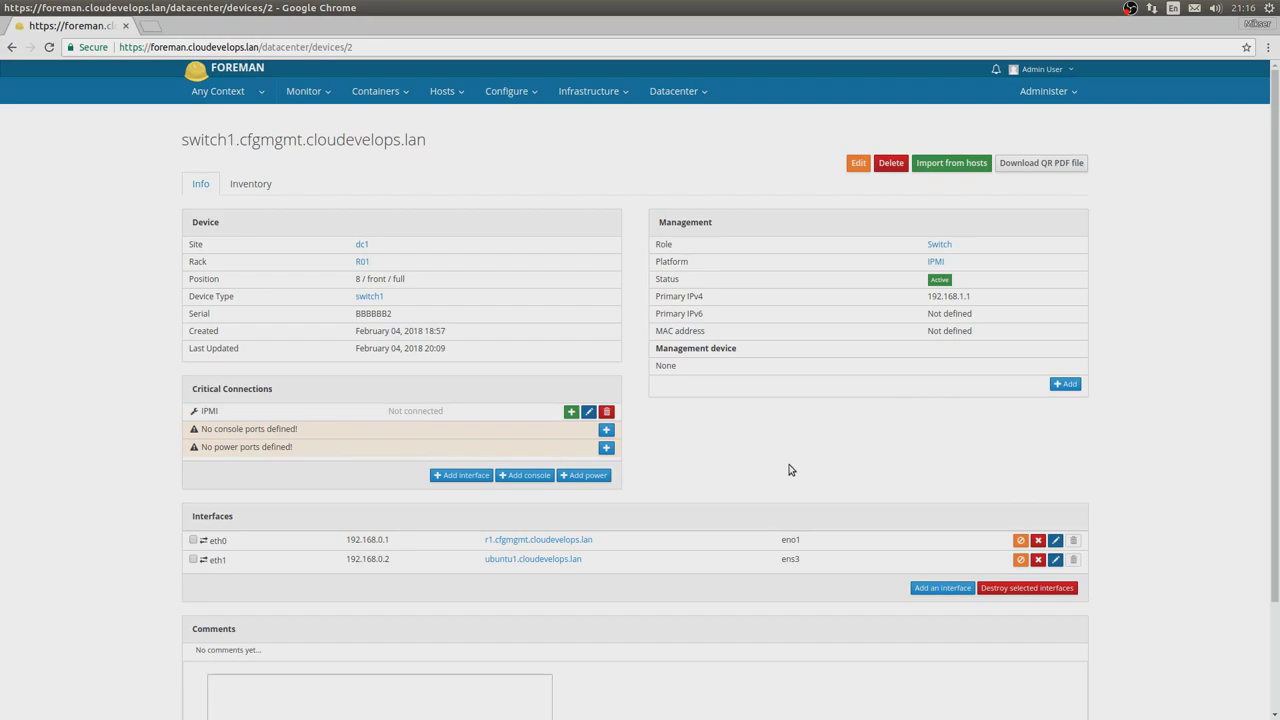
pyautogui.moveTo(551, 565)
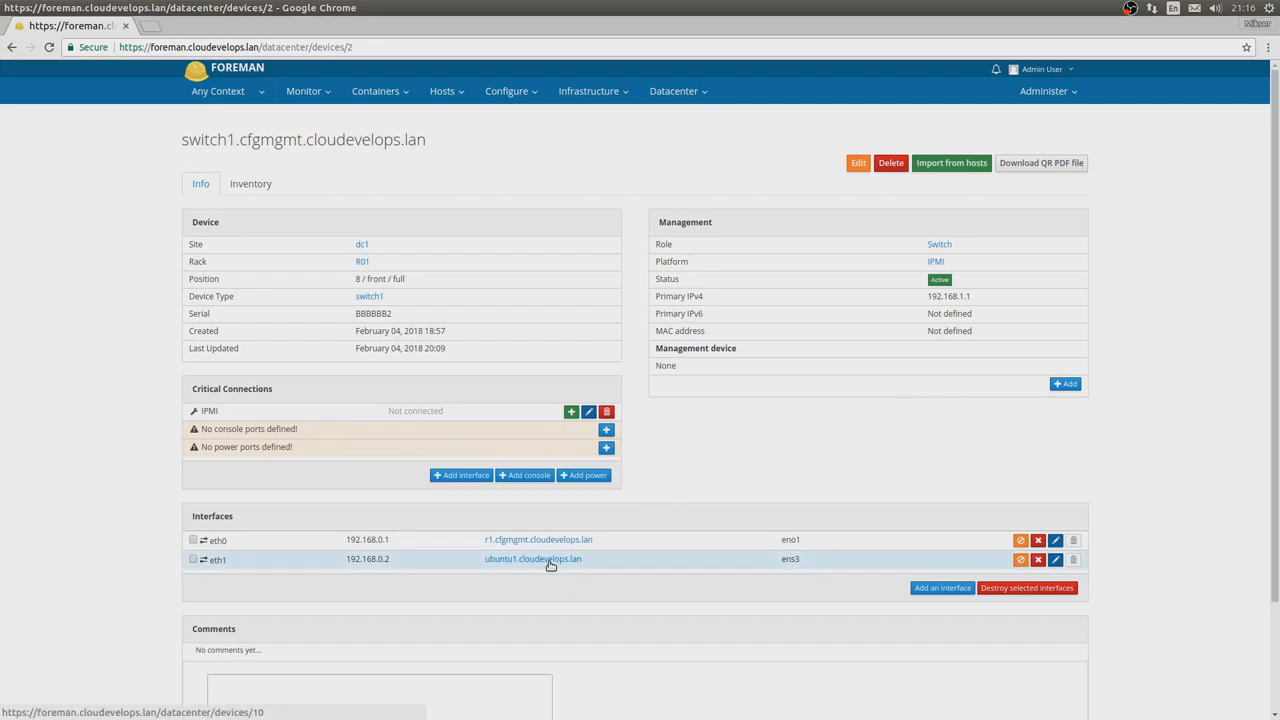
# Delete ubuntu1.cloudevelops.lan and return to switch1 to see eth1 not connected.
pyautogui.click(532, 559)
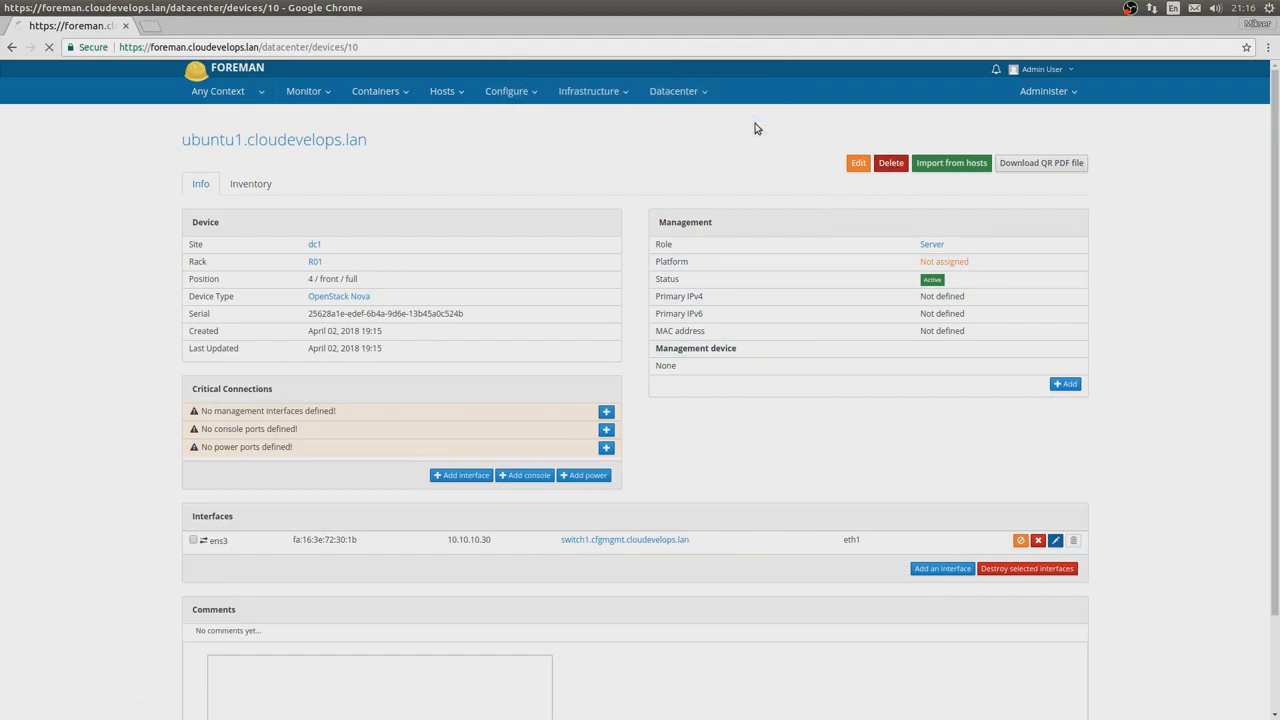
pyautogui.click(891, 162)
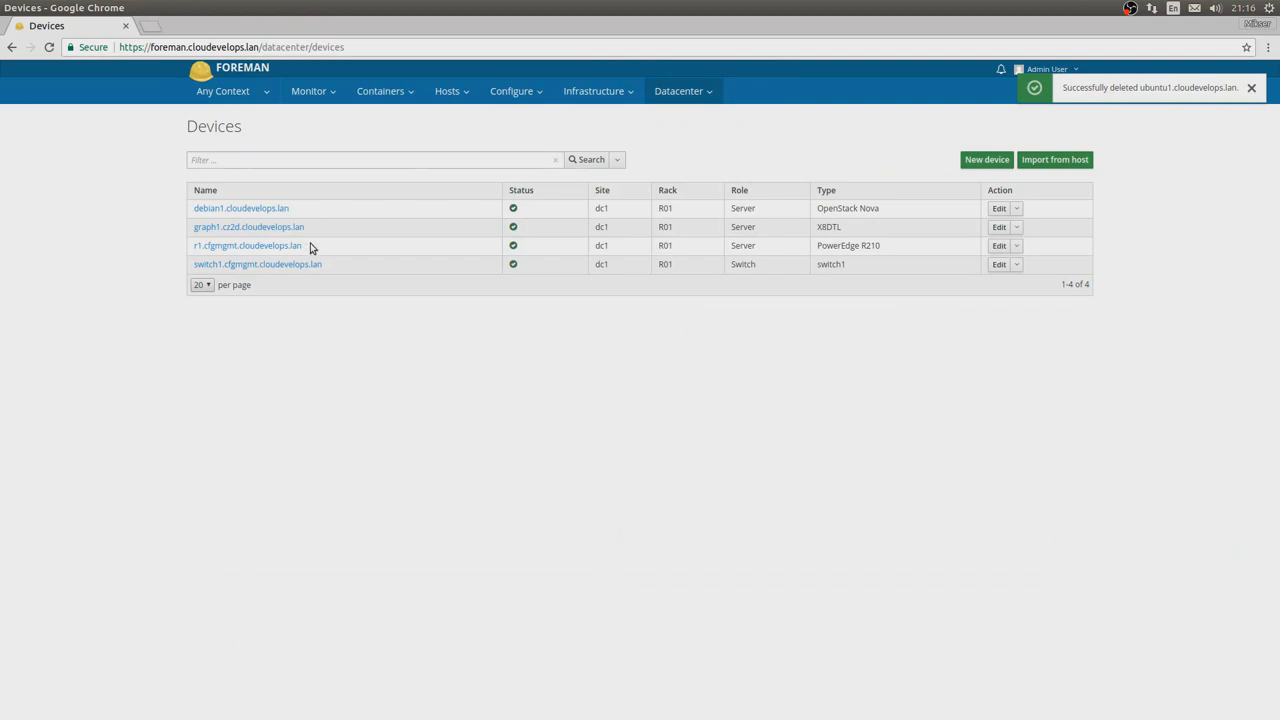
pyautogui.click(256, 264)
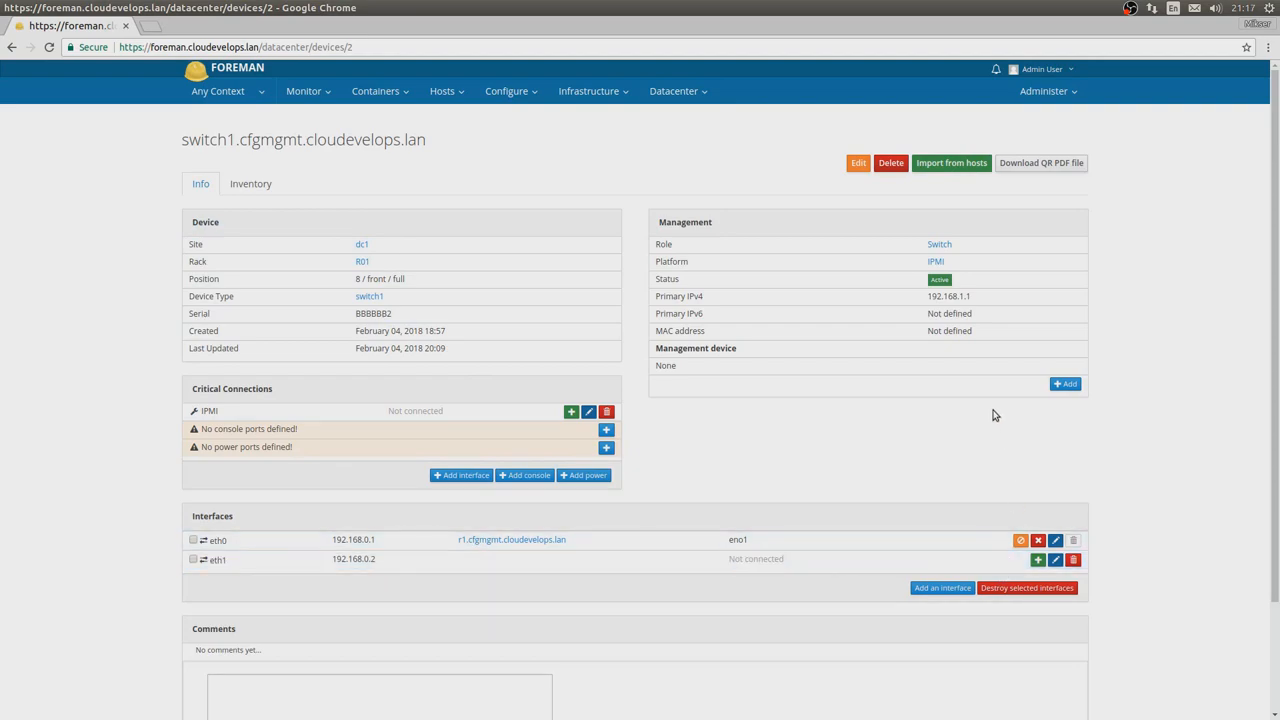
pyautogui.moveTo(991, 430)
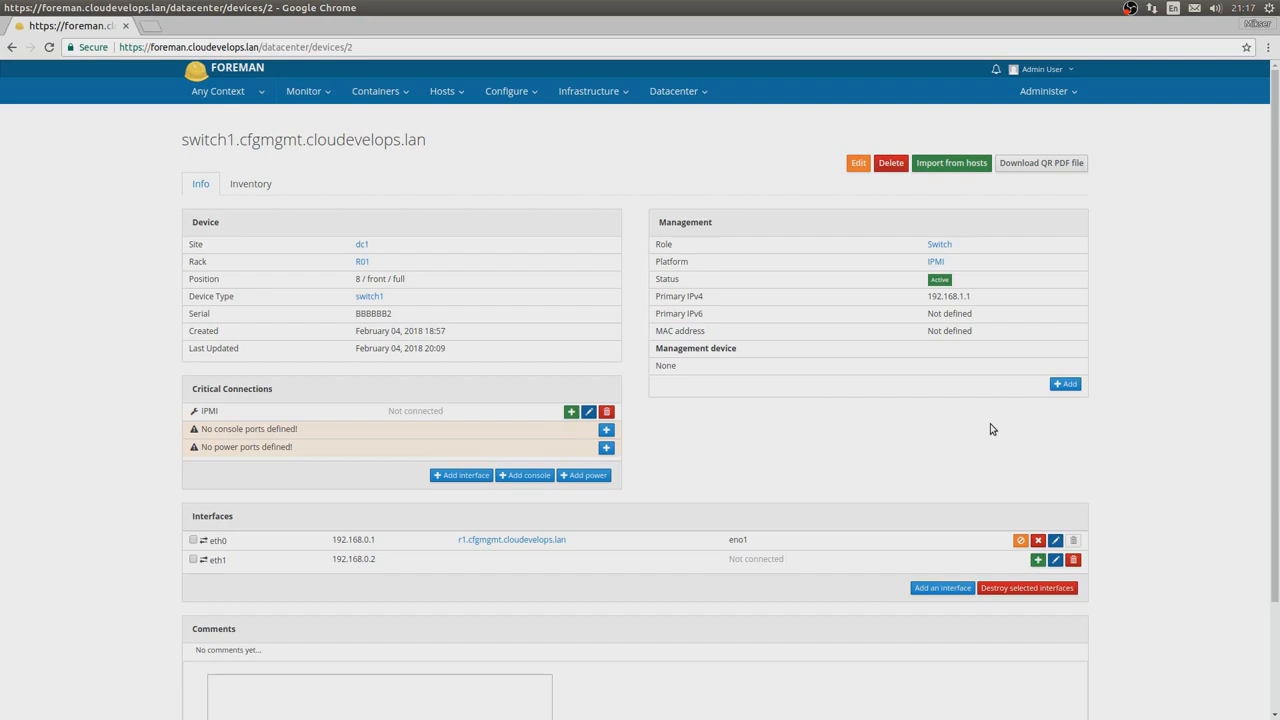
pyautogui.moveTo(1175, 455)
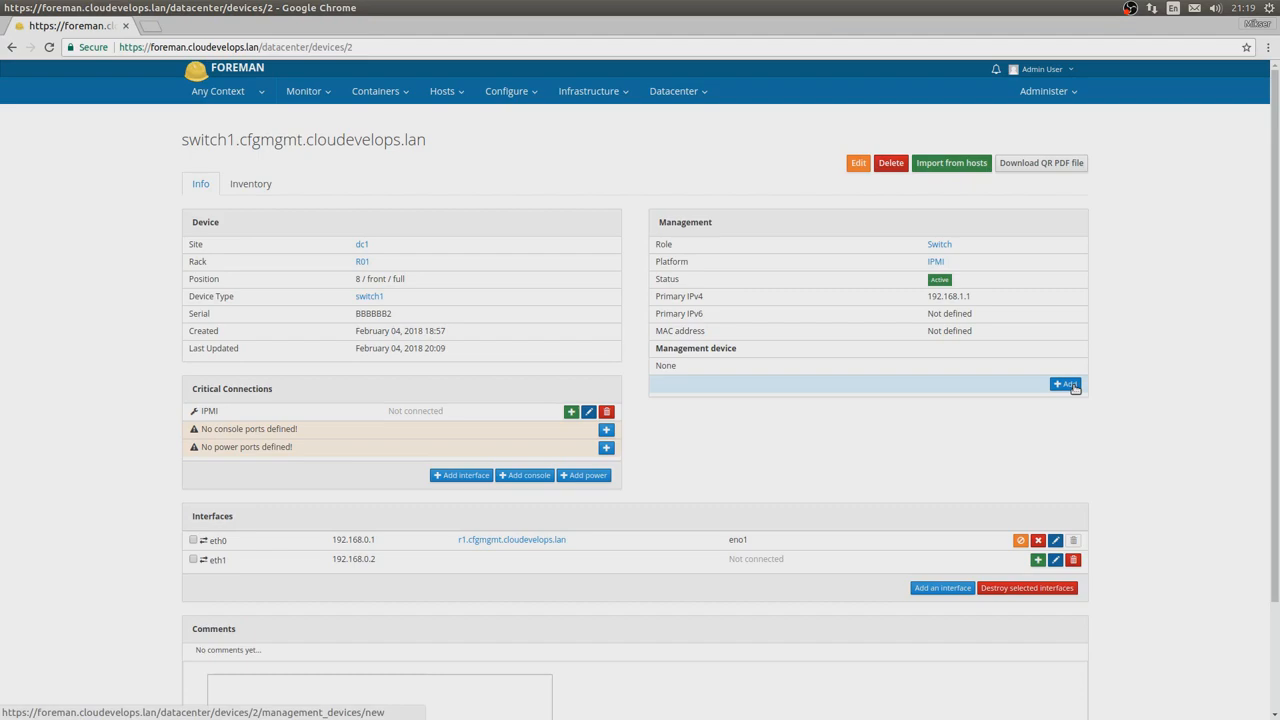
pyautogui.click(1063, 385)
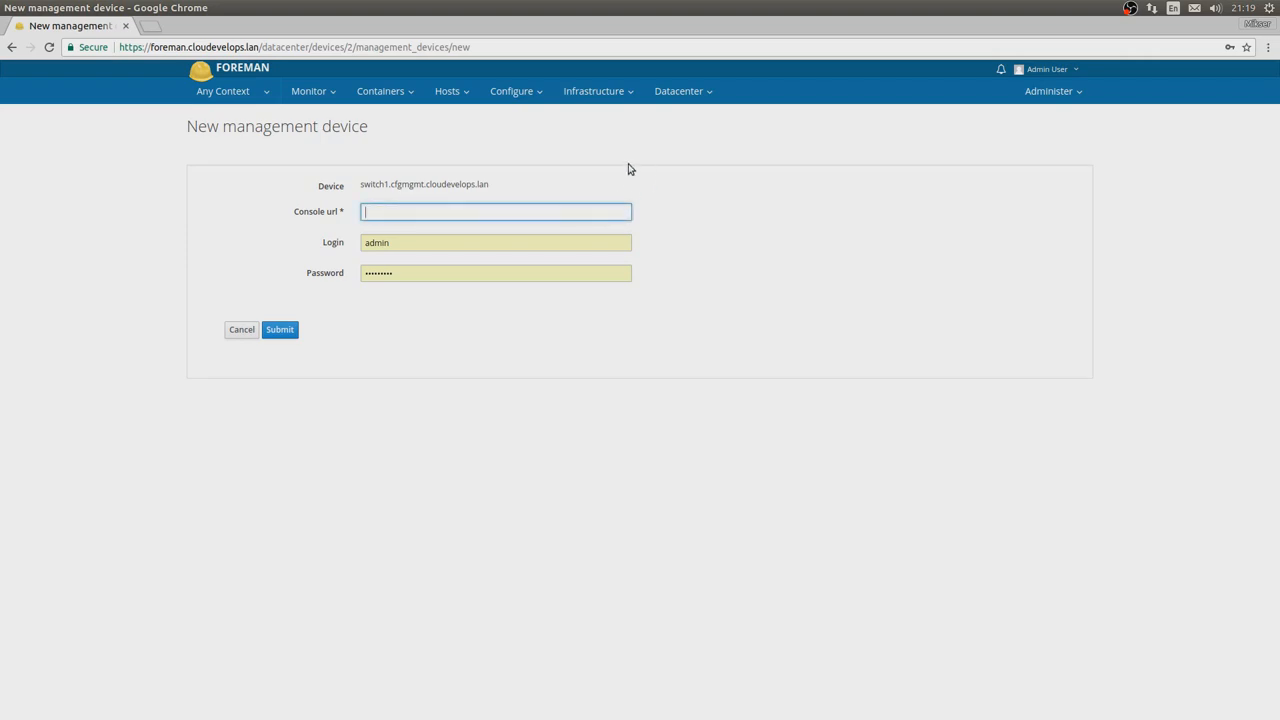
pyautogui.write('http://10.0.0.1')
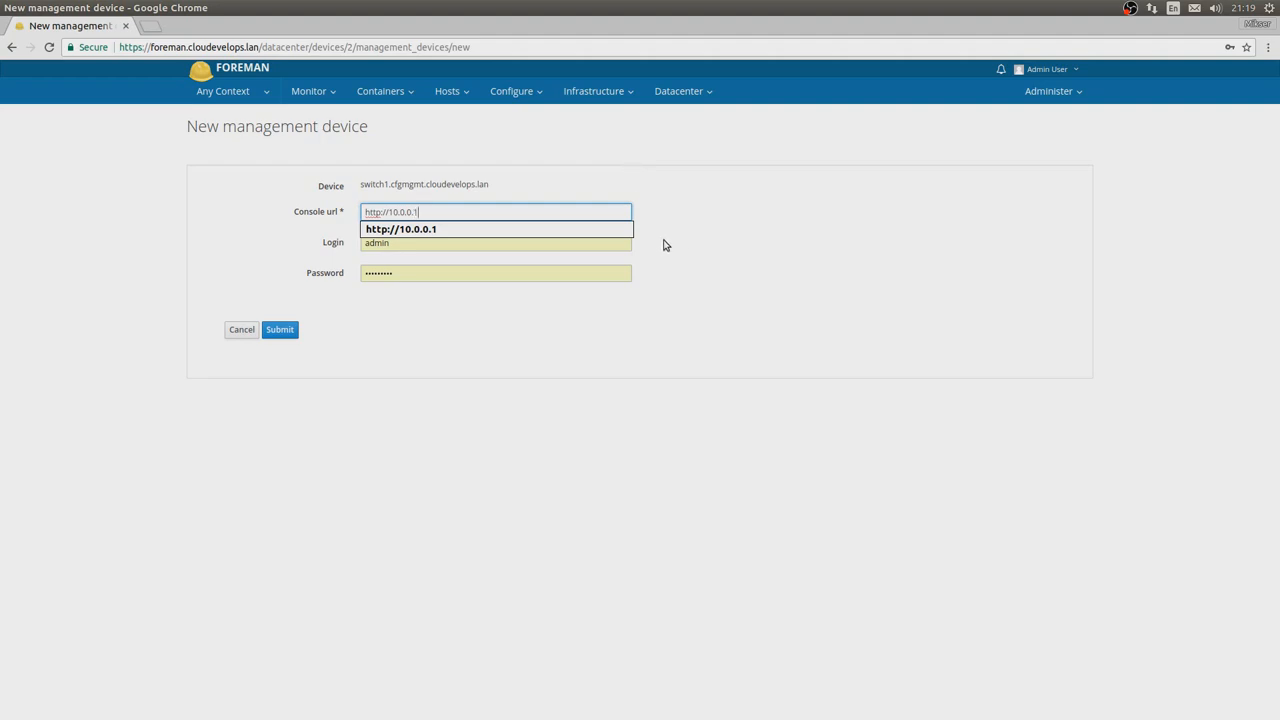
pyautogui.click(495, 242)
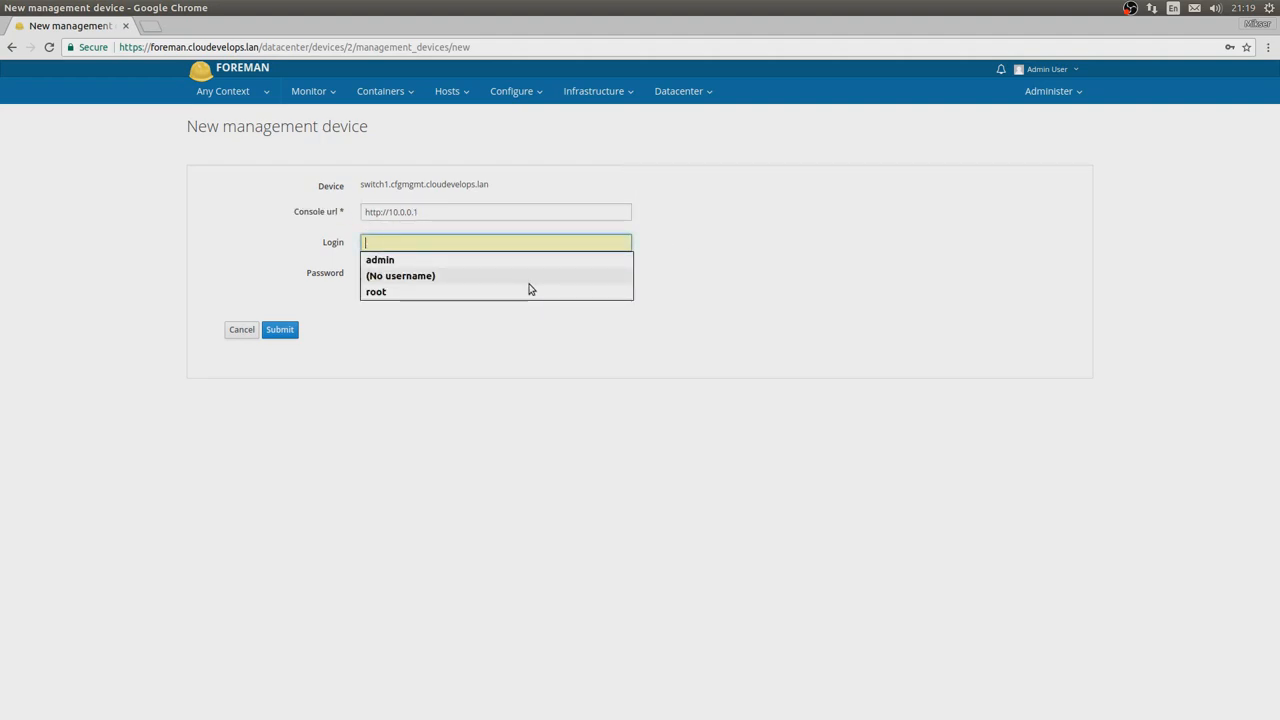
pyautogui.click(376, 291)
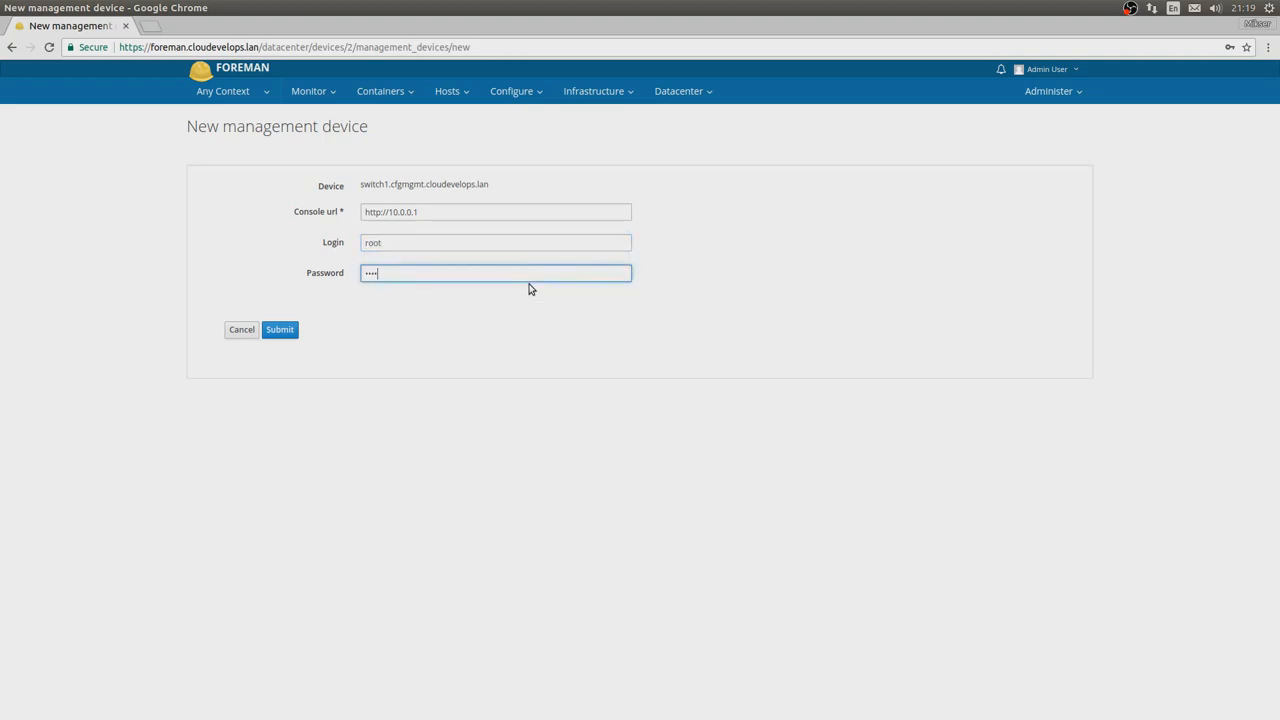
pyautogui.click(280, 329)
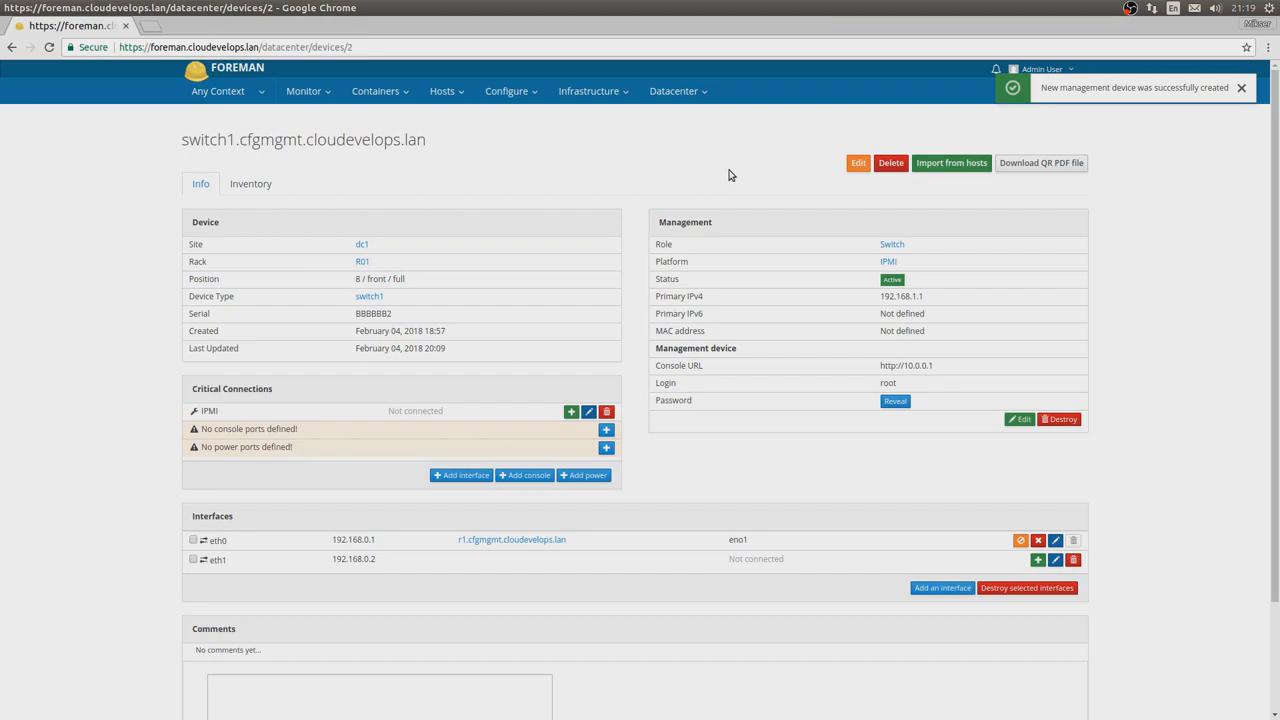
pyautogui.moveTo(705, 179)
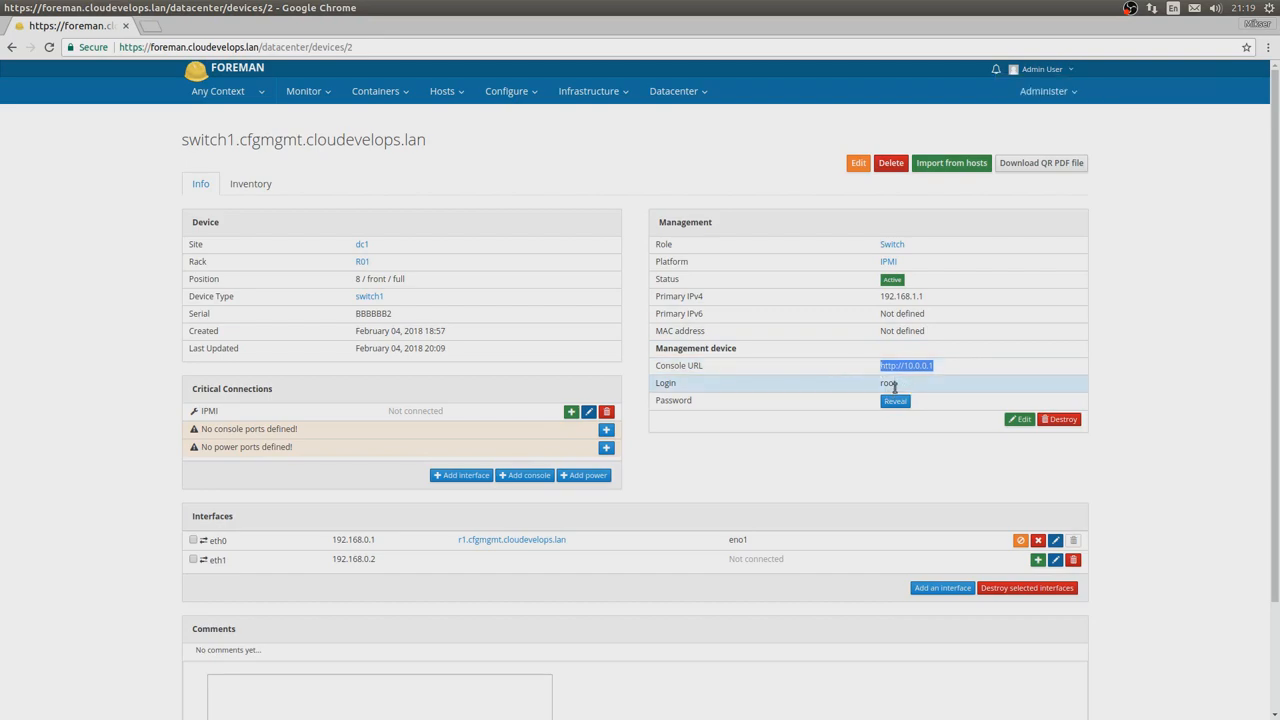
pyautogui.click(894, 401)
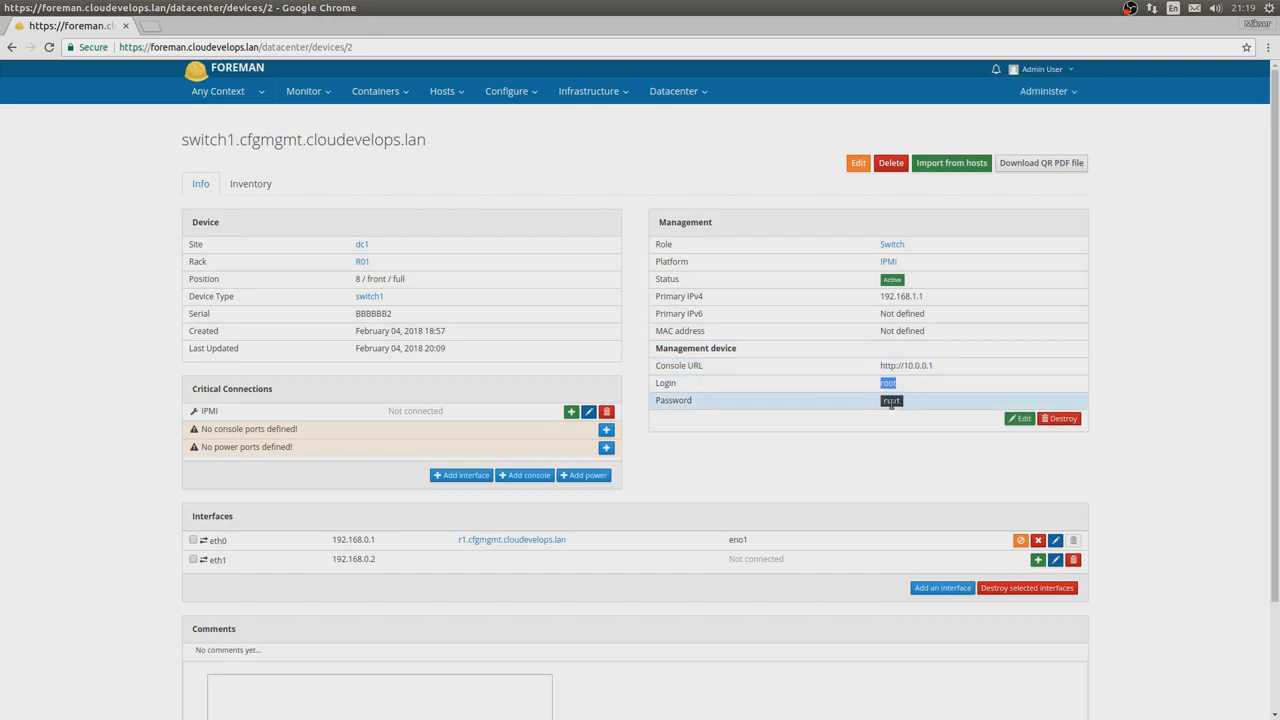